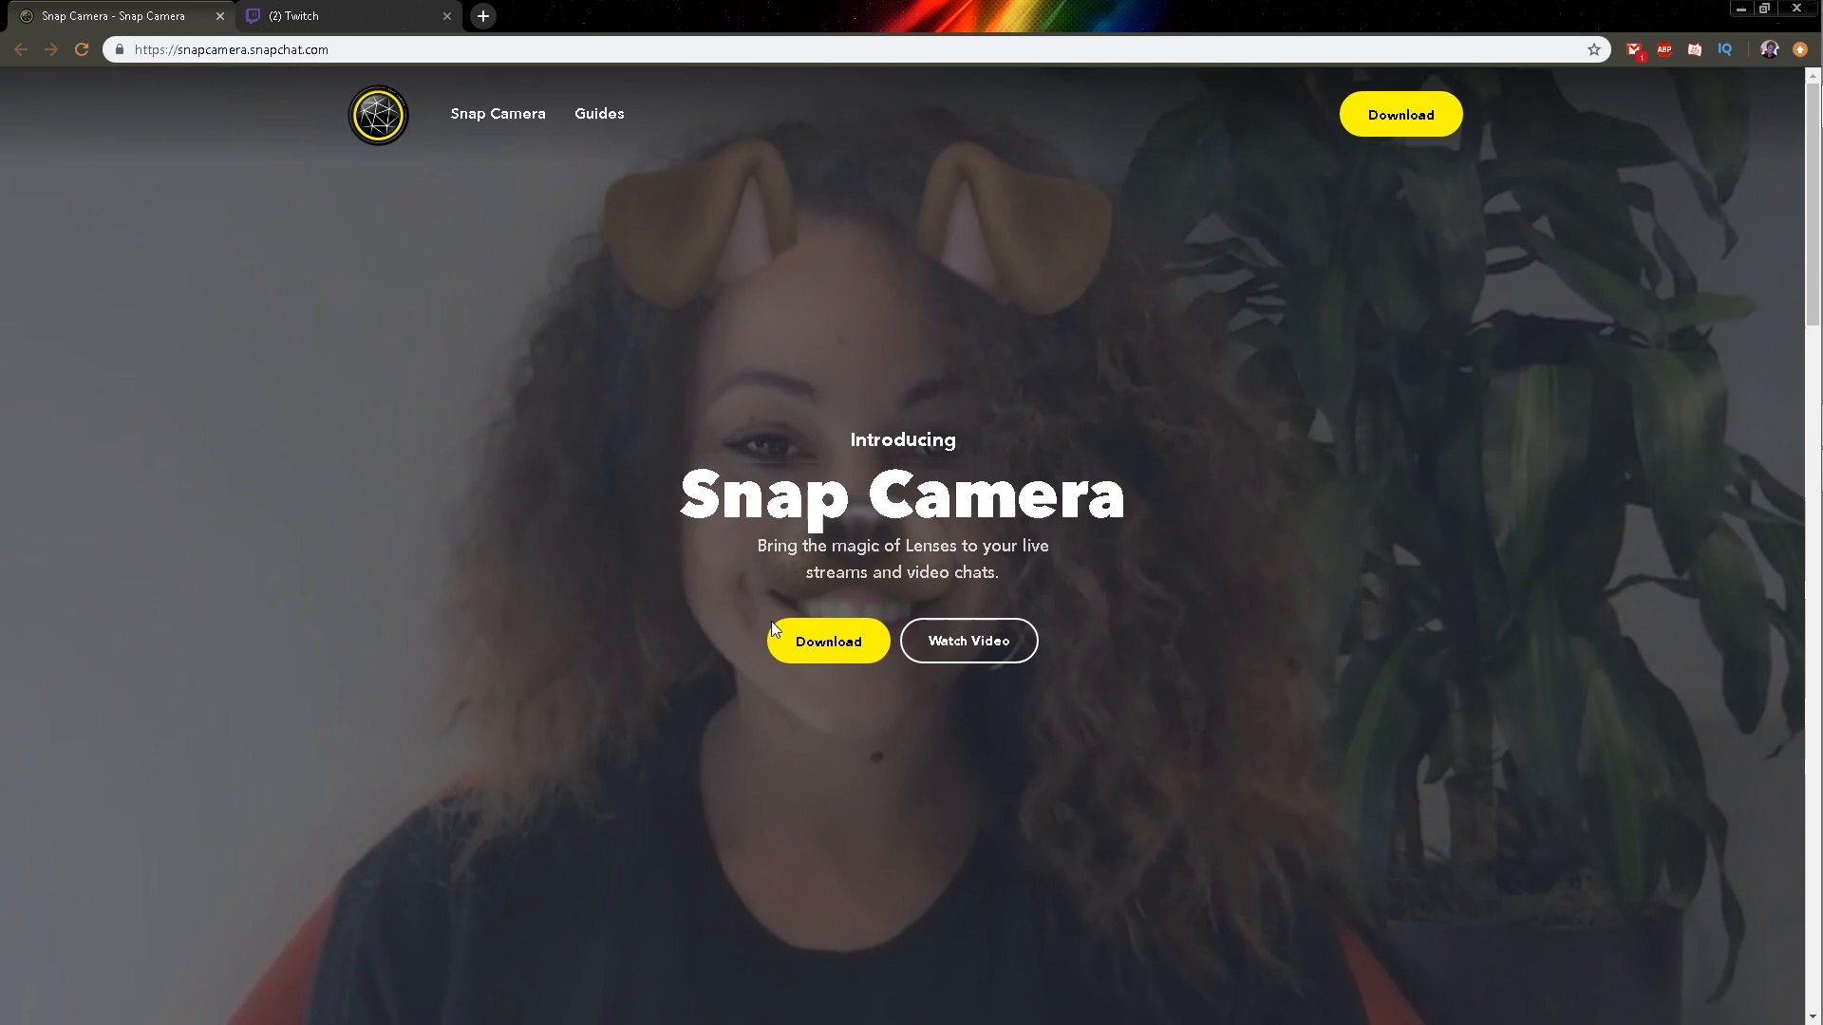
# Accept the license agreement, enter an email, and start the Windows Snap Camera download.
pyautogui.click(826, 640)
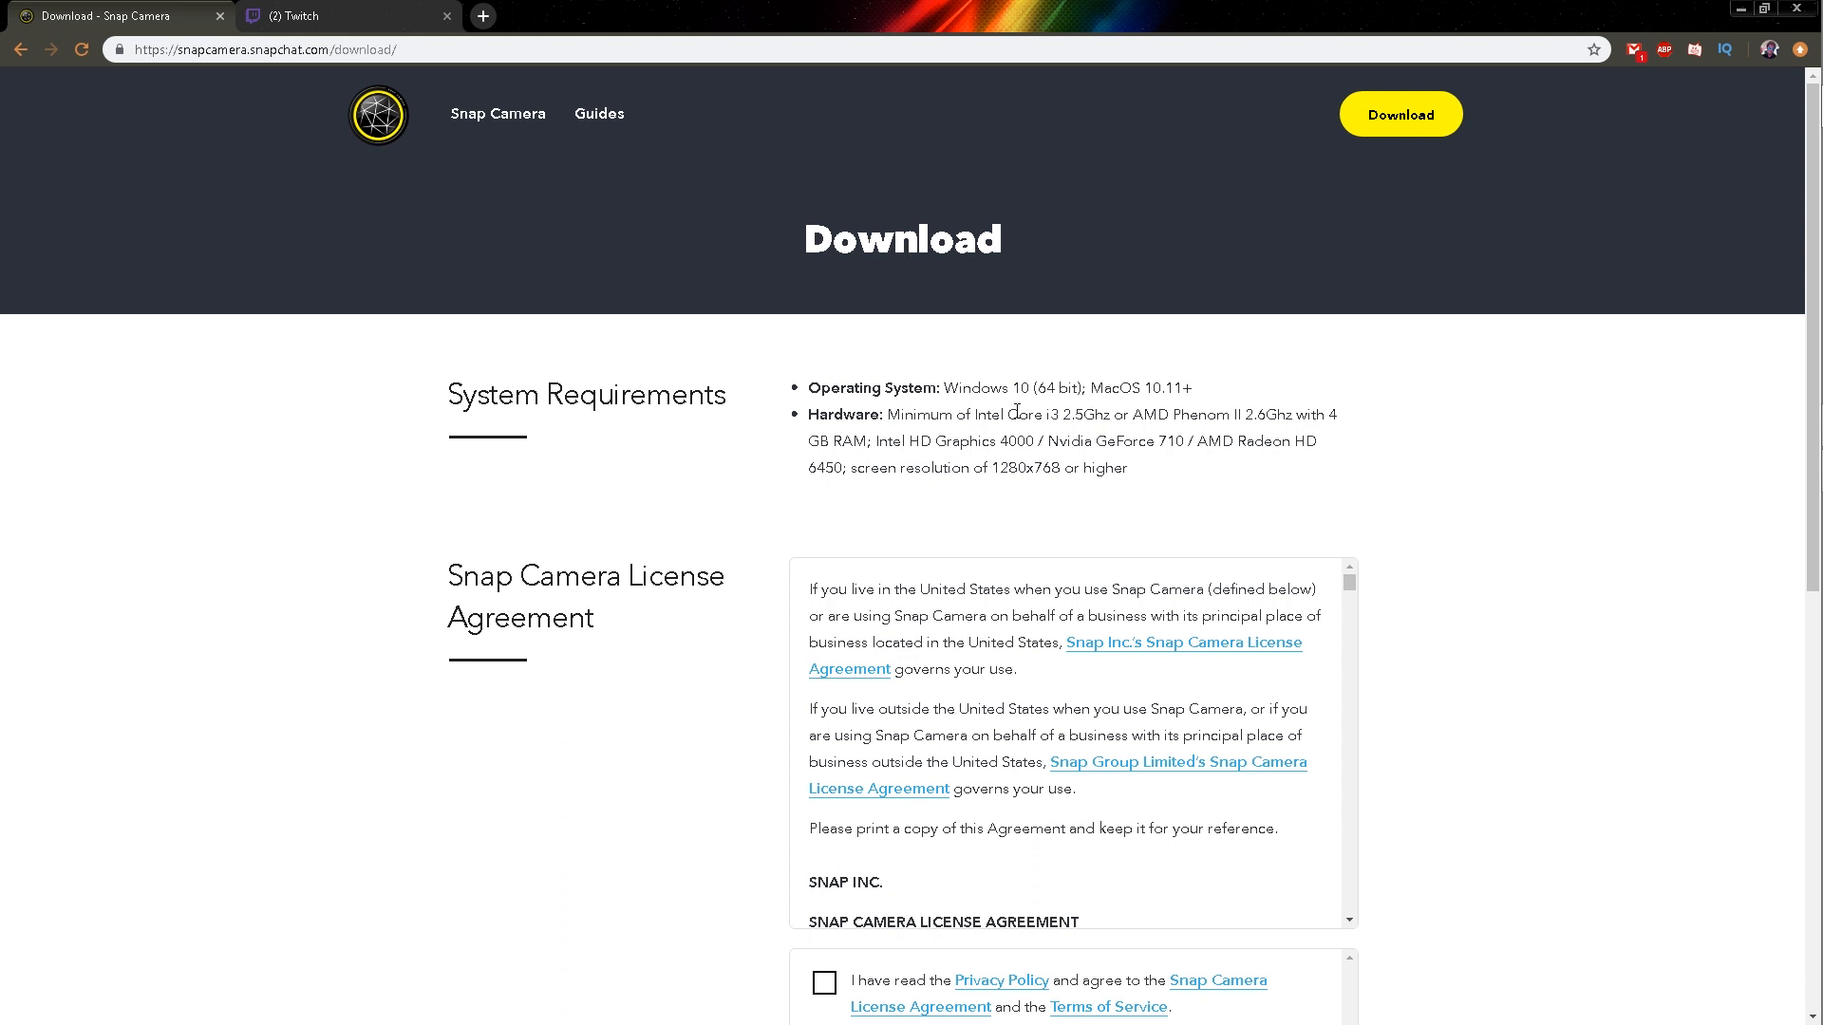
pyautogui.moveTo(1316, 449)
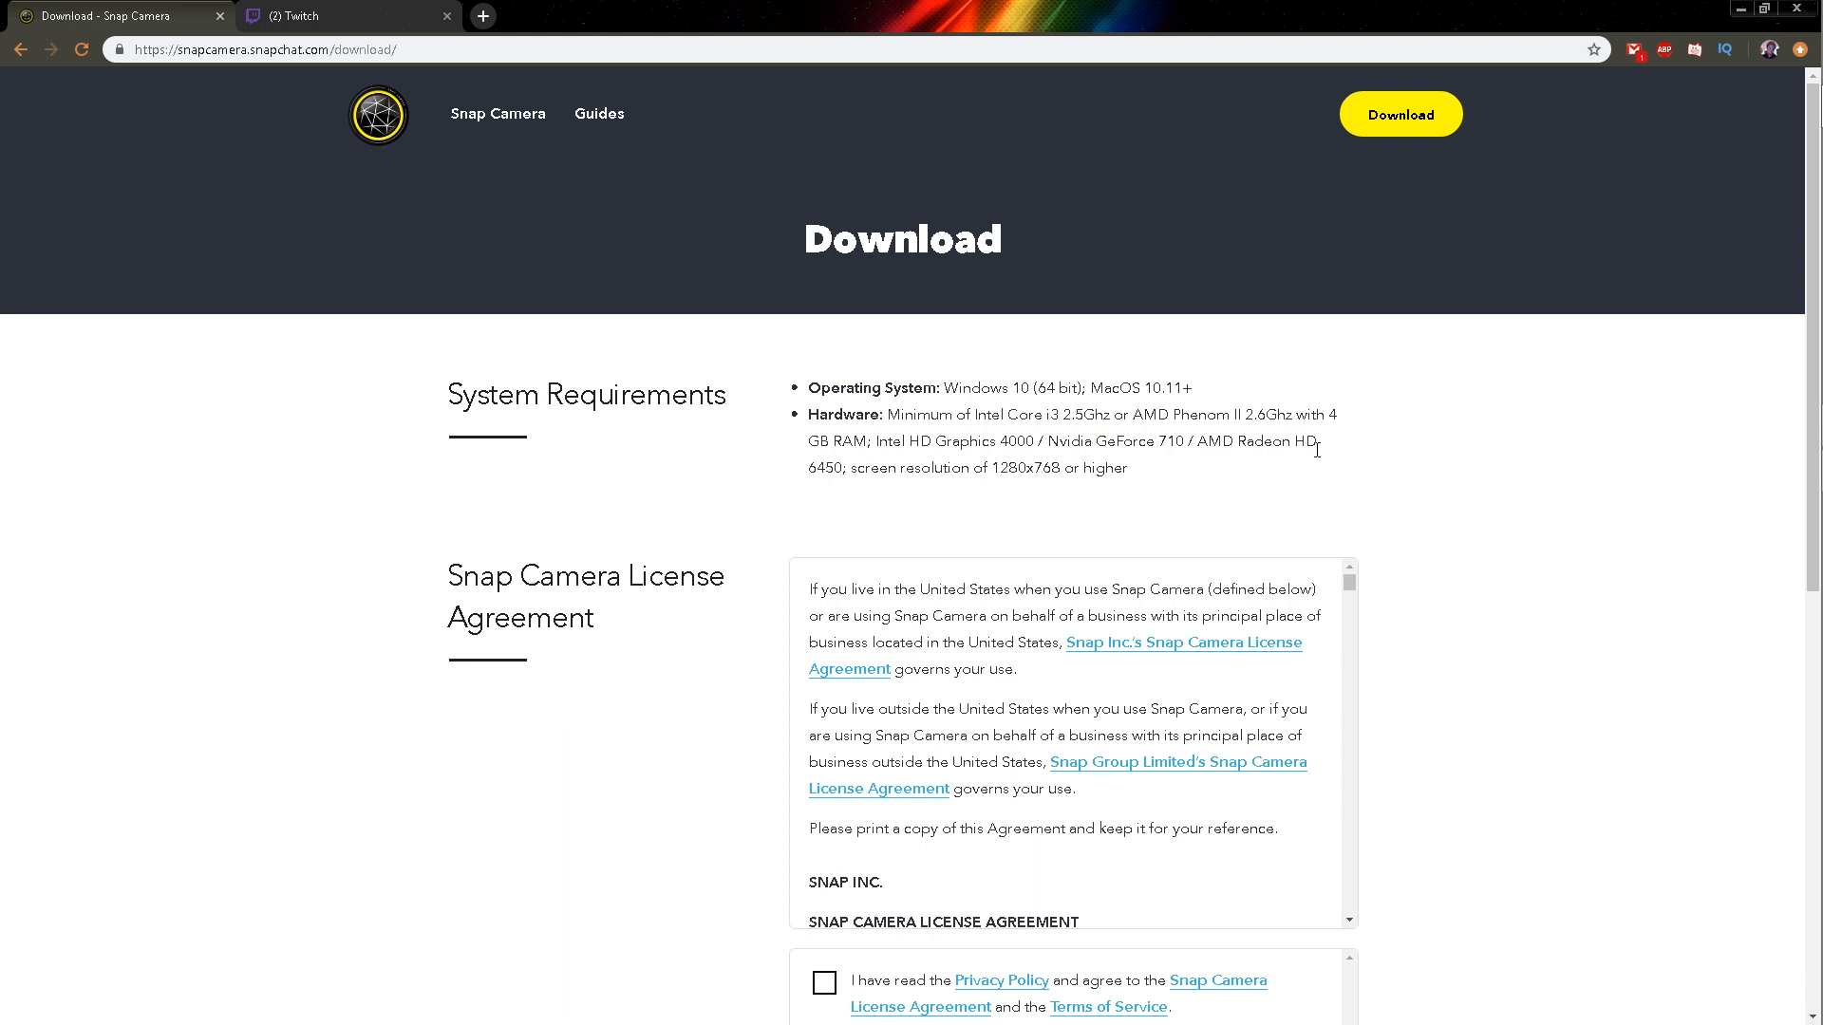
pyautogui.moveTo(1130, 480)
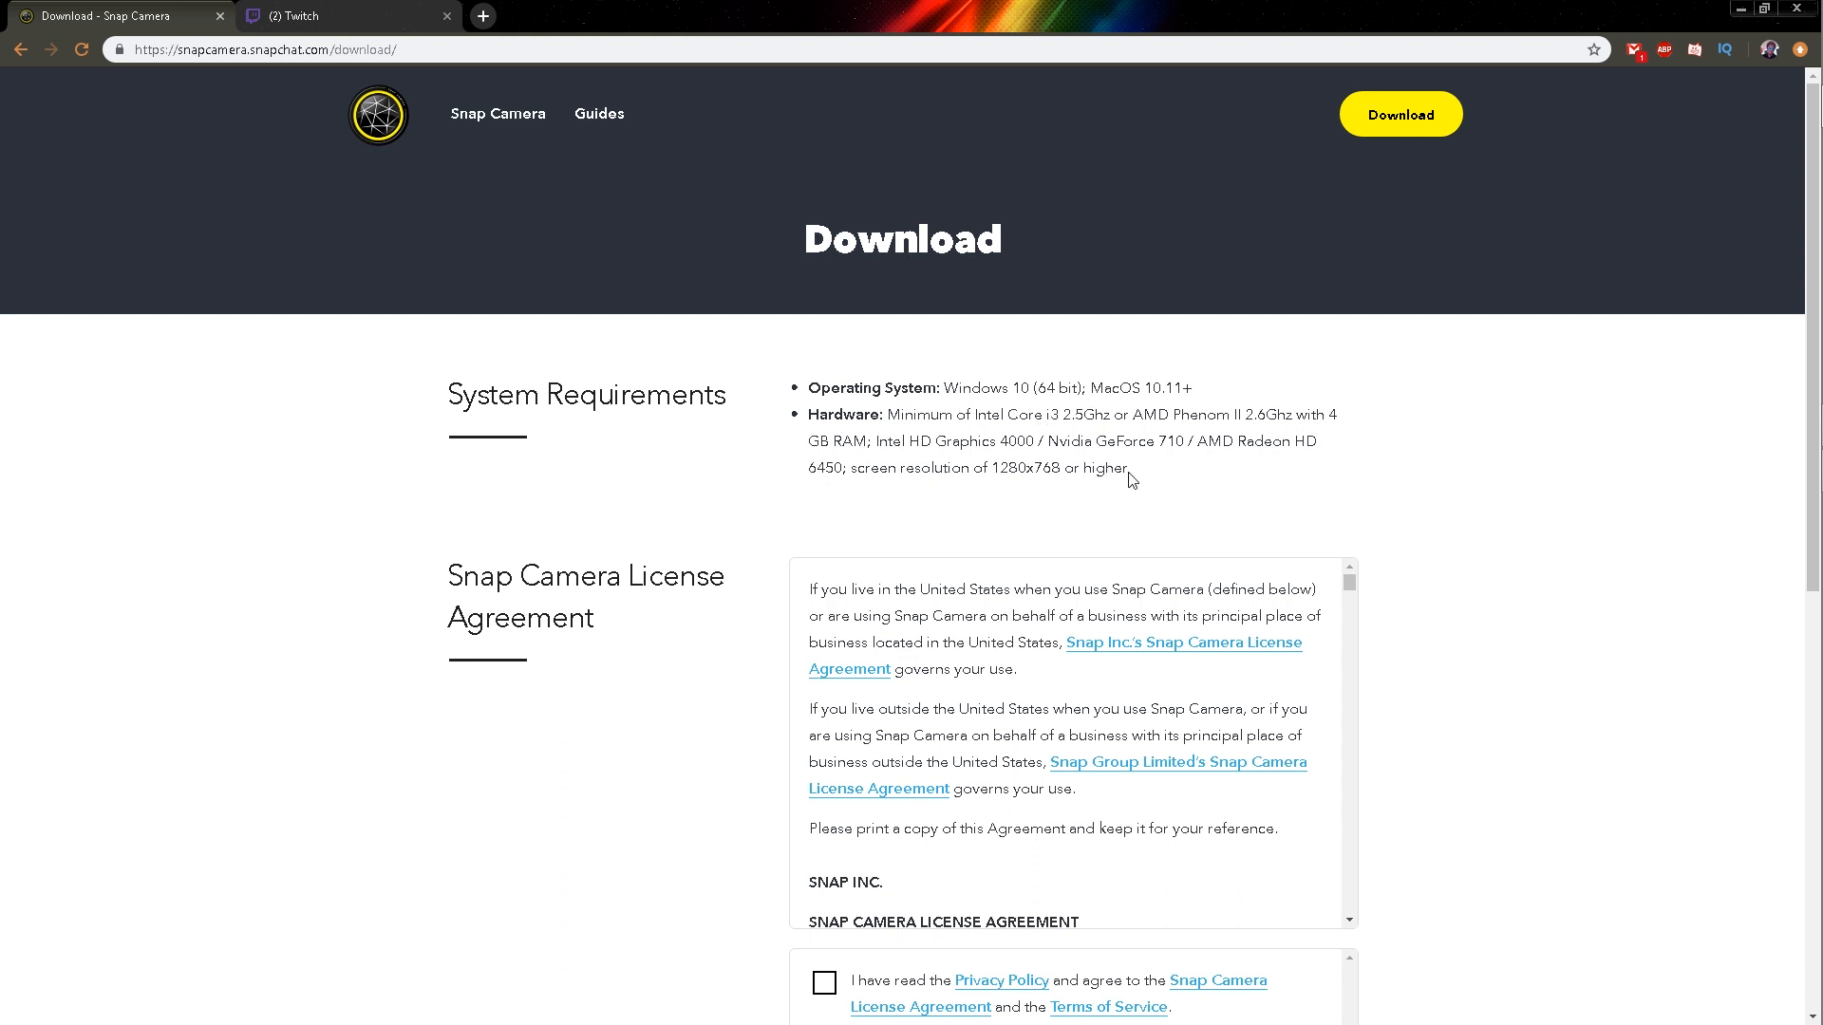
pyautogui.moveTo(743, 553)
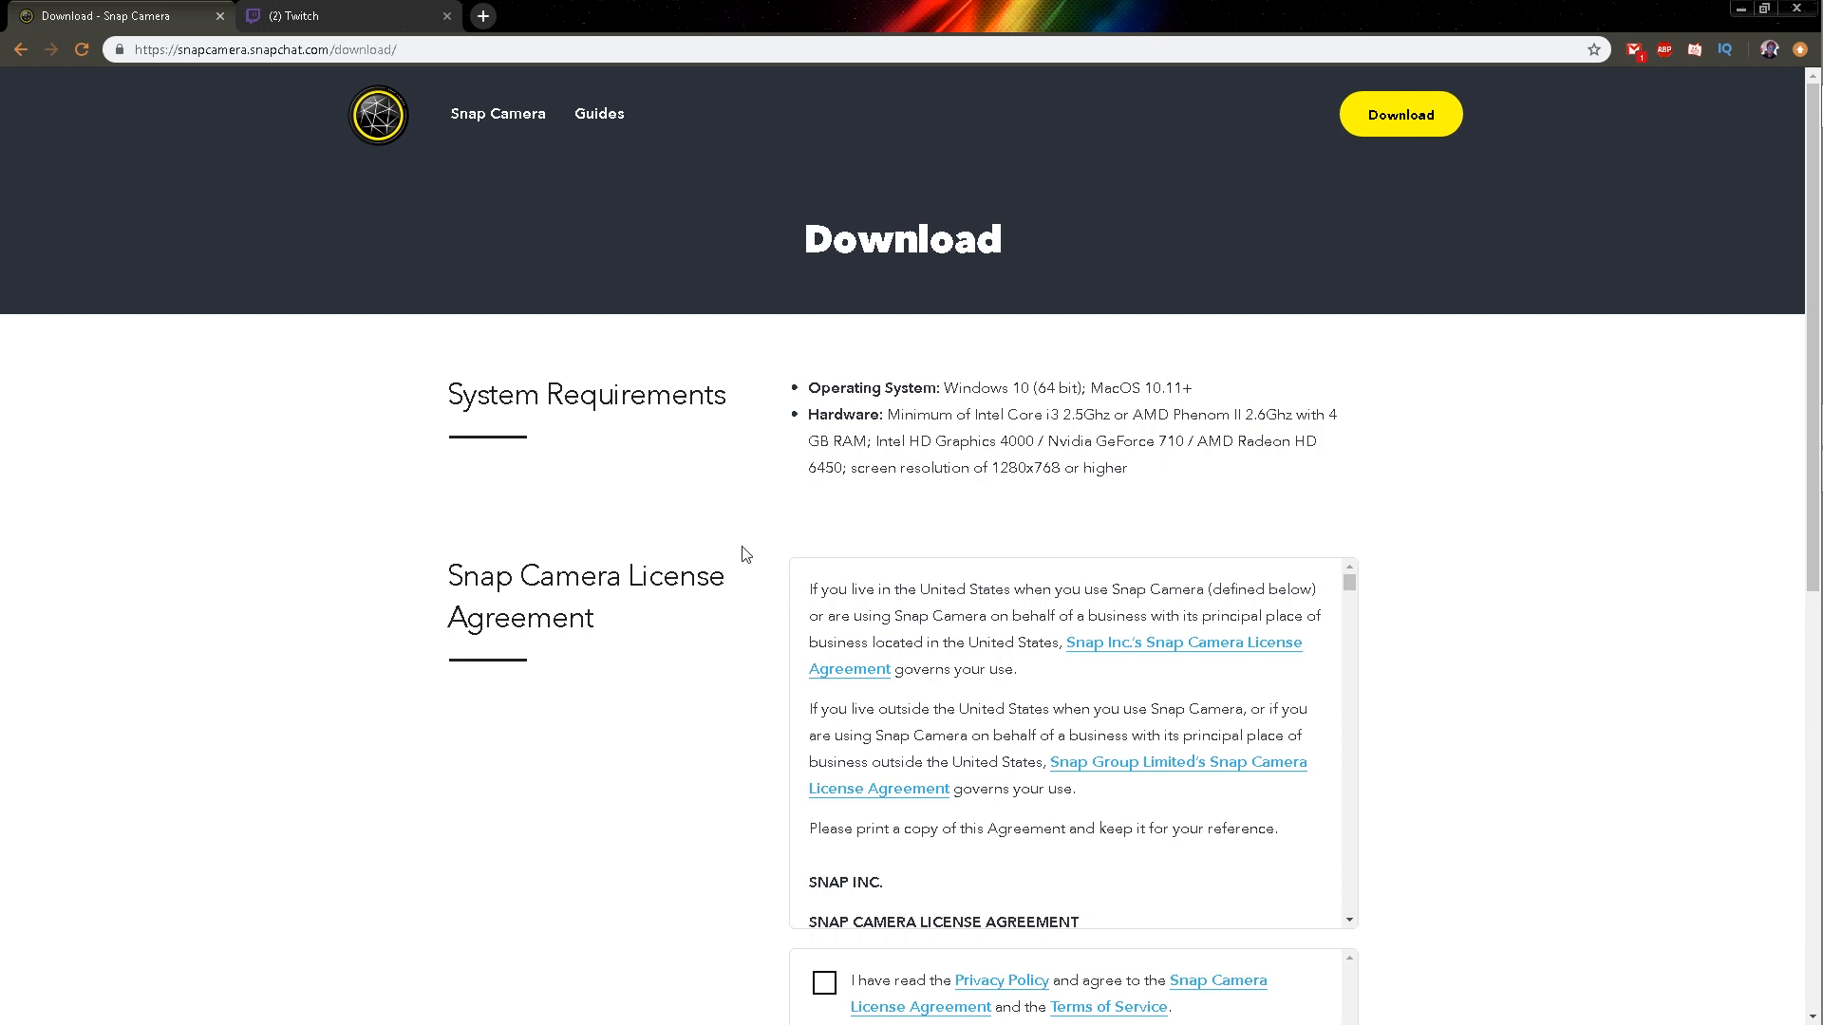
pyautogui.scroll(-3)
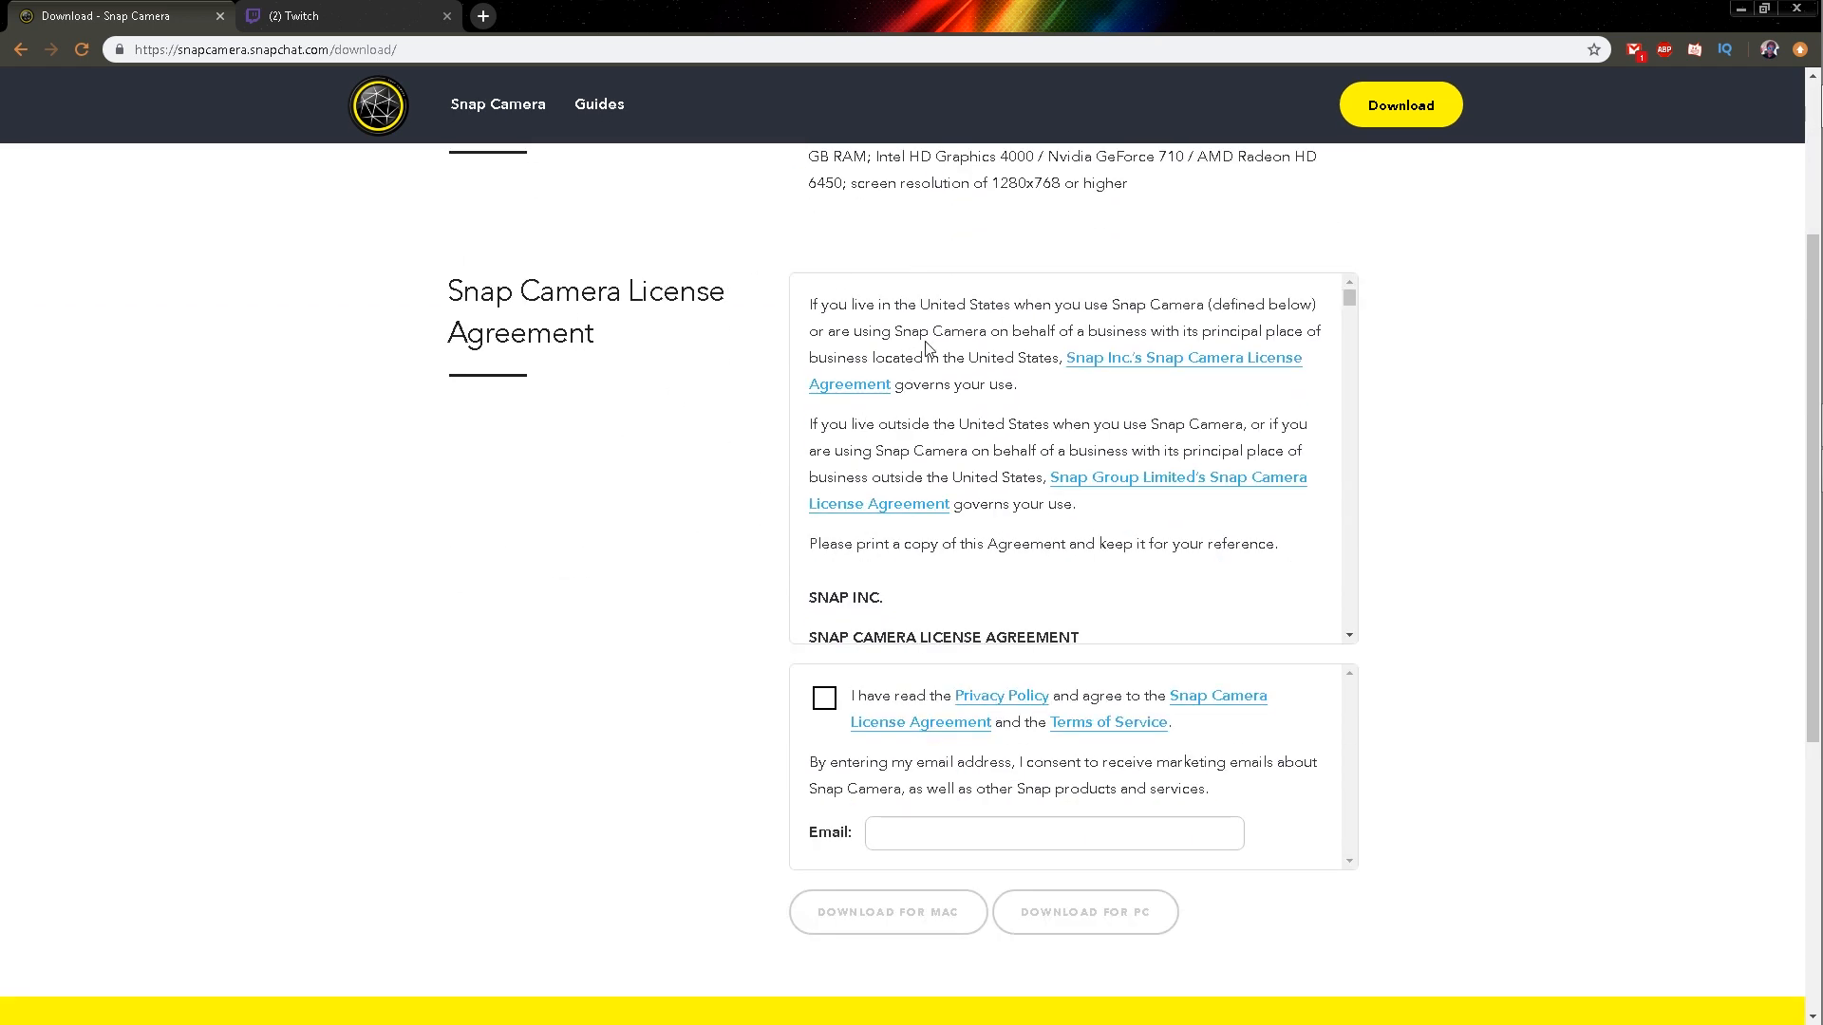
pyautogui.scroll(-3)
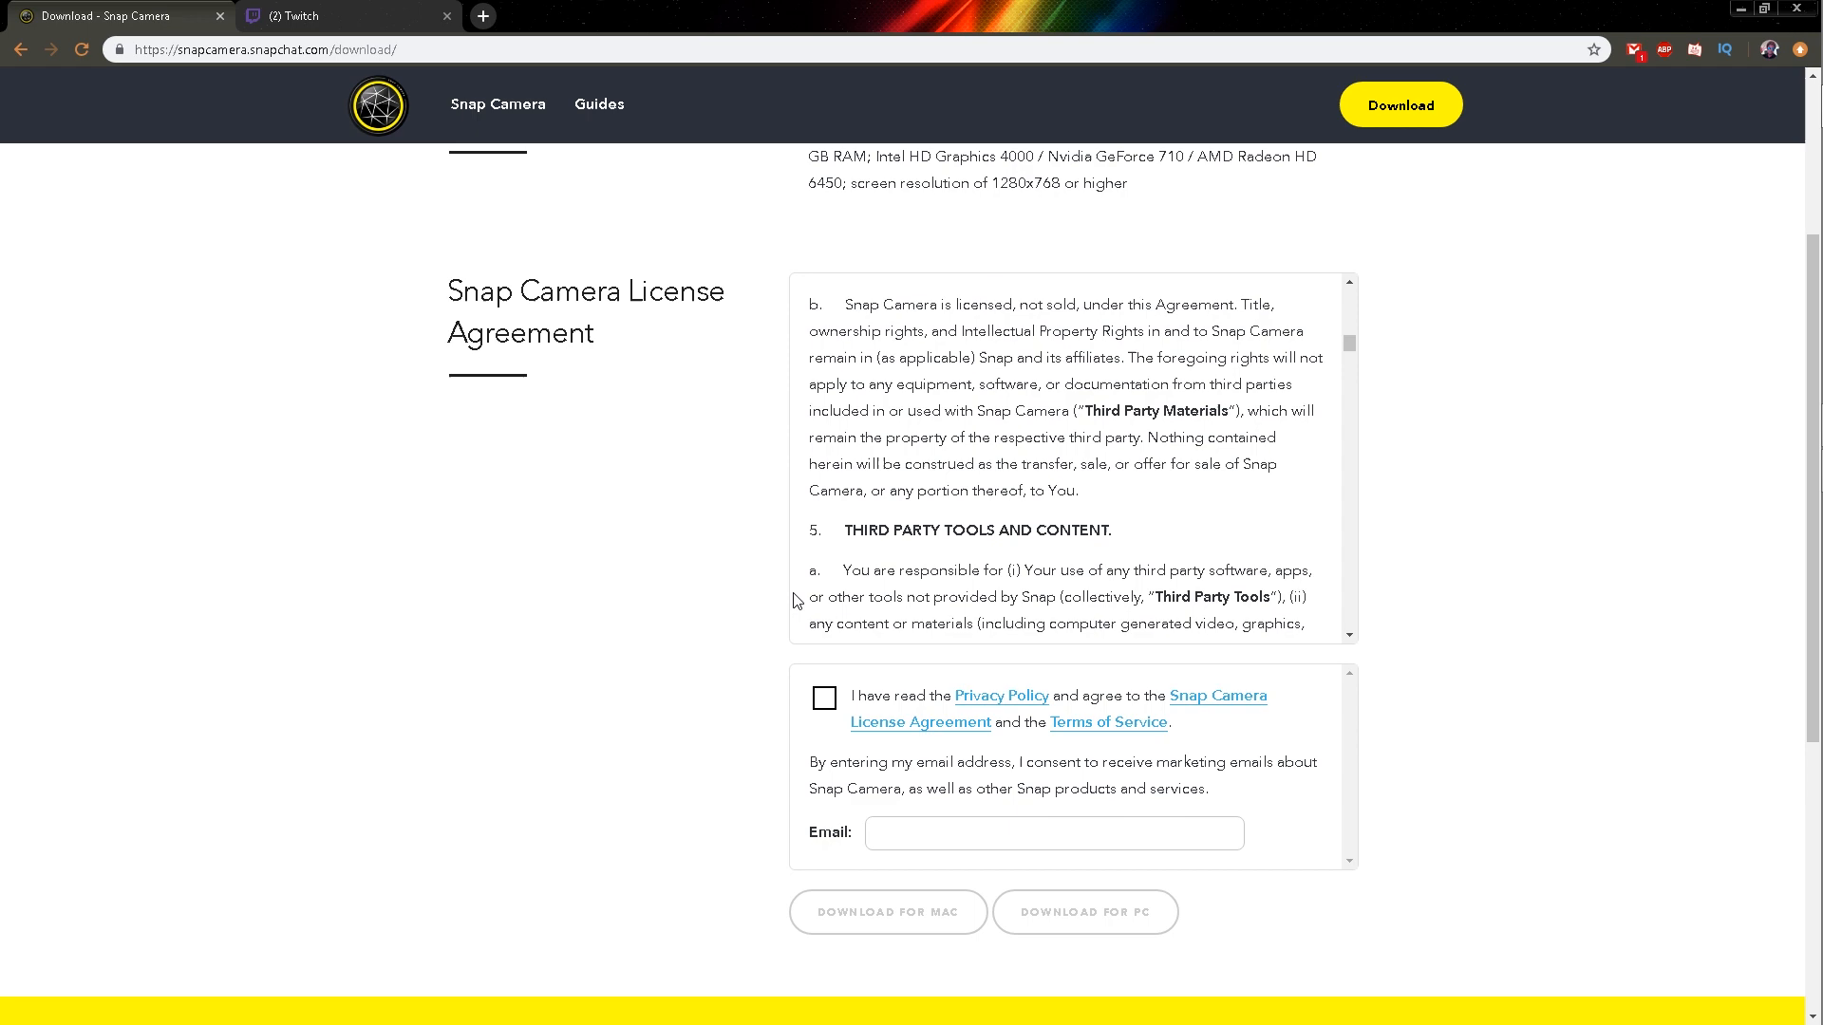
pyautogui.click(823, 697)
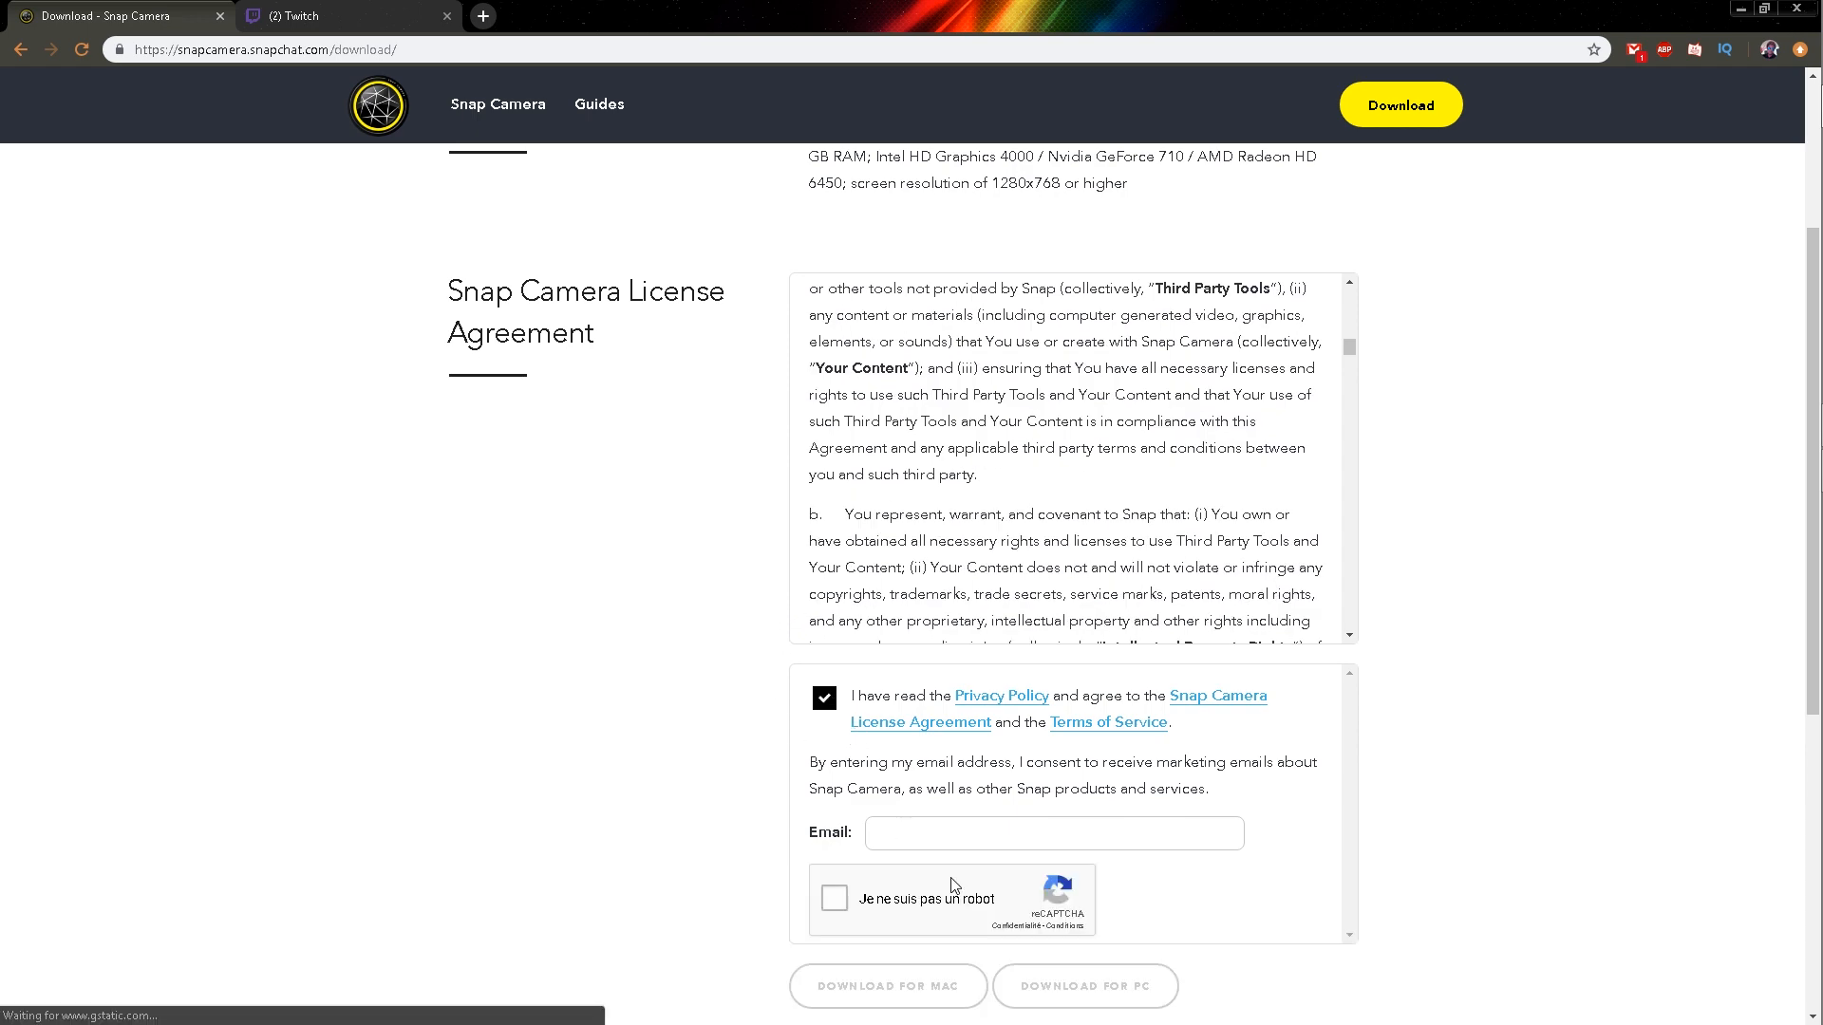
pyautogui.click(833, 899)
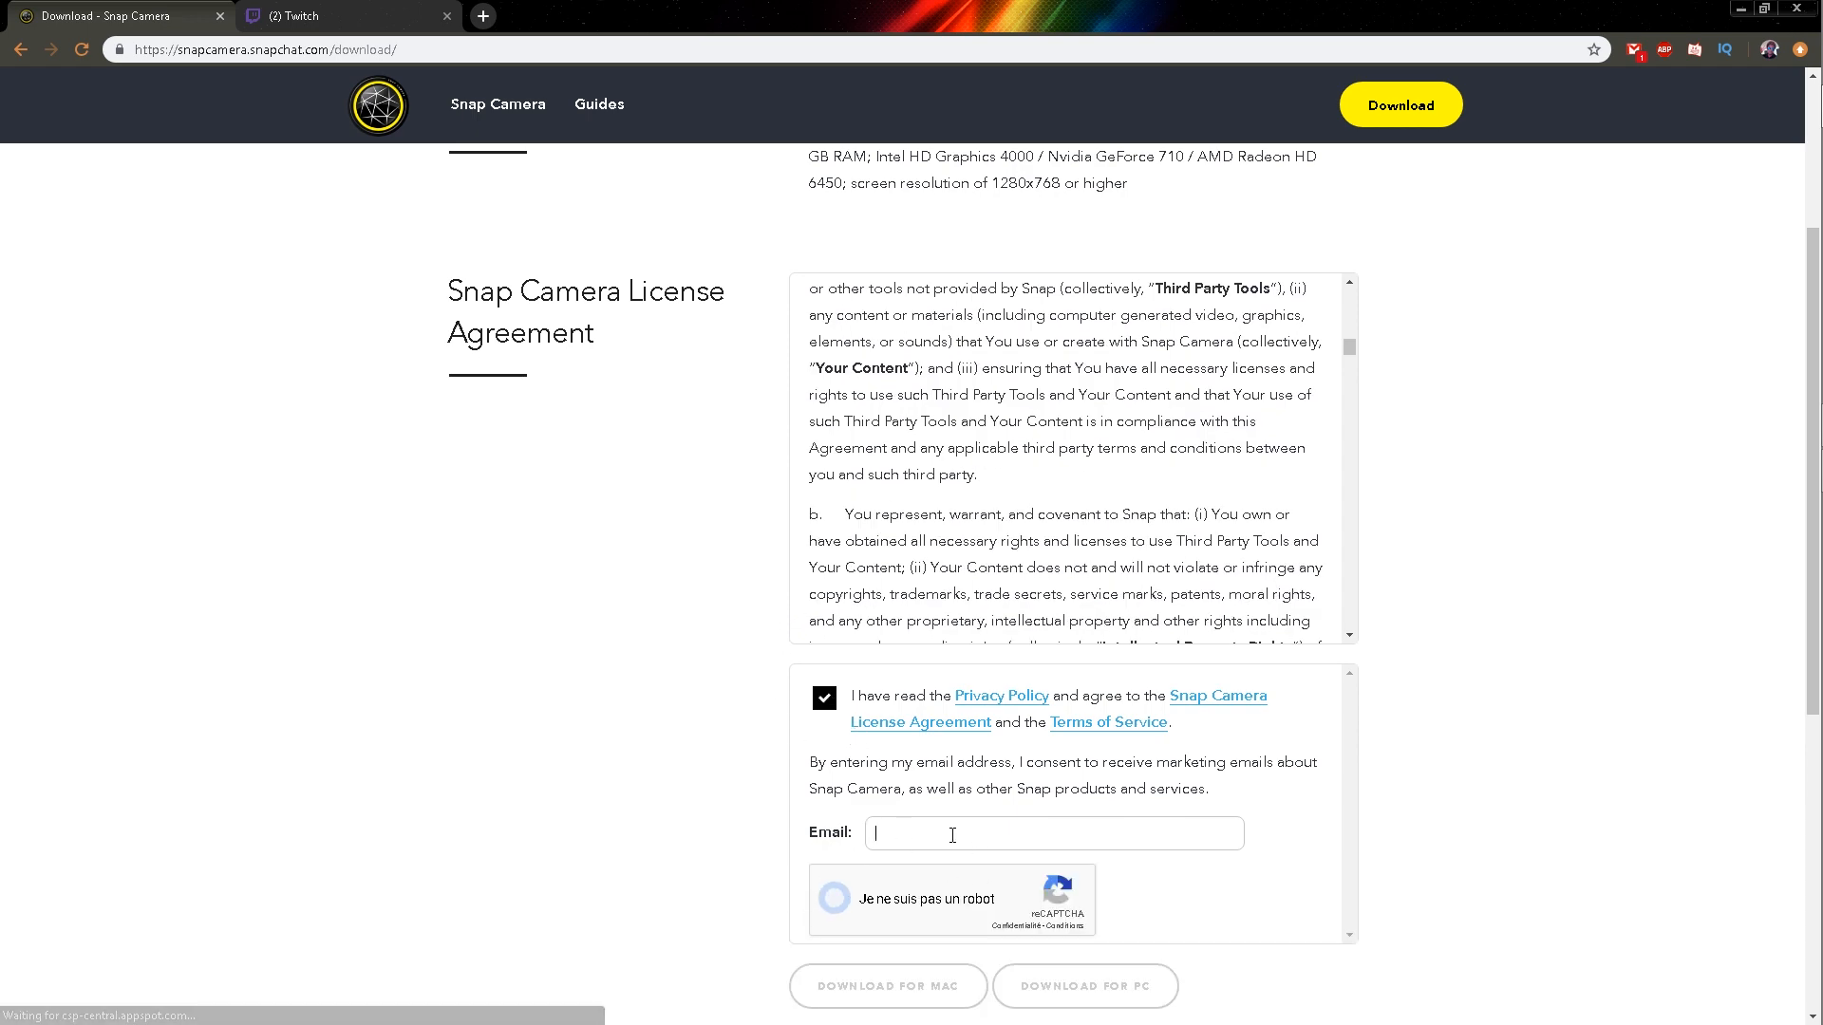
pyautogui.scroll(-3)
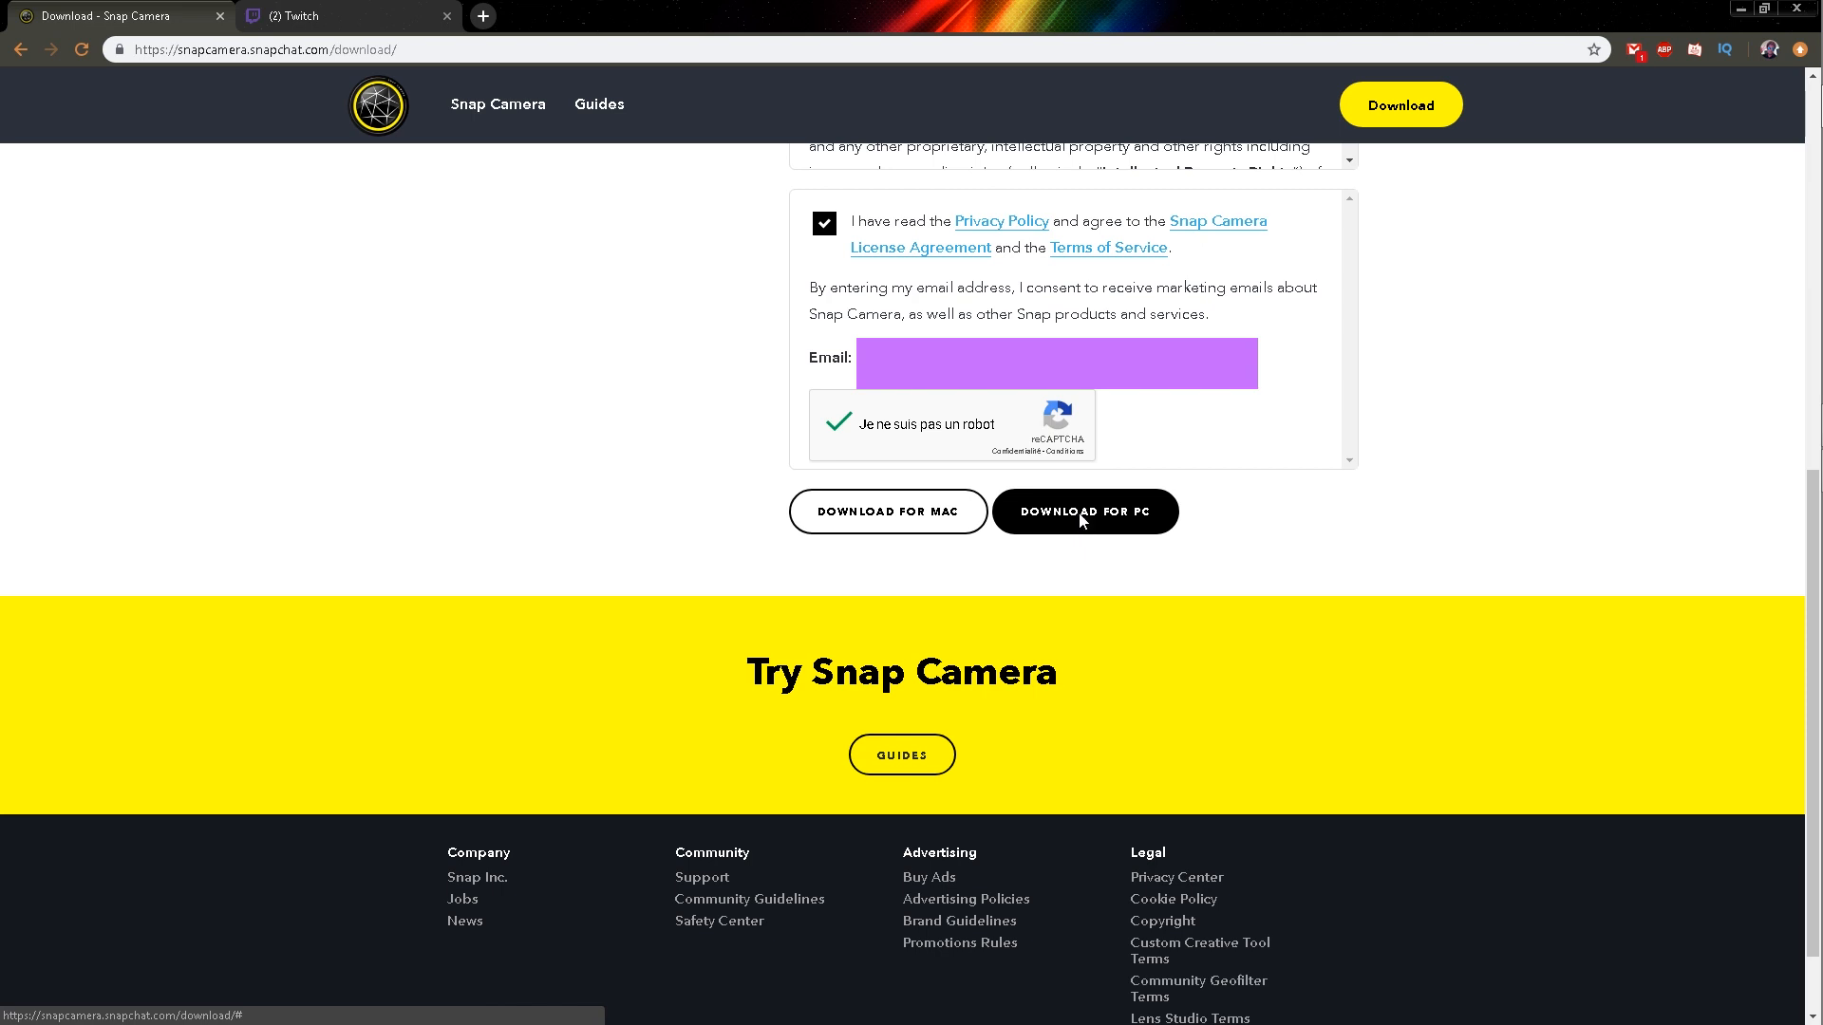
pyautogui.click(1082, 511)
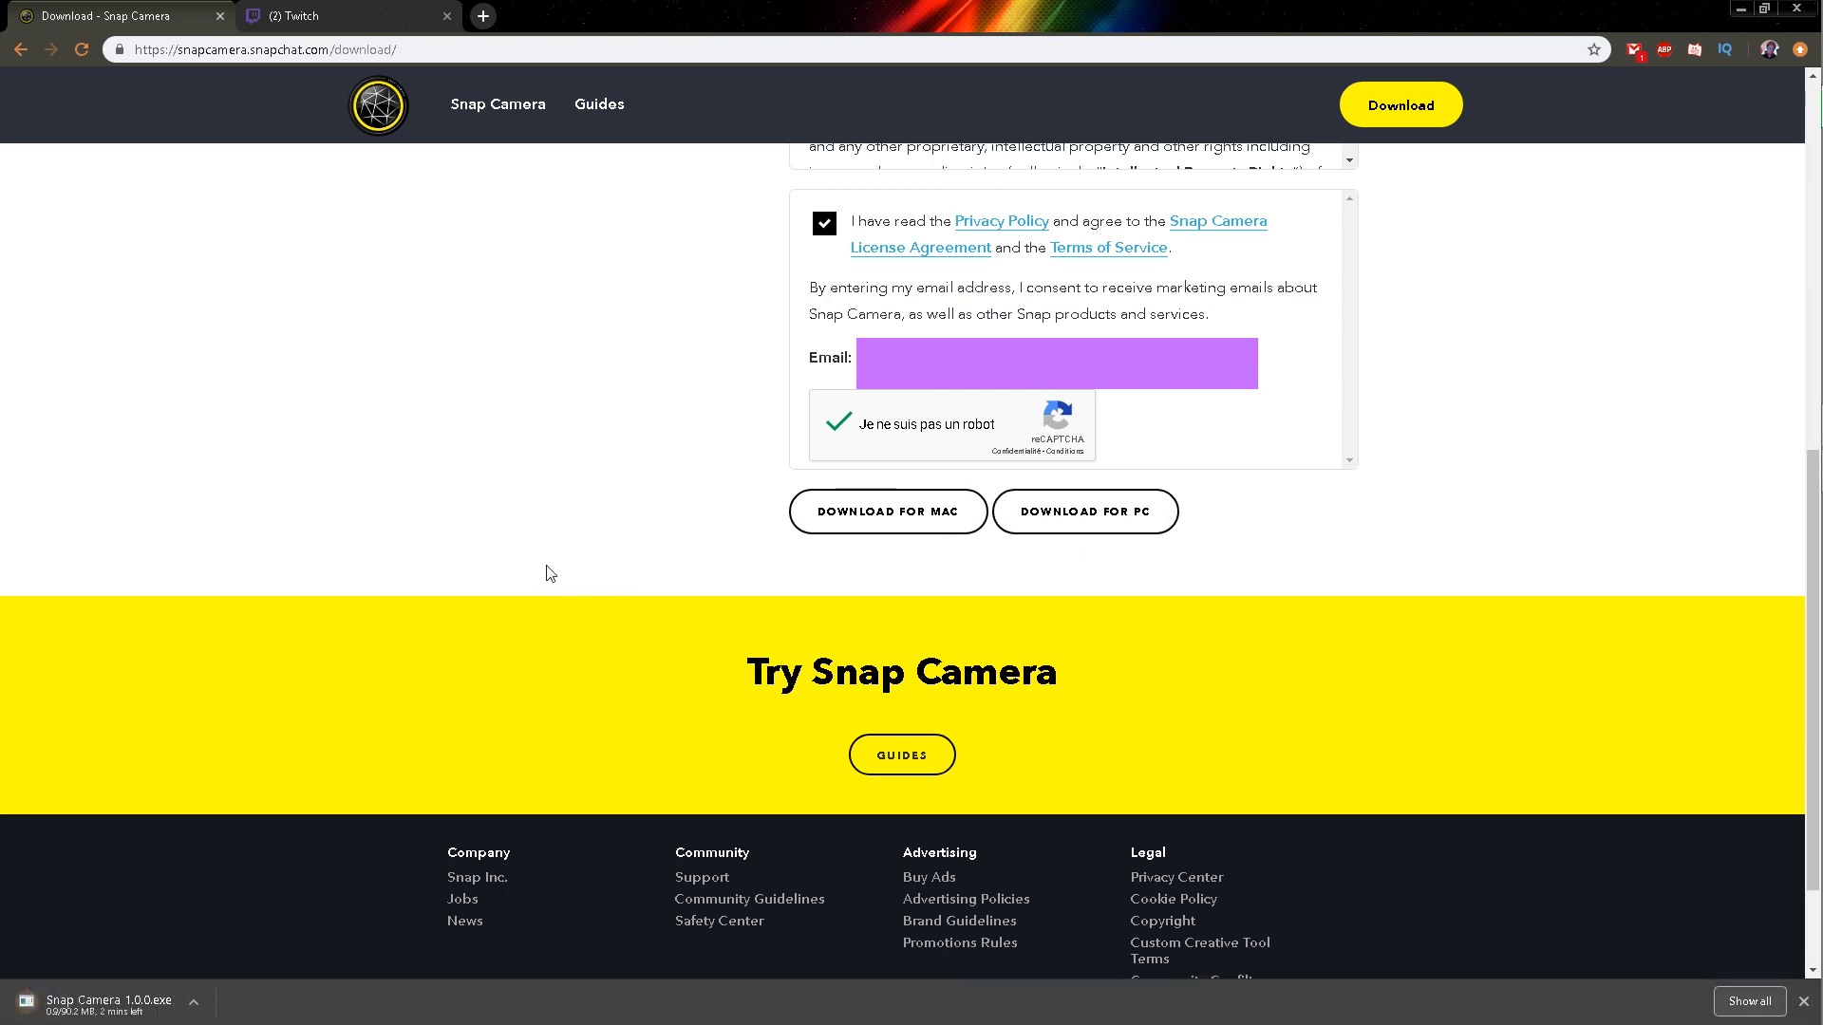
pyautogui.moveTo(366, 866)
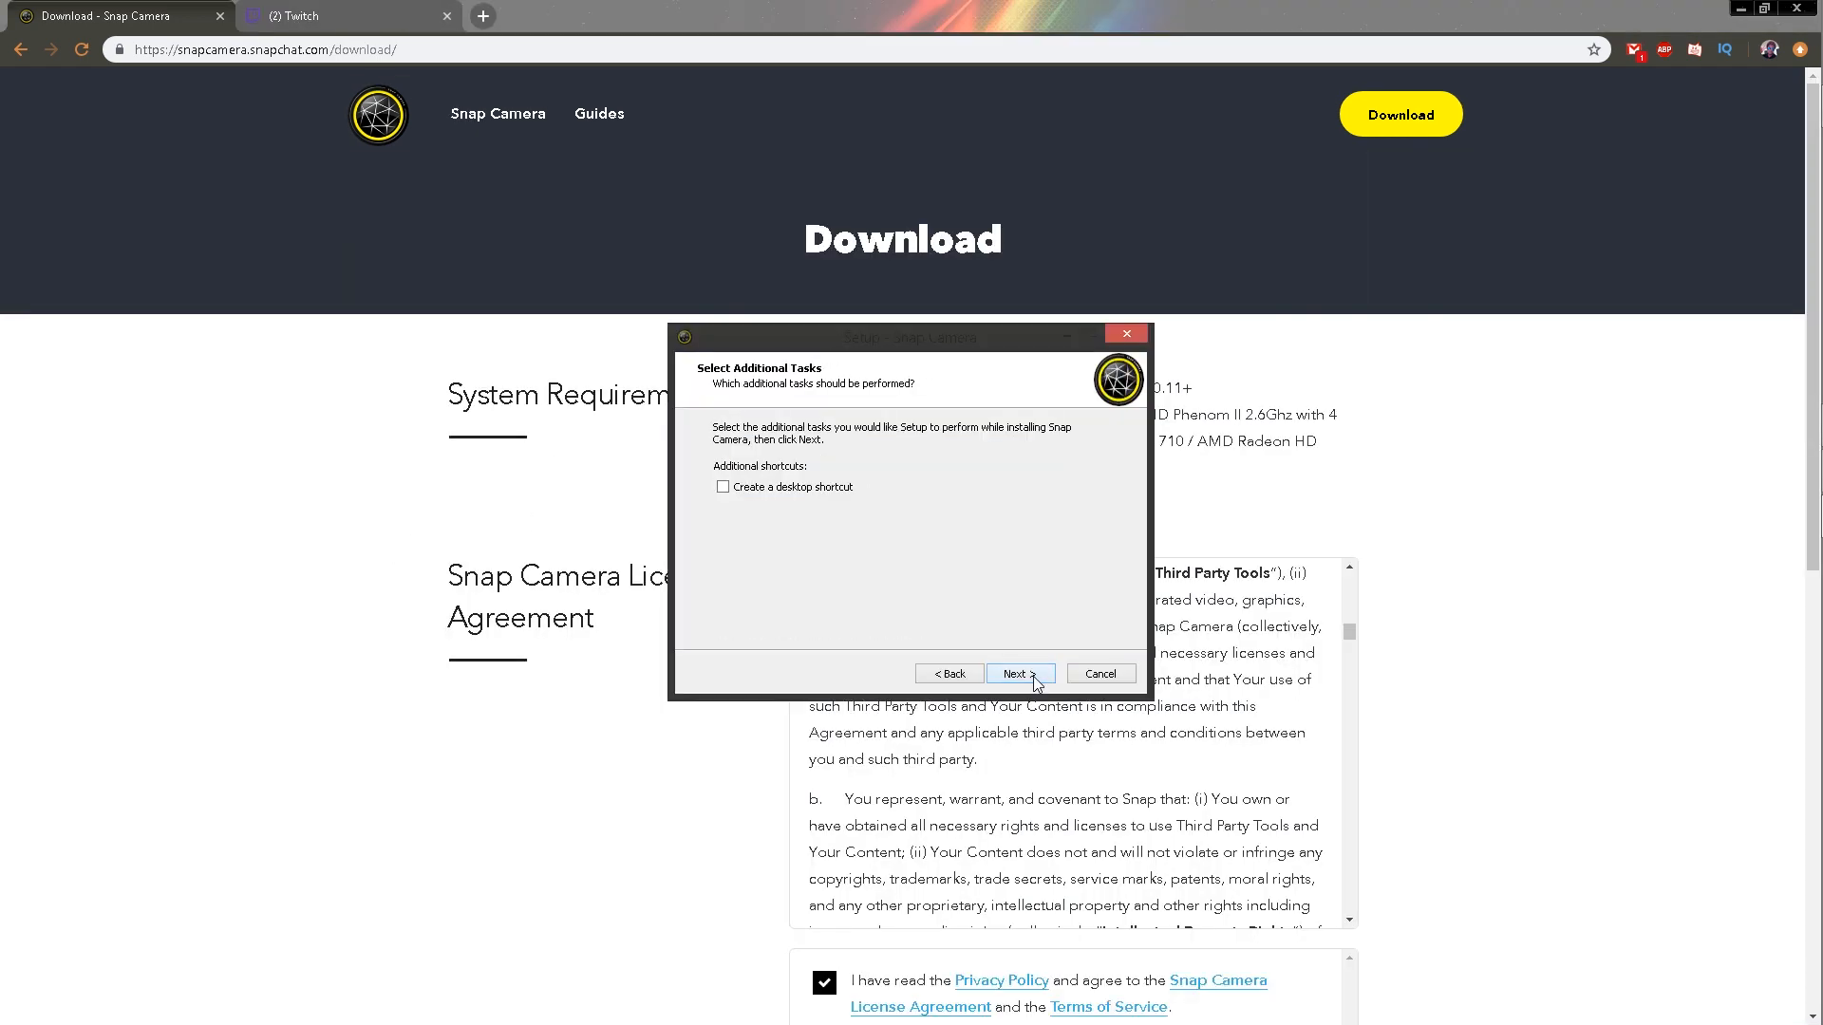
# Proceed through setup with 'Create a desktop shortcut' left unchecked.
pyautogui.click(1018, 672)
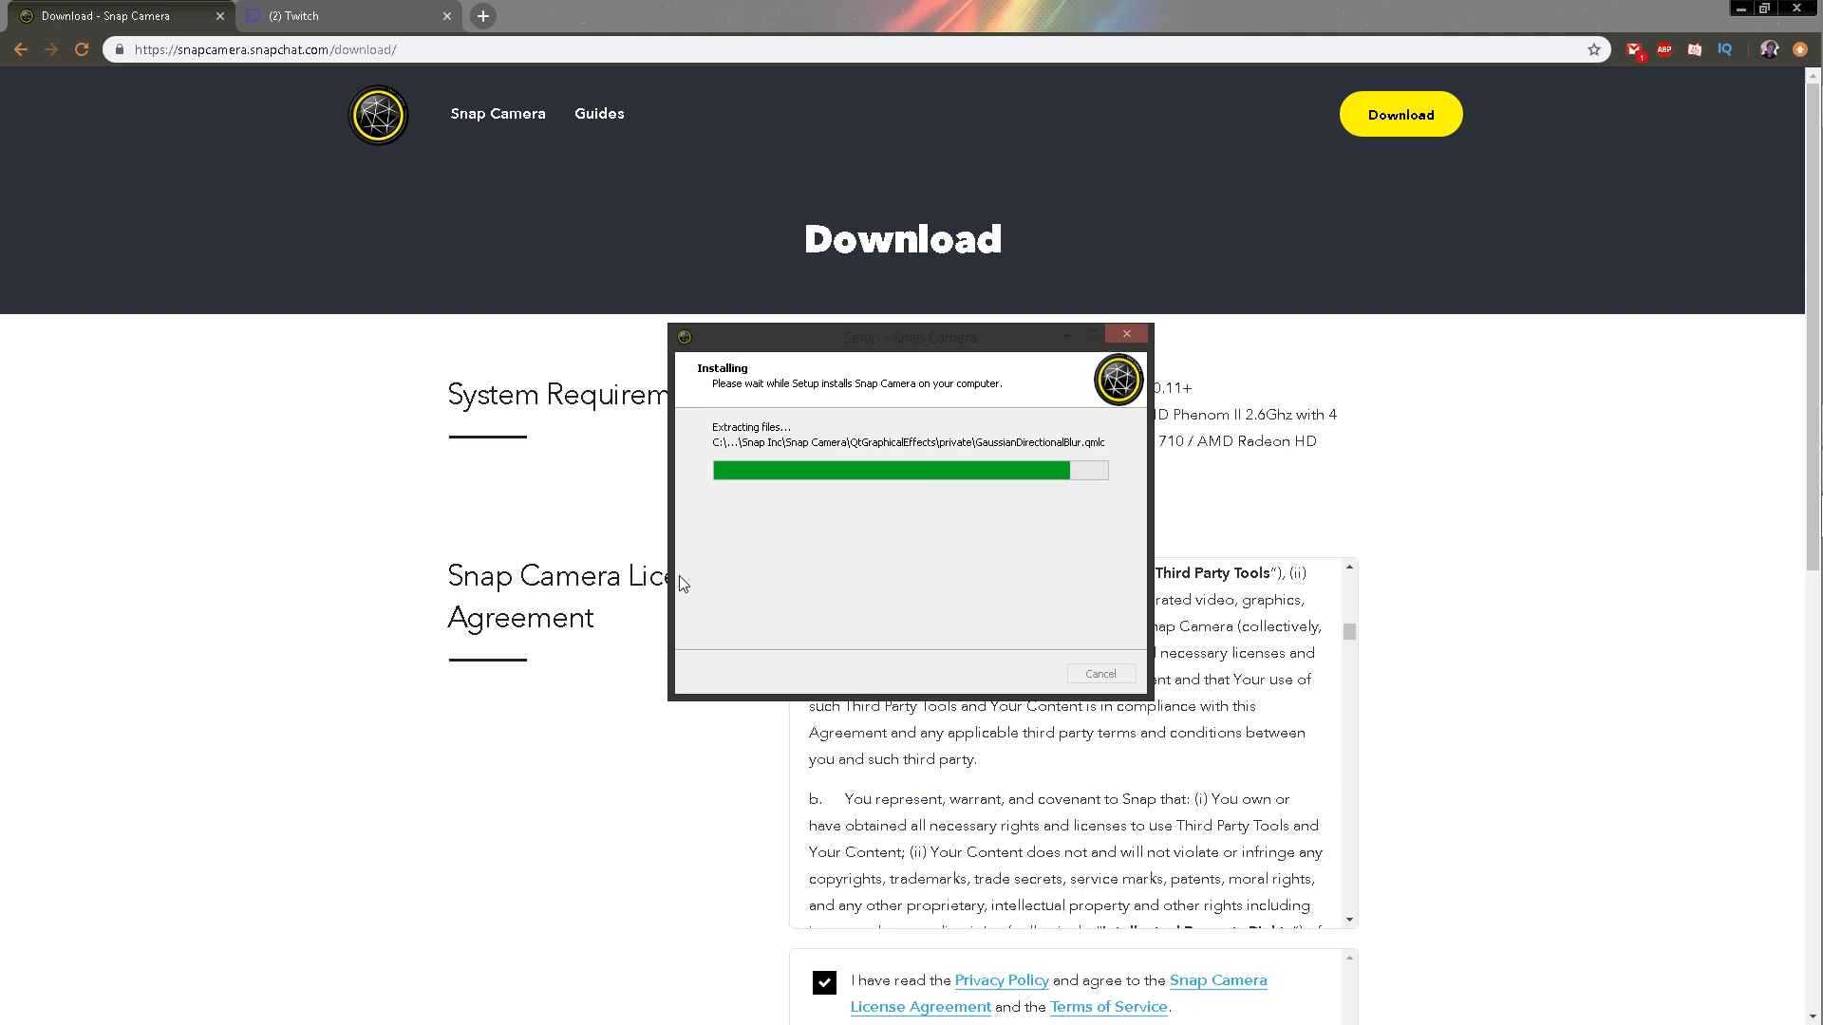
pyautogui.scroll(-3)
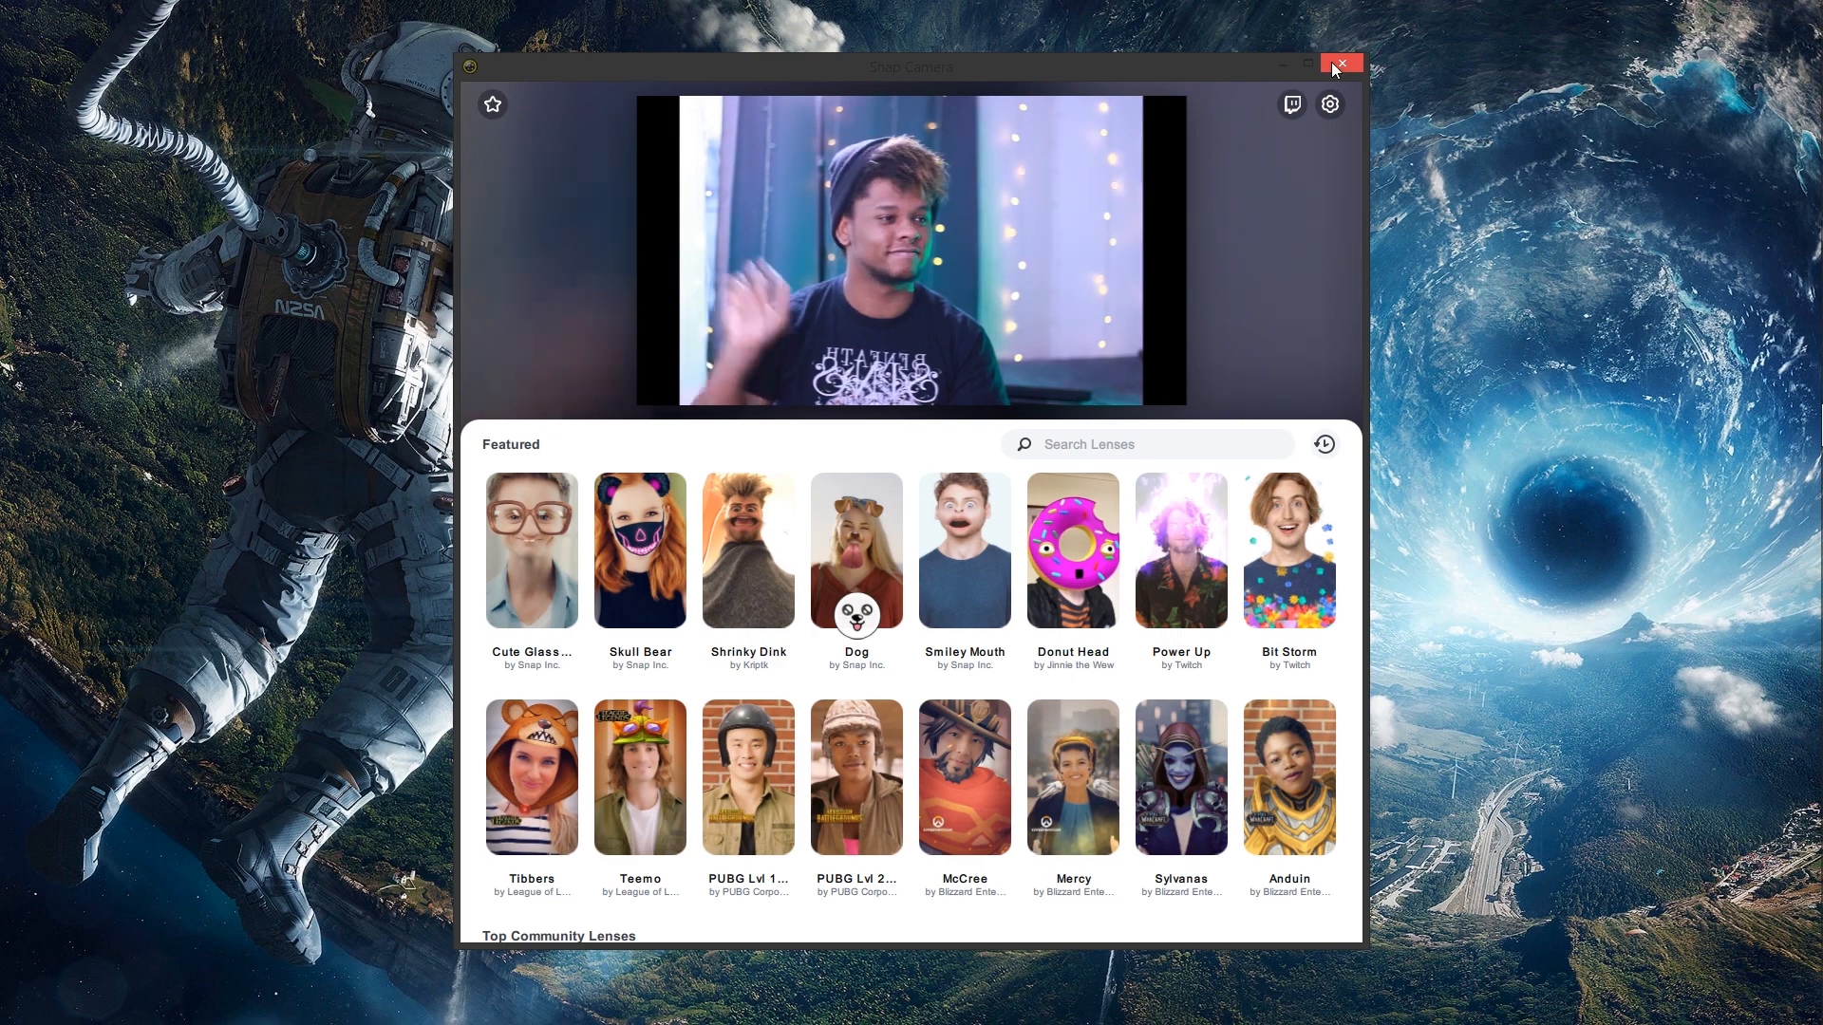
# Maximize Snap Camera and apply the Dog lens from Featured lenses.
pyautogui.click(1307, 67)
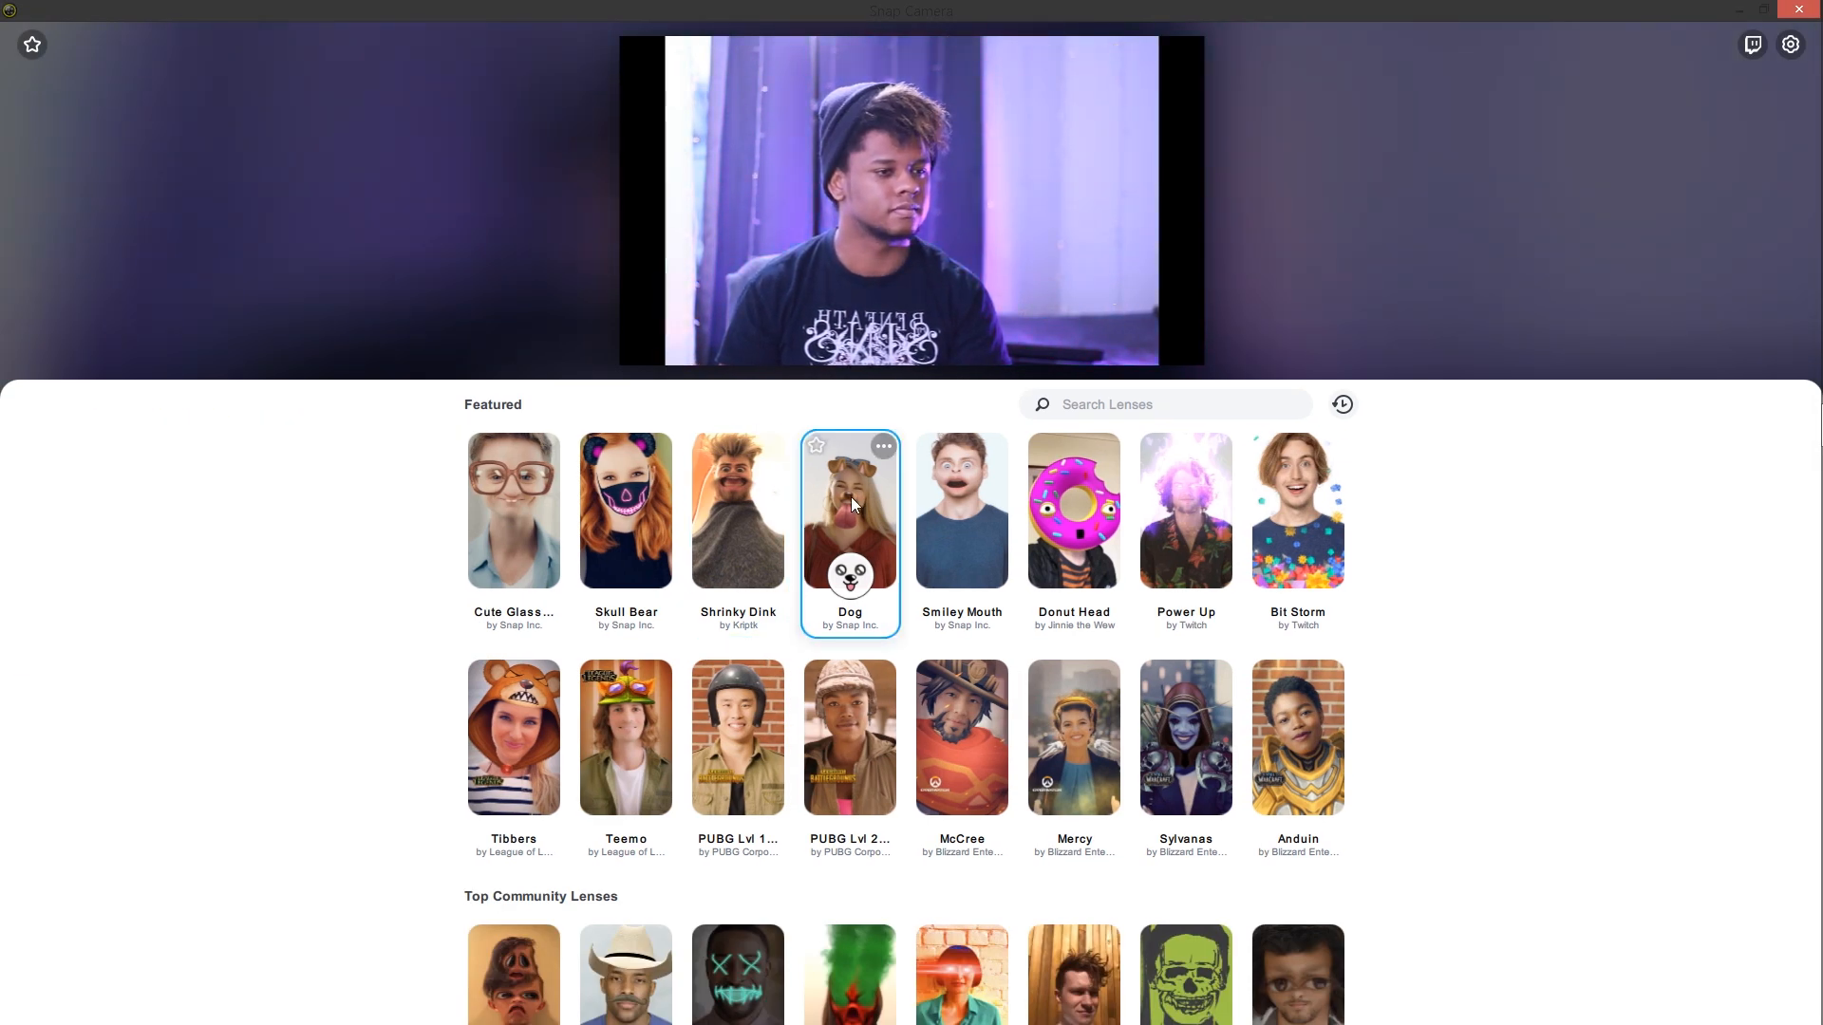
pyautogui.click(850, 510)
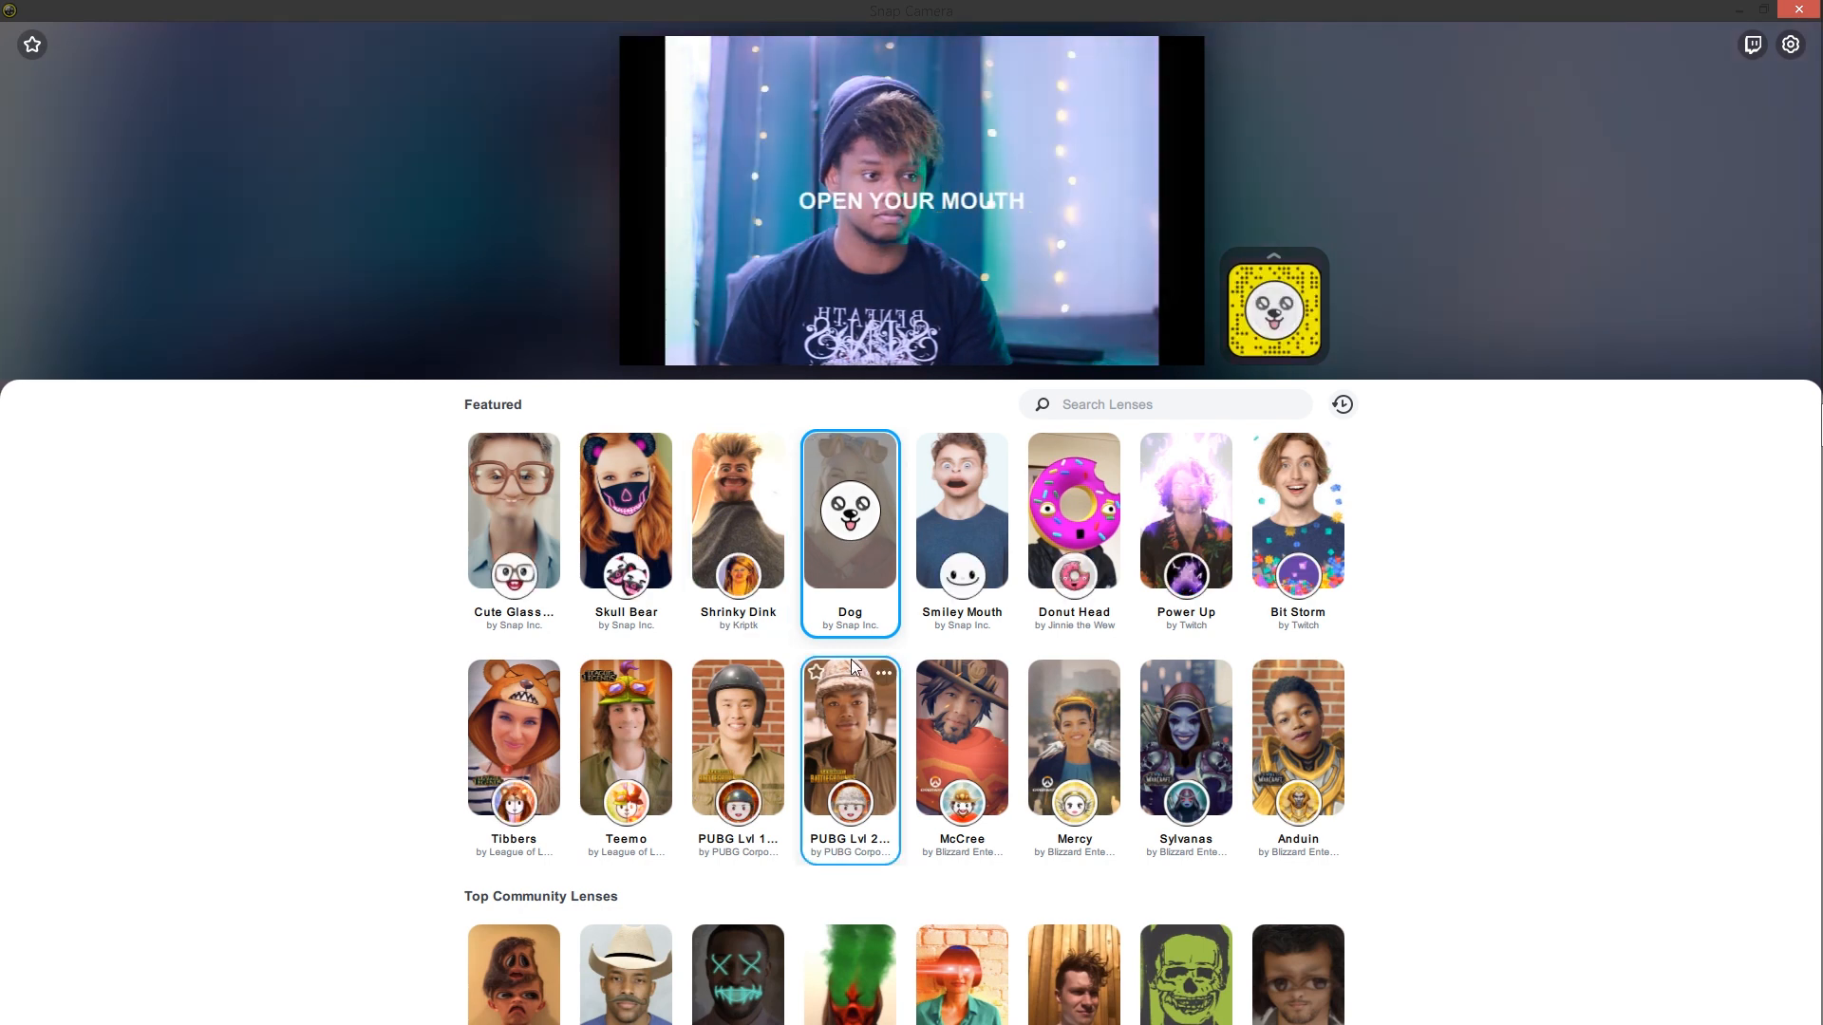
pyautogui.click(848, 511)
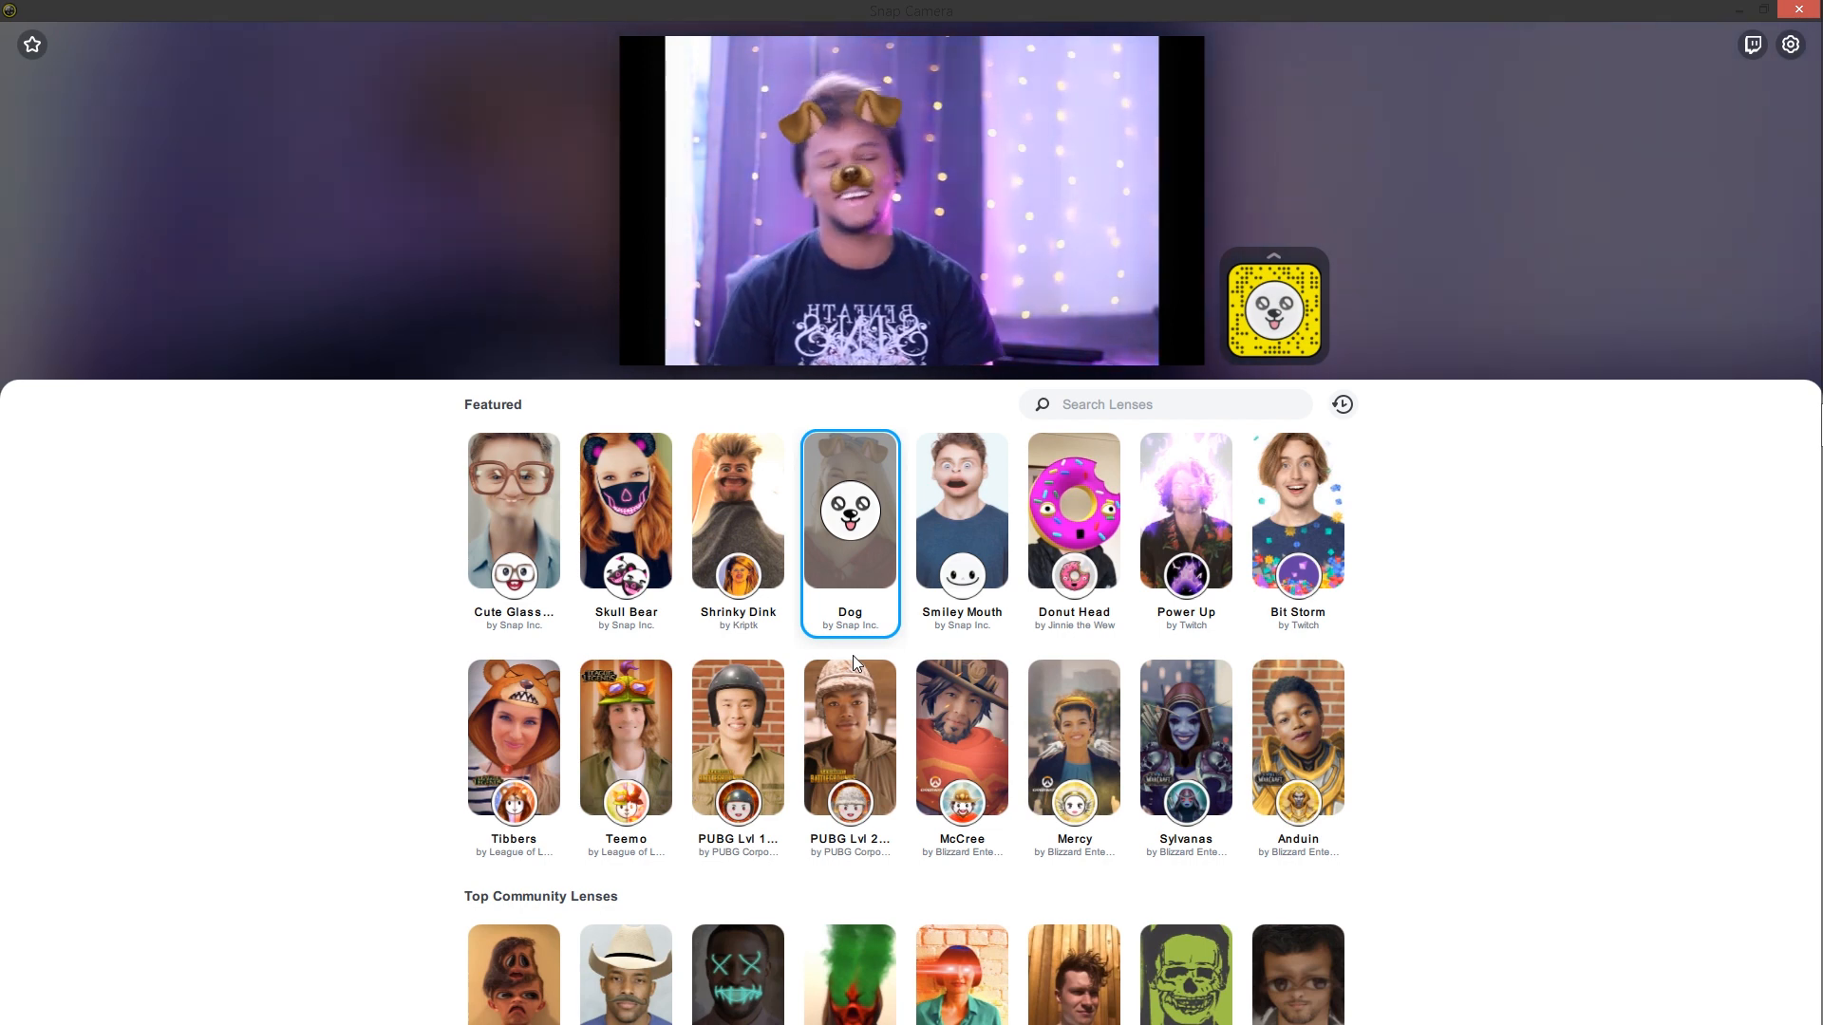
pyautogui.moveTo(832, 659)
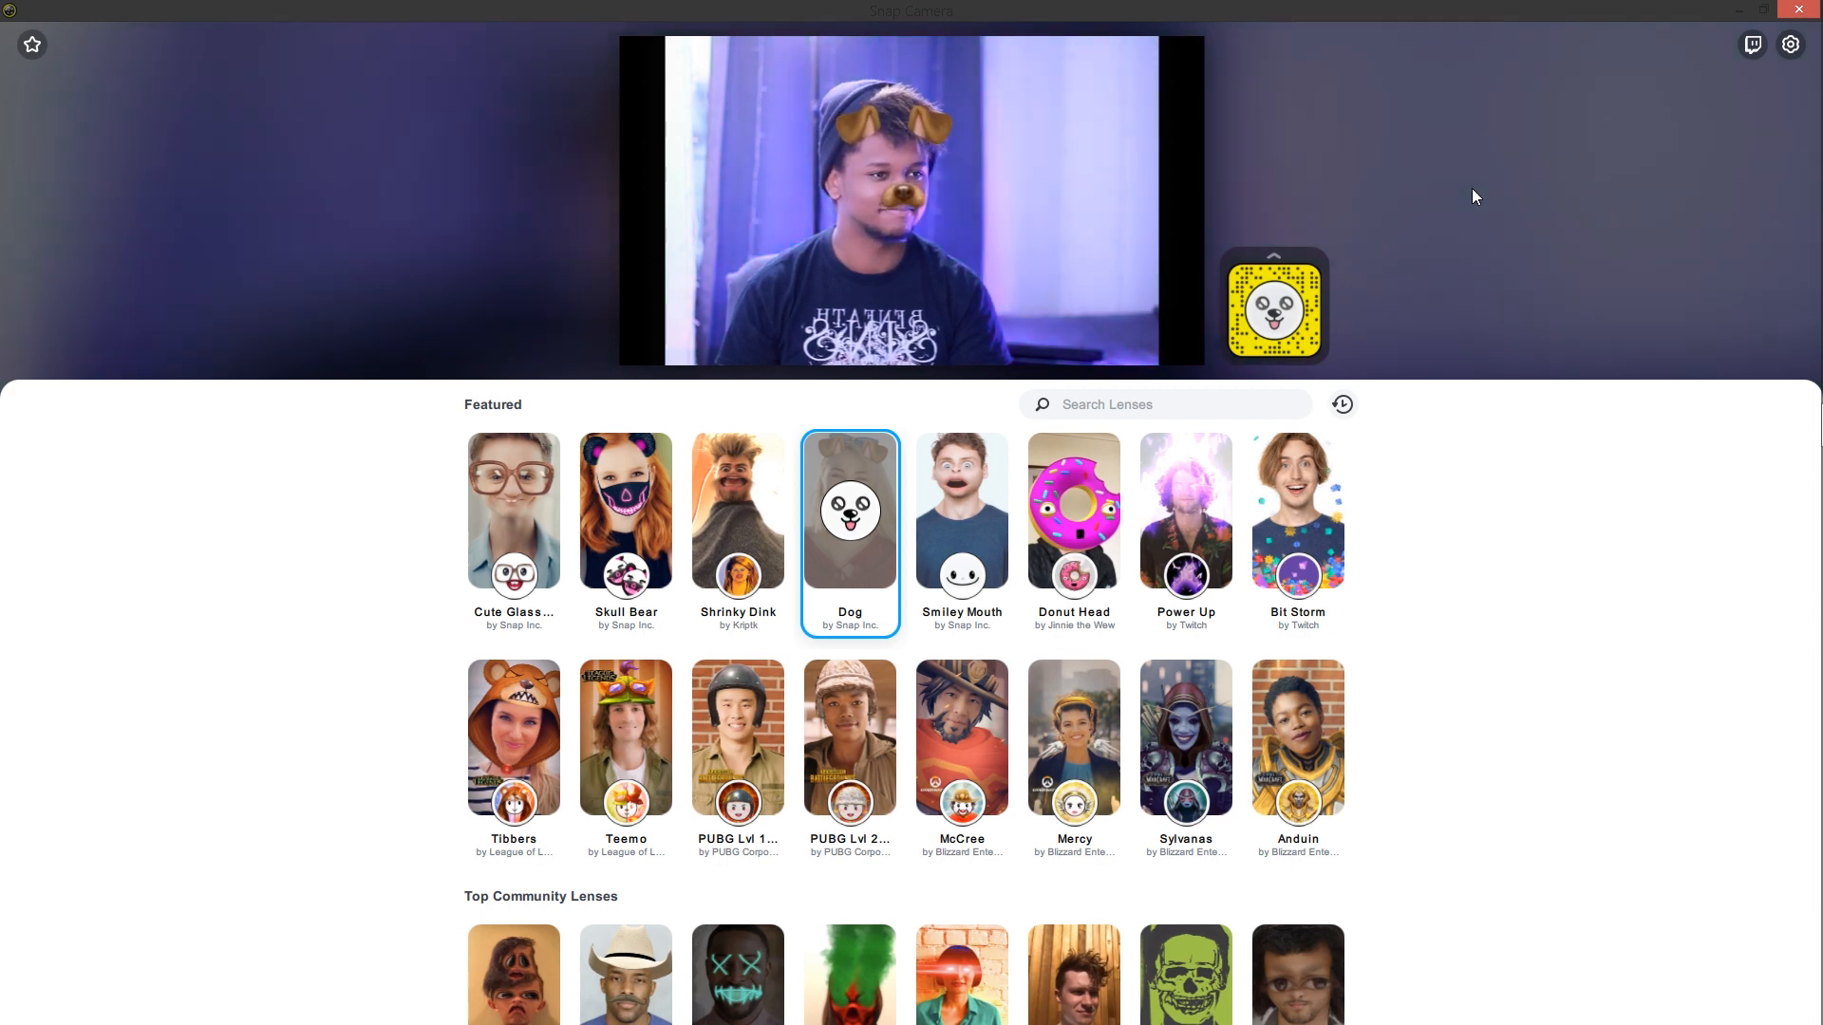
pyautogui.moveTo(1658, 71)
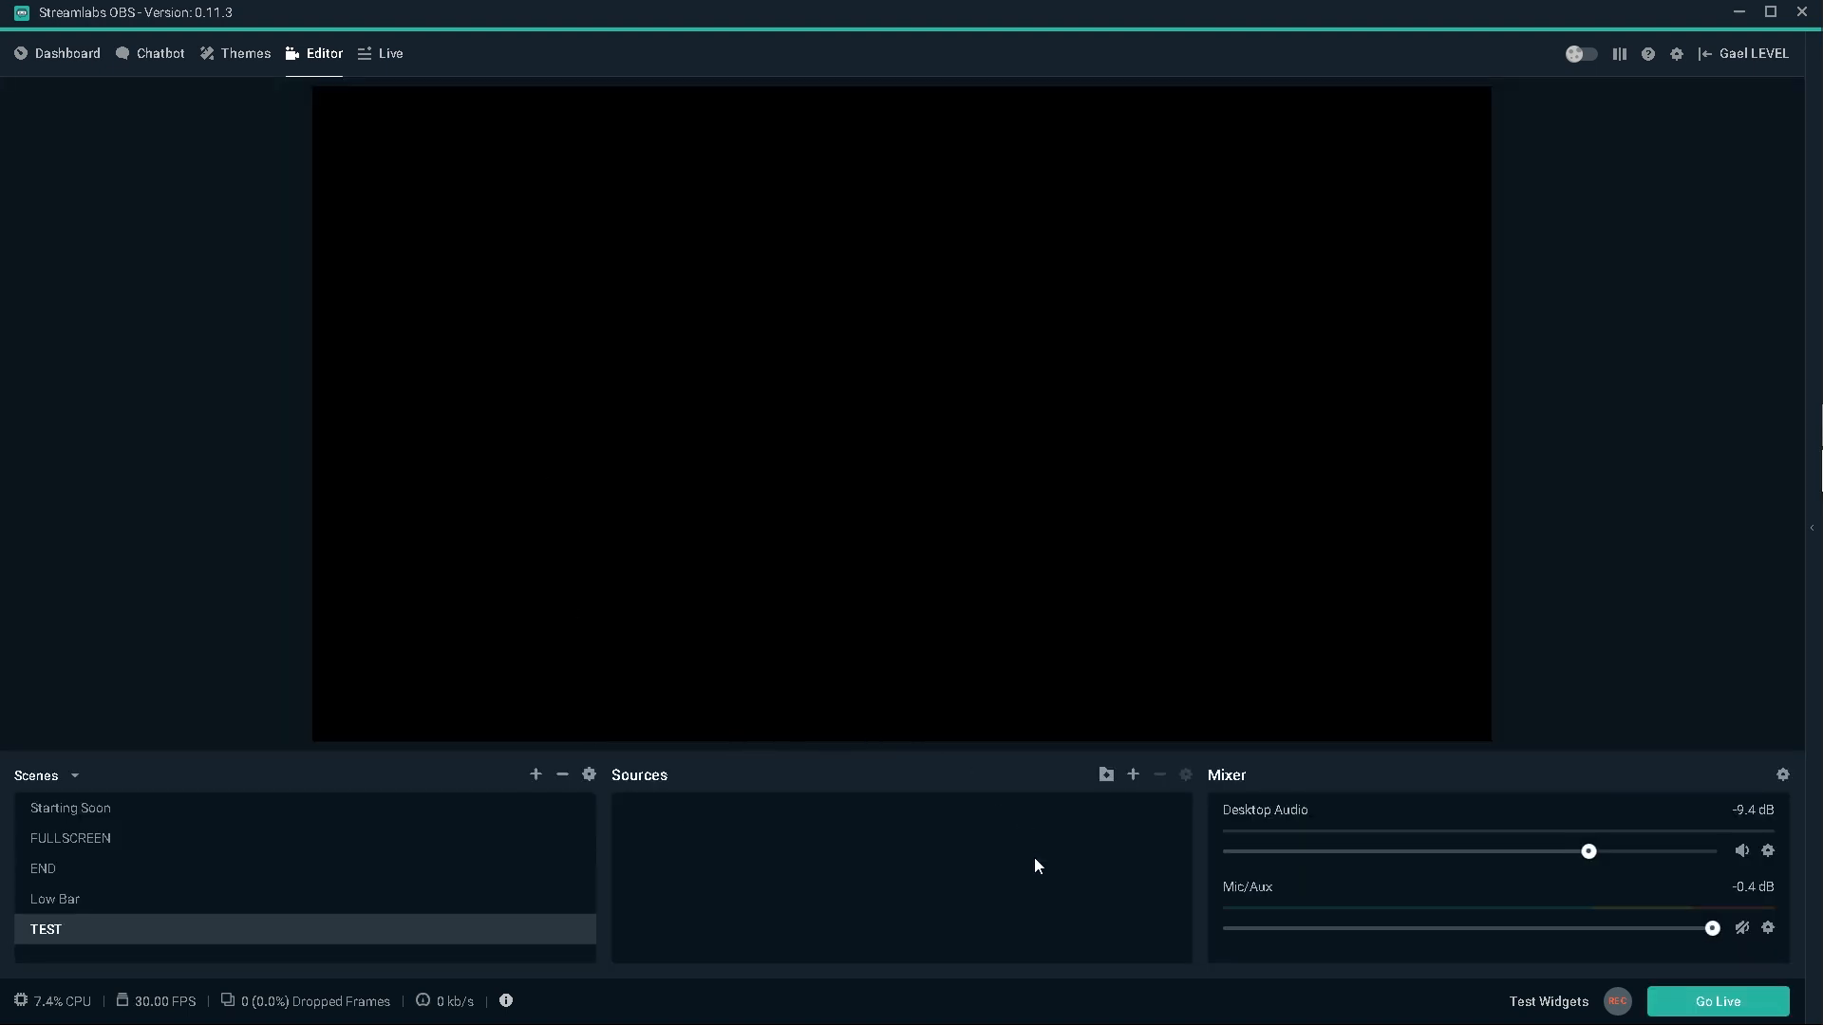
# Add a Video Capture Device source named Snapcam to TEST with Device set to Snap Camera.
pyautogui.click(1132, 775)
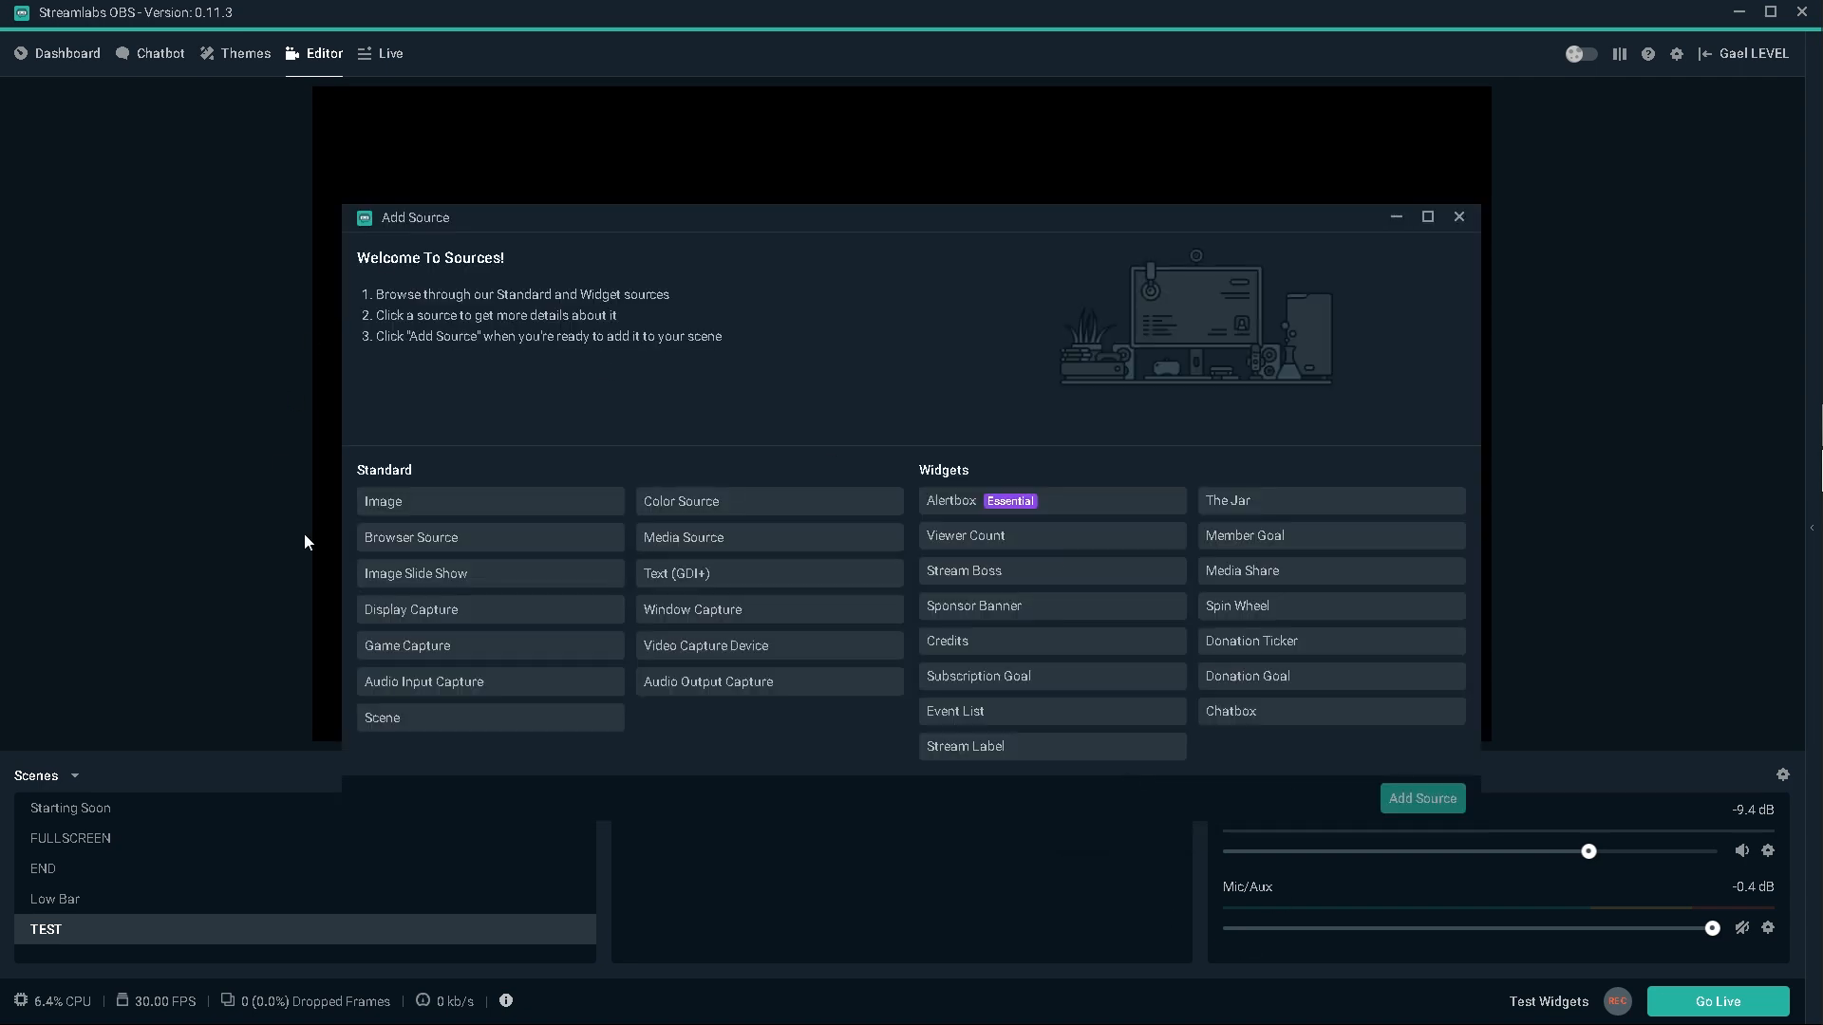
pyautogui.moveTo(744, 646)
pyautogui.write('Snapcam')
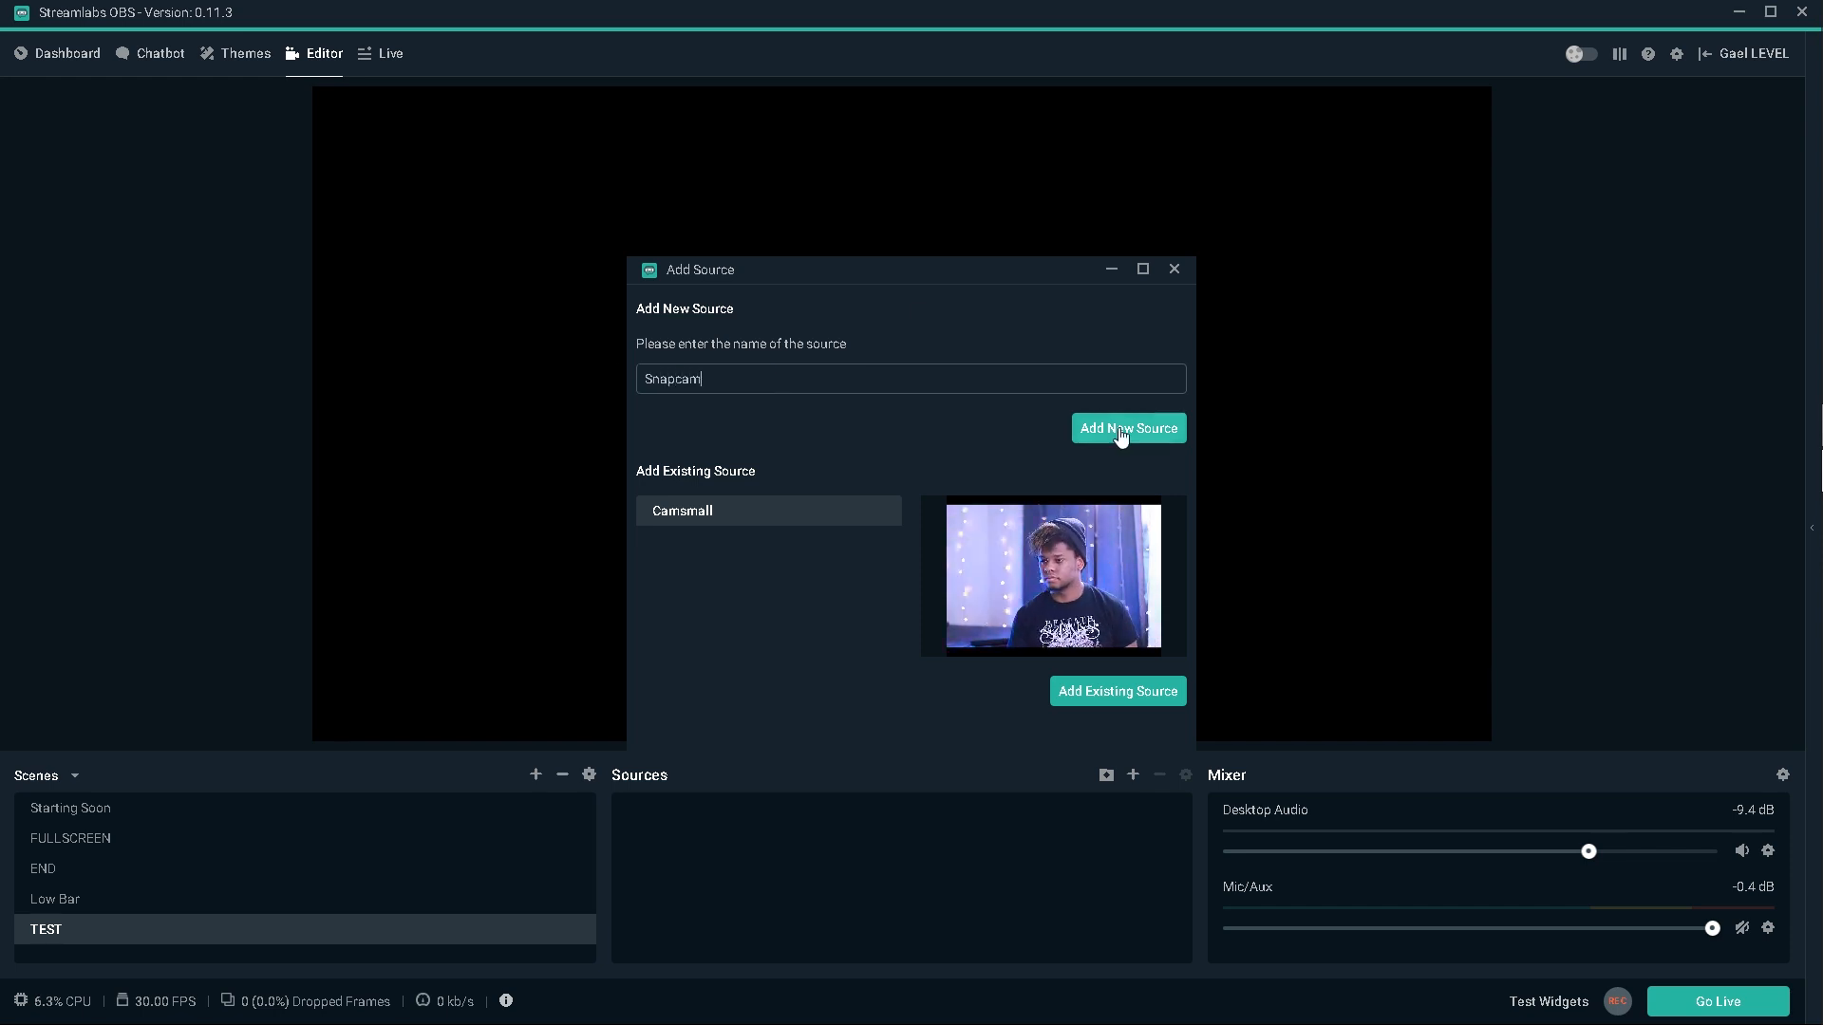
pyautogui.click(1126, 427)
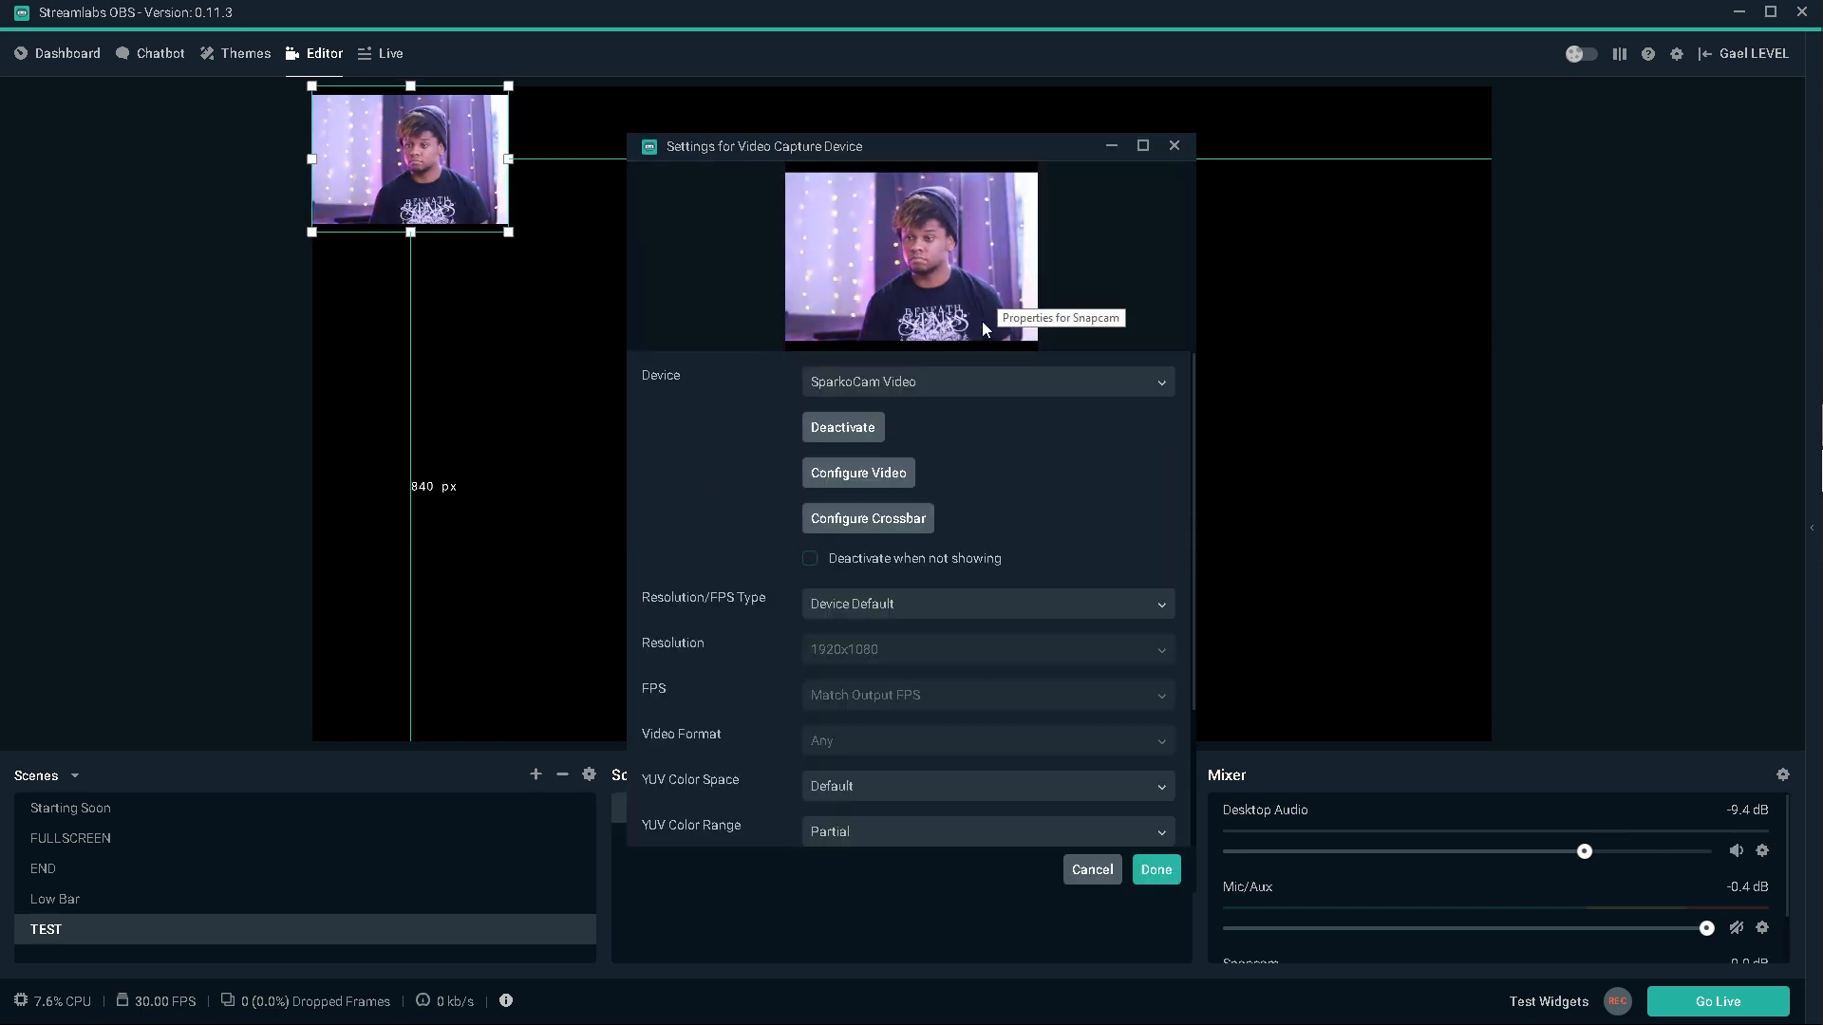
pyautogui.click(984, 382)
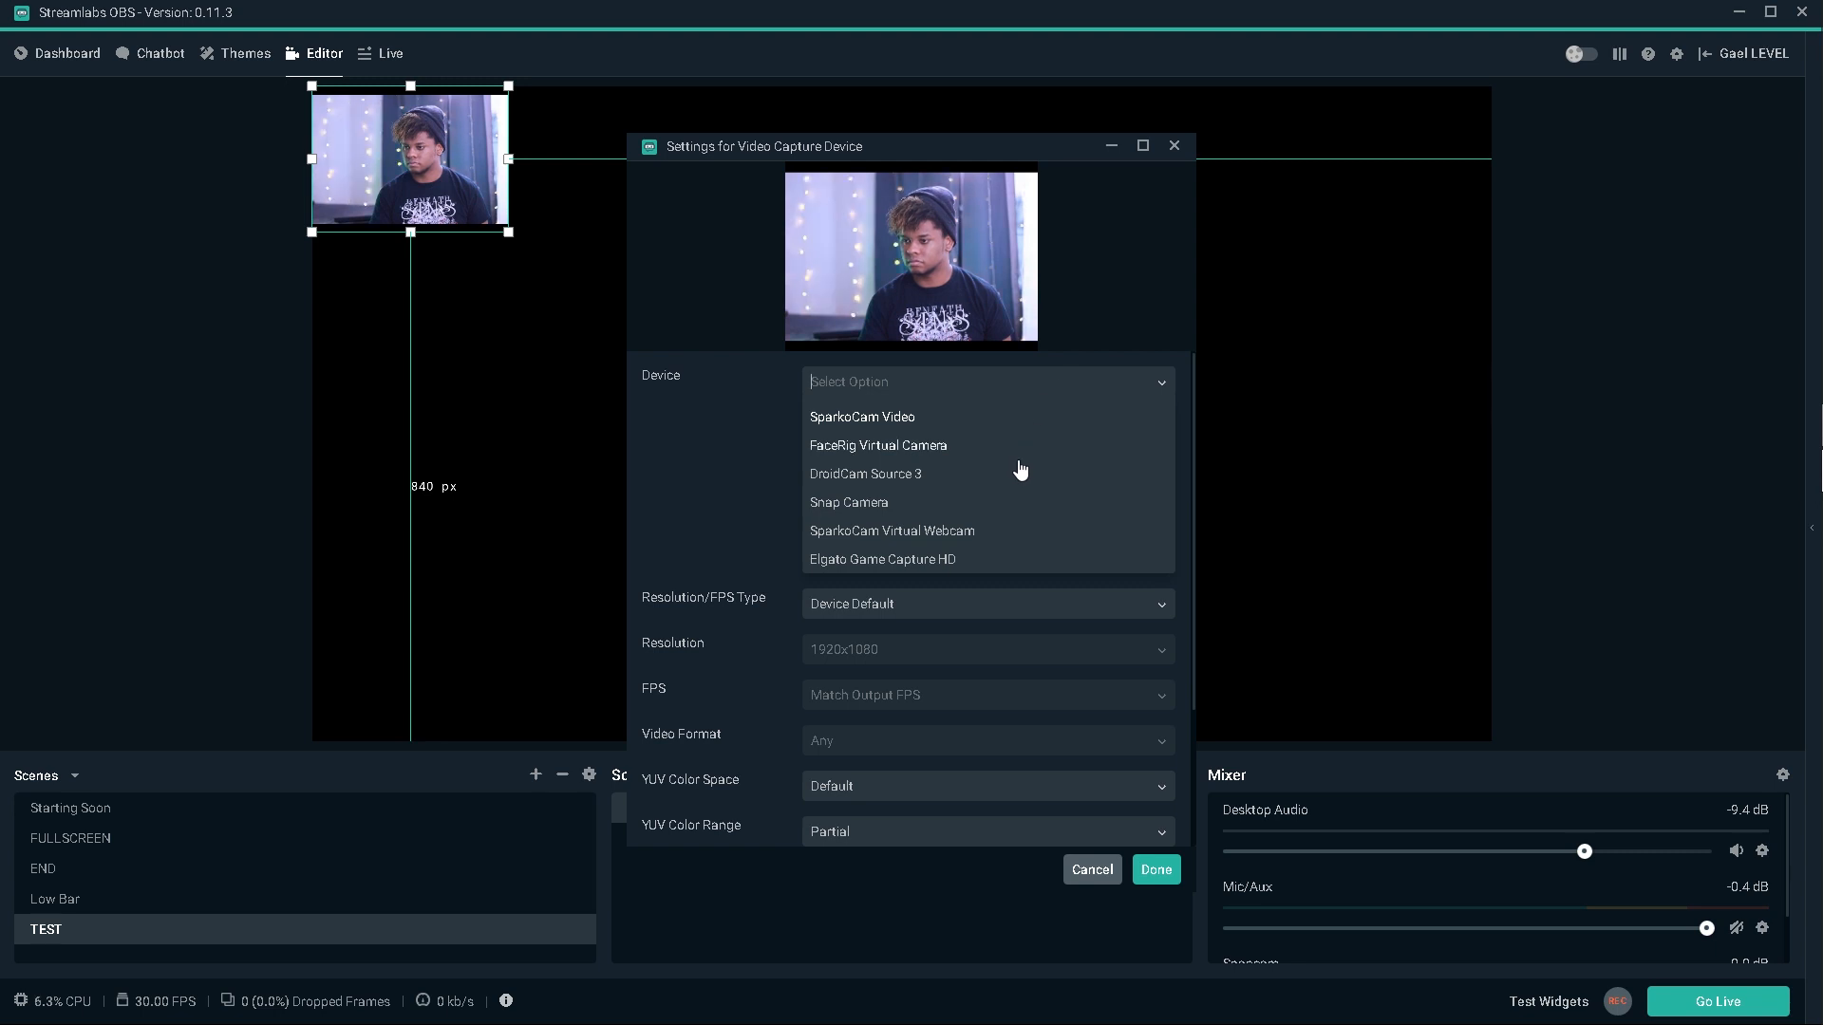
pyautogui.click(849, 502)
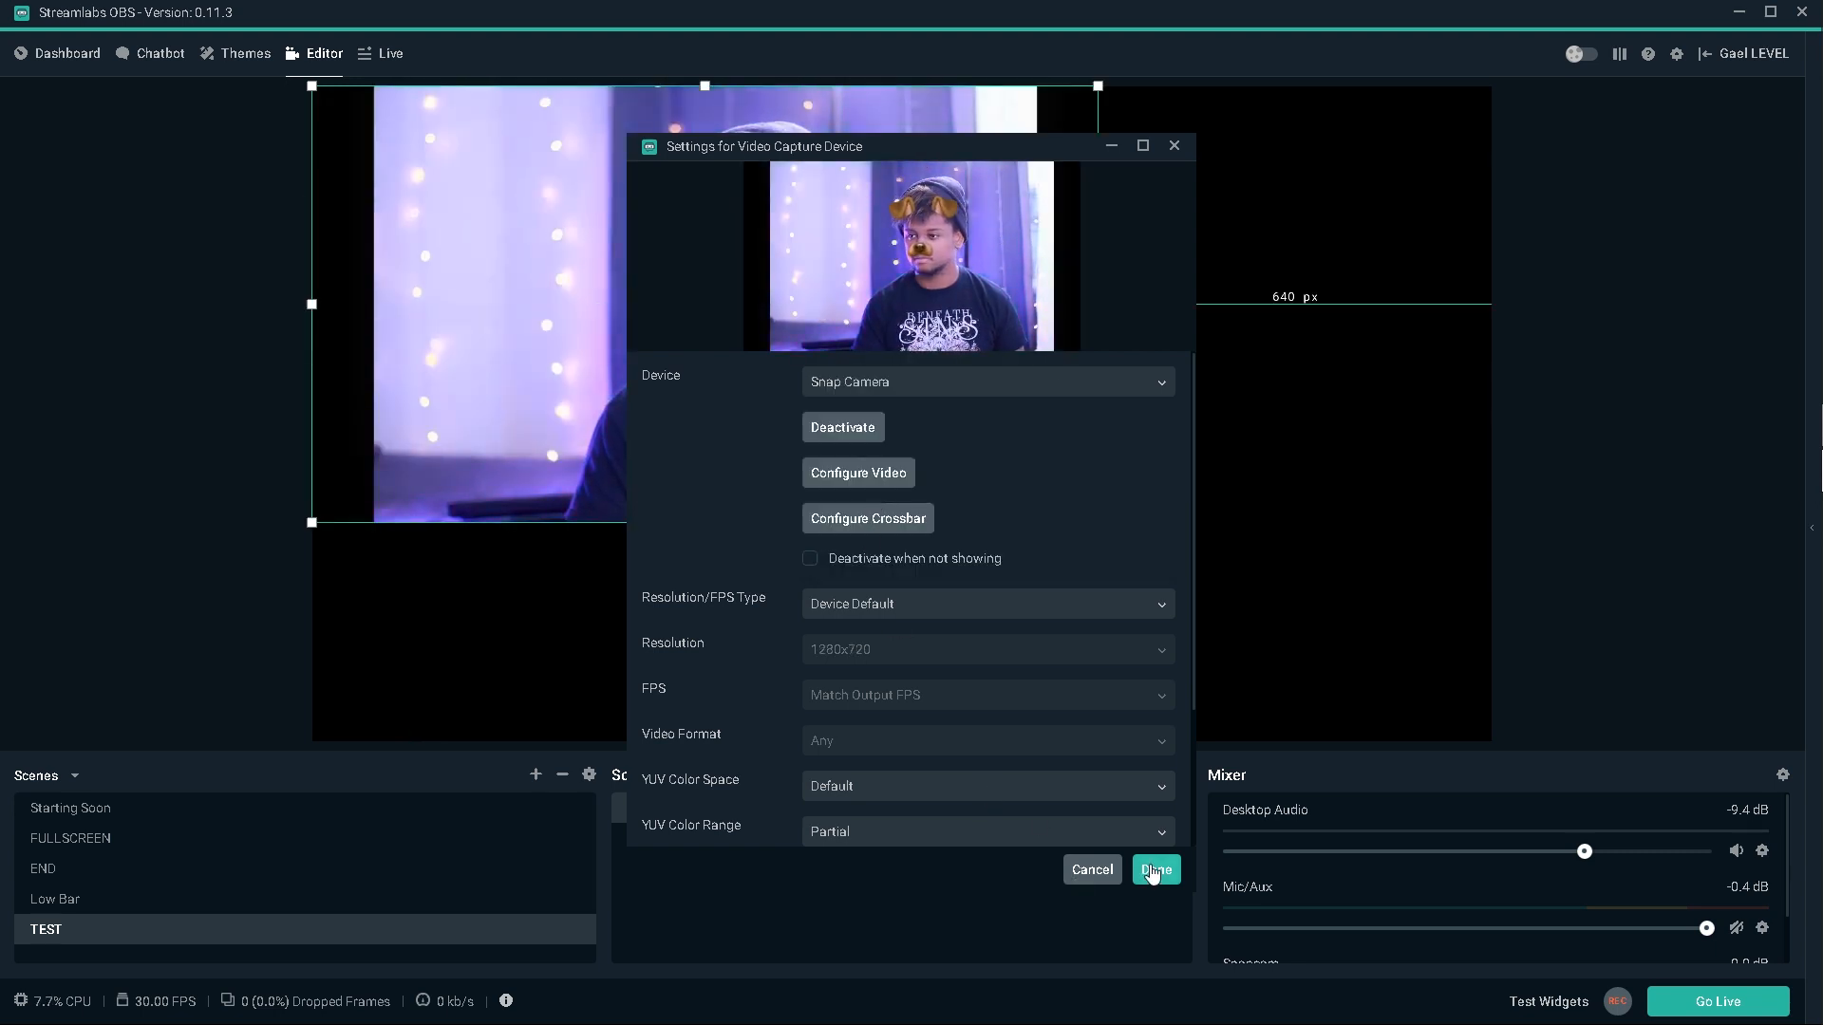
pyautogui.click(1154, 870)
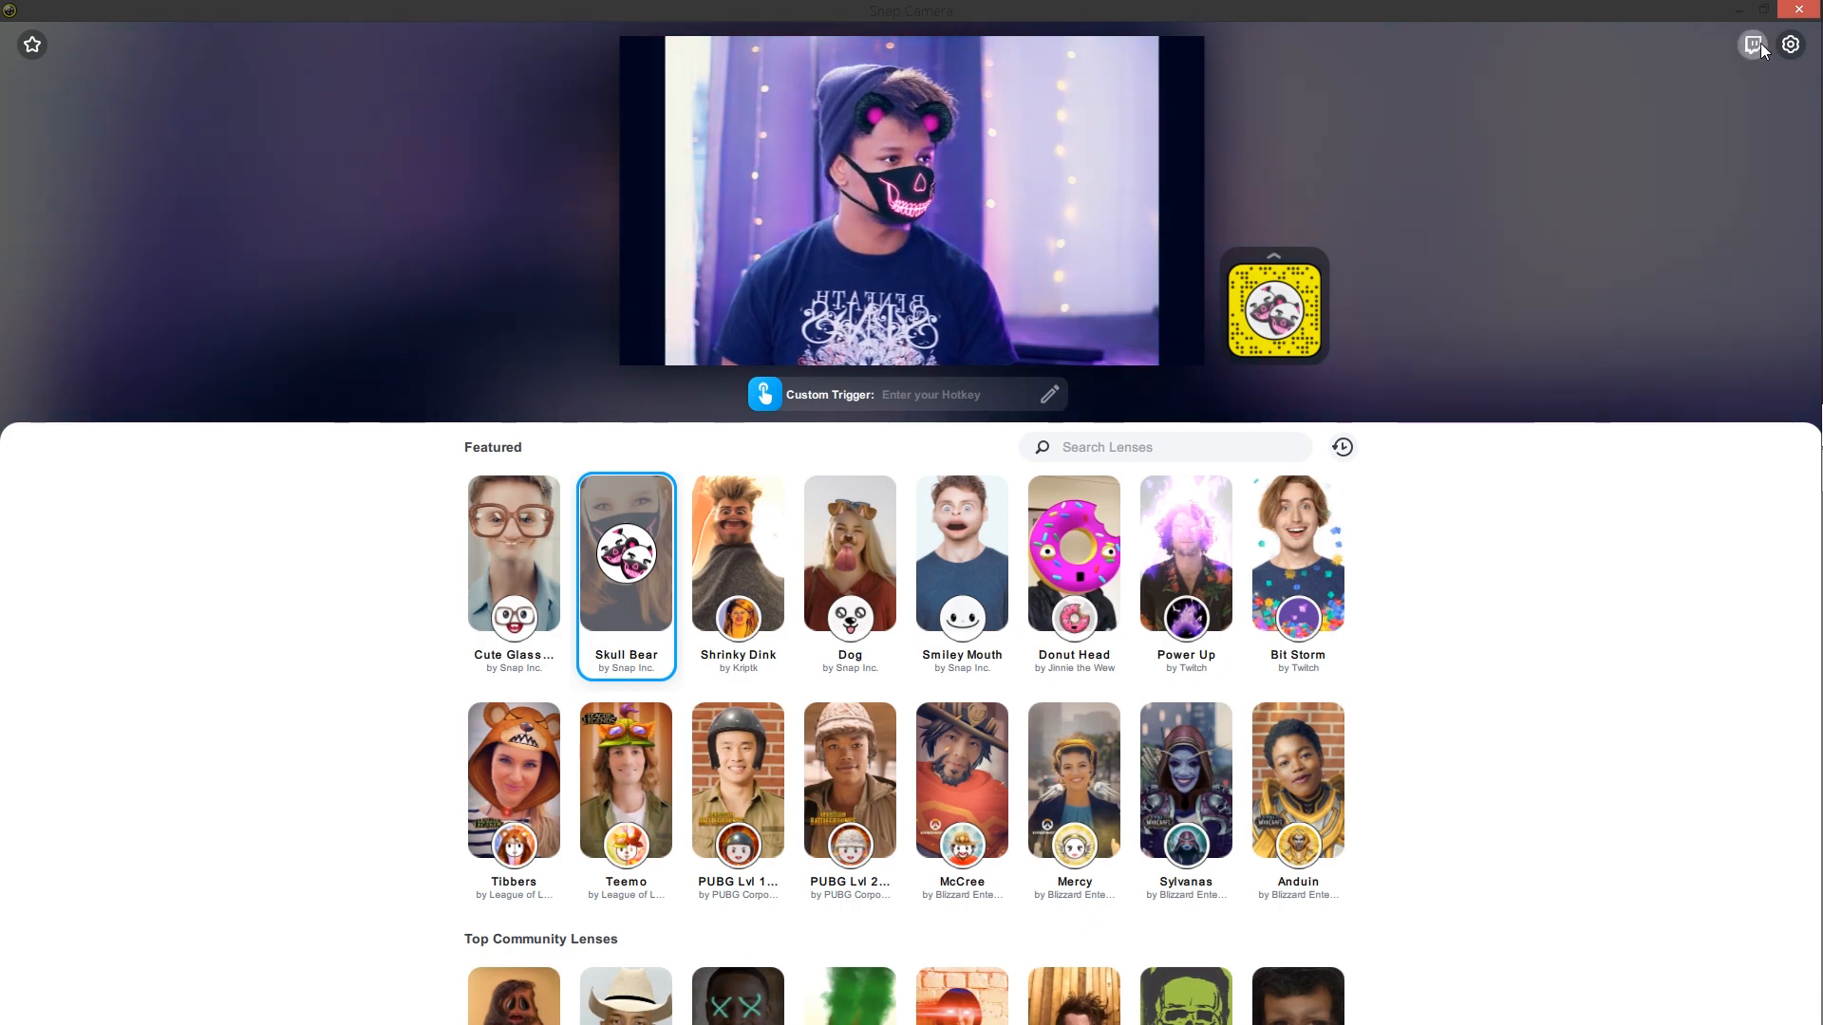
# Authorize Snap Camera on Twitch and continue from the 'Almost there!' page.
pyautogui.click(1751, 43)
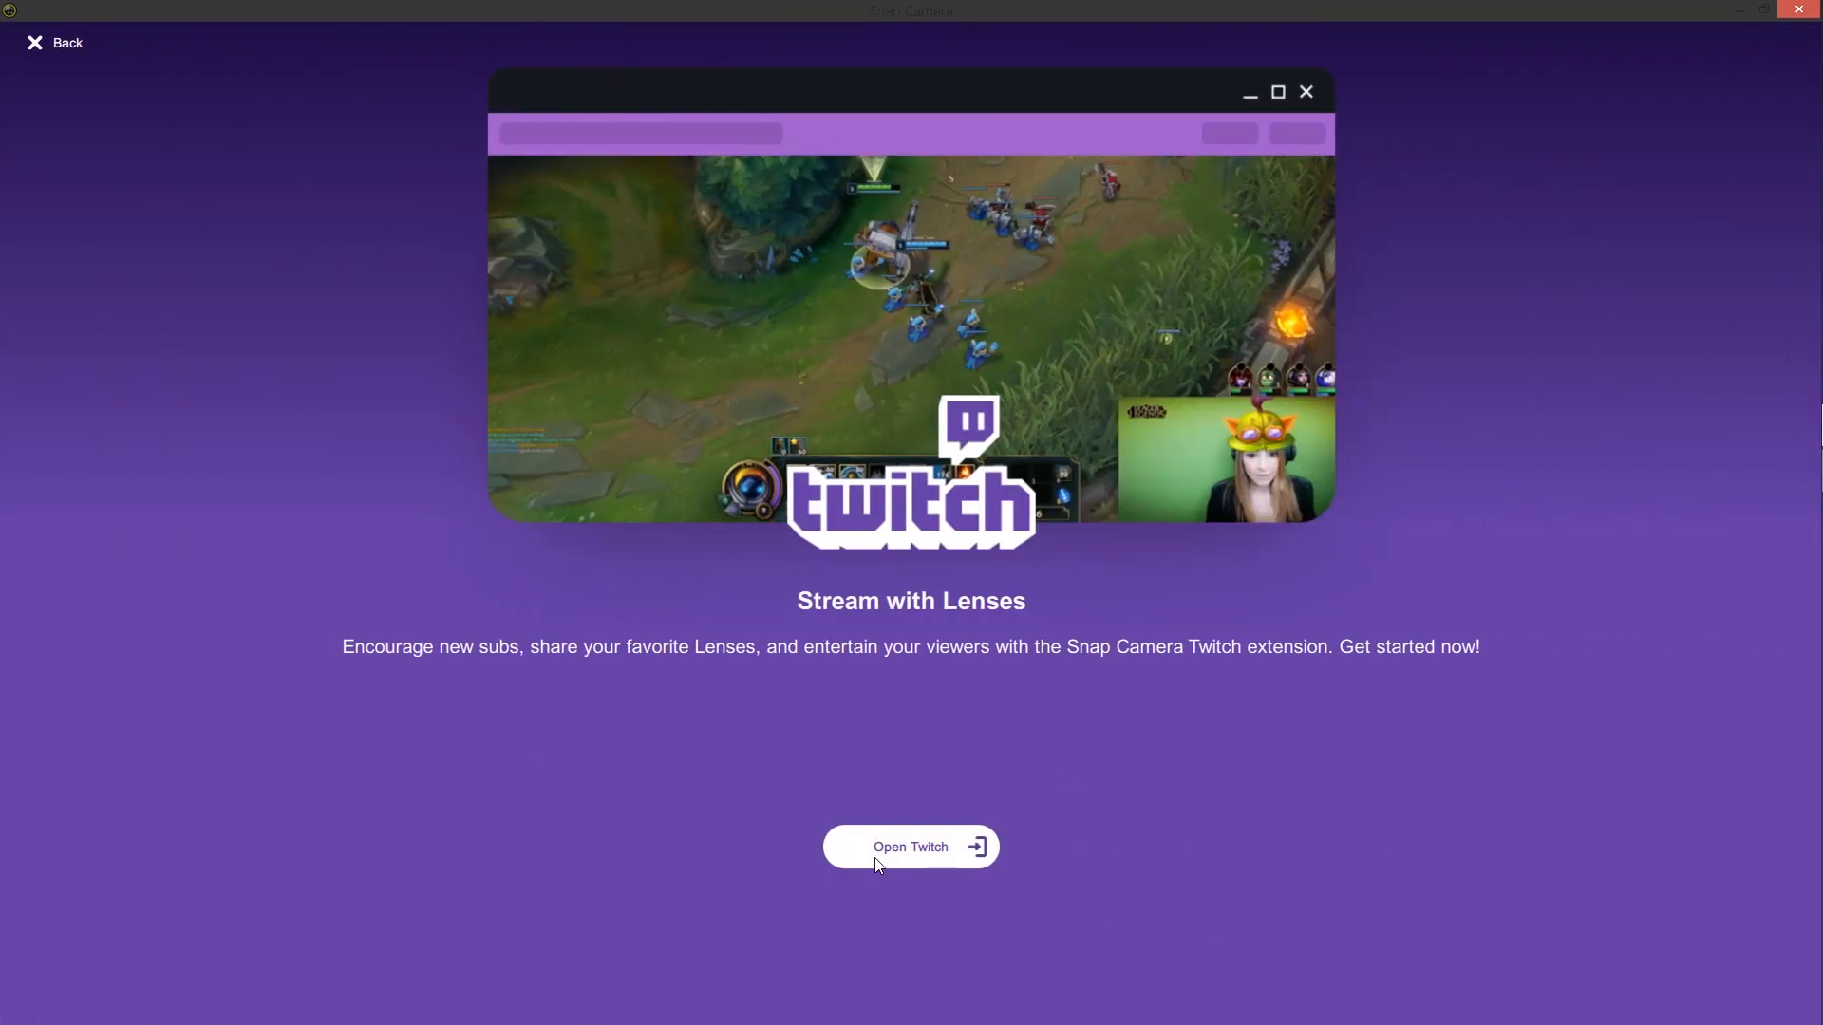
pyautogui.click(910, 847)
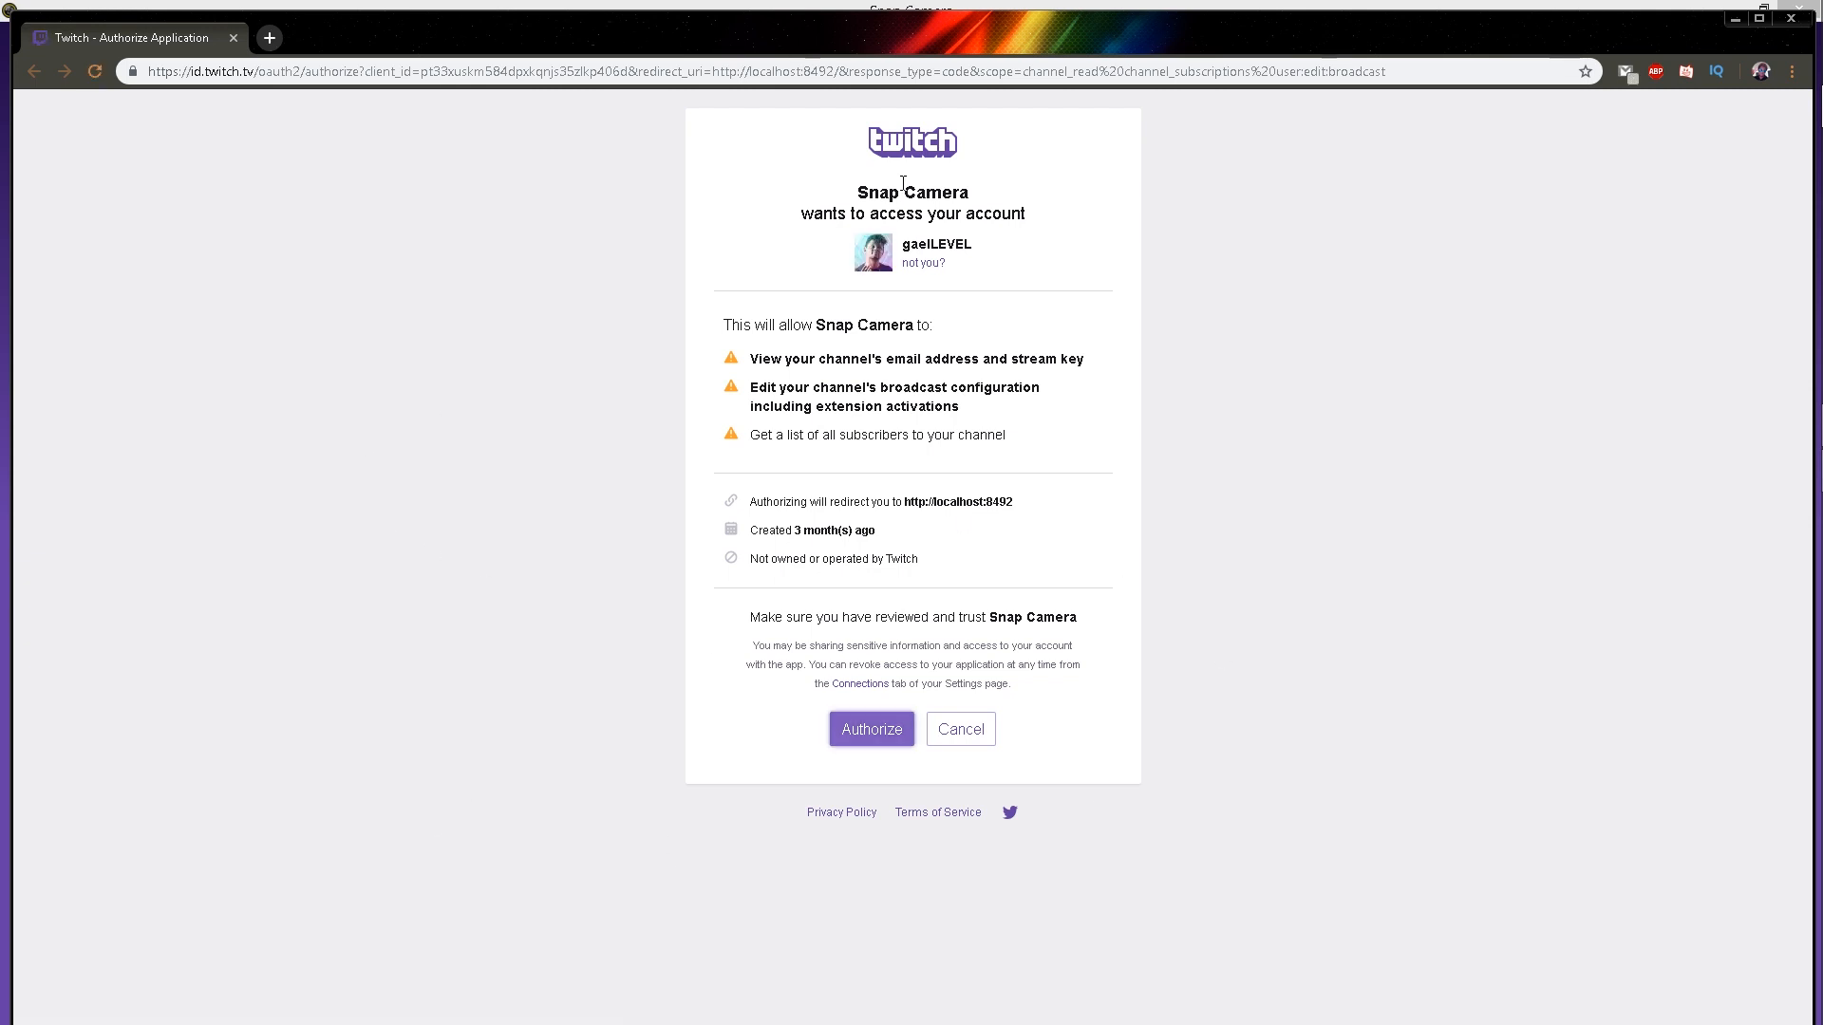
pyautogui.moveTo(847, 777)
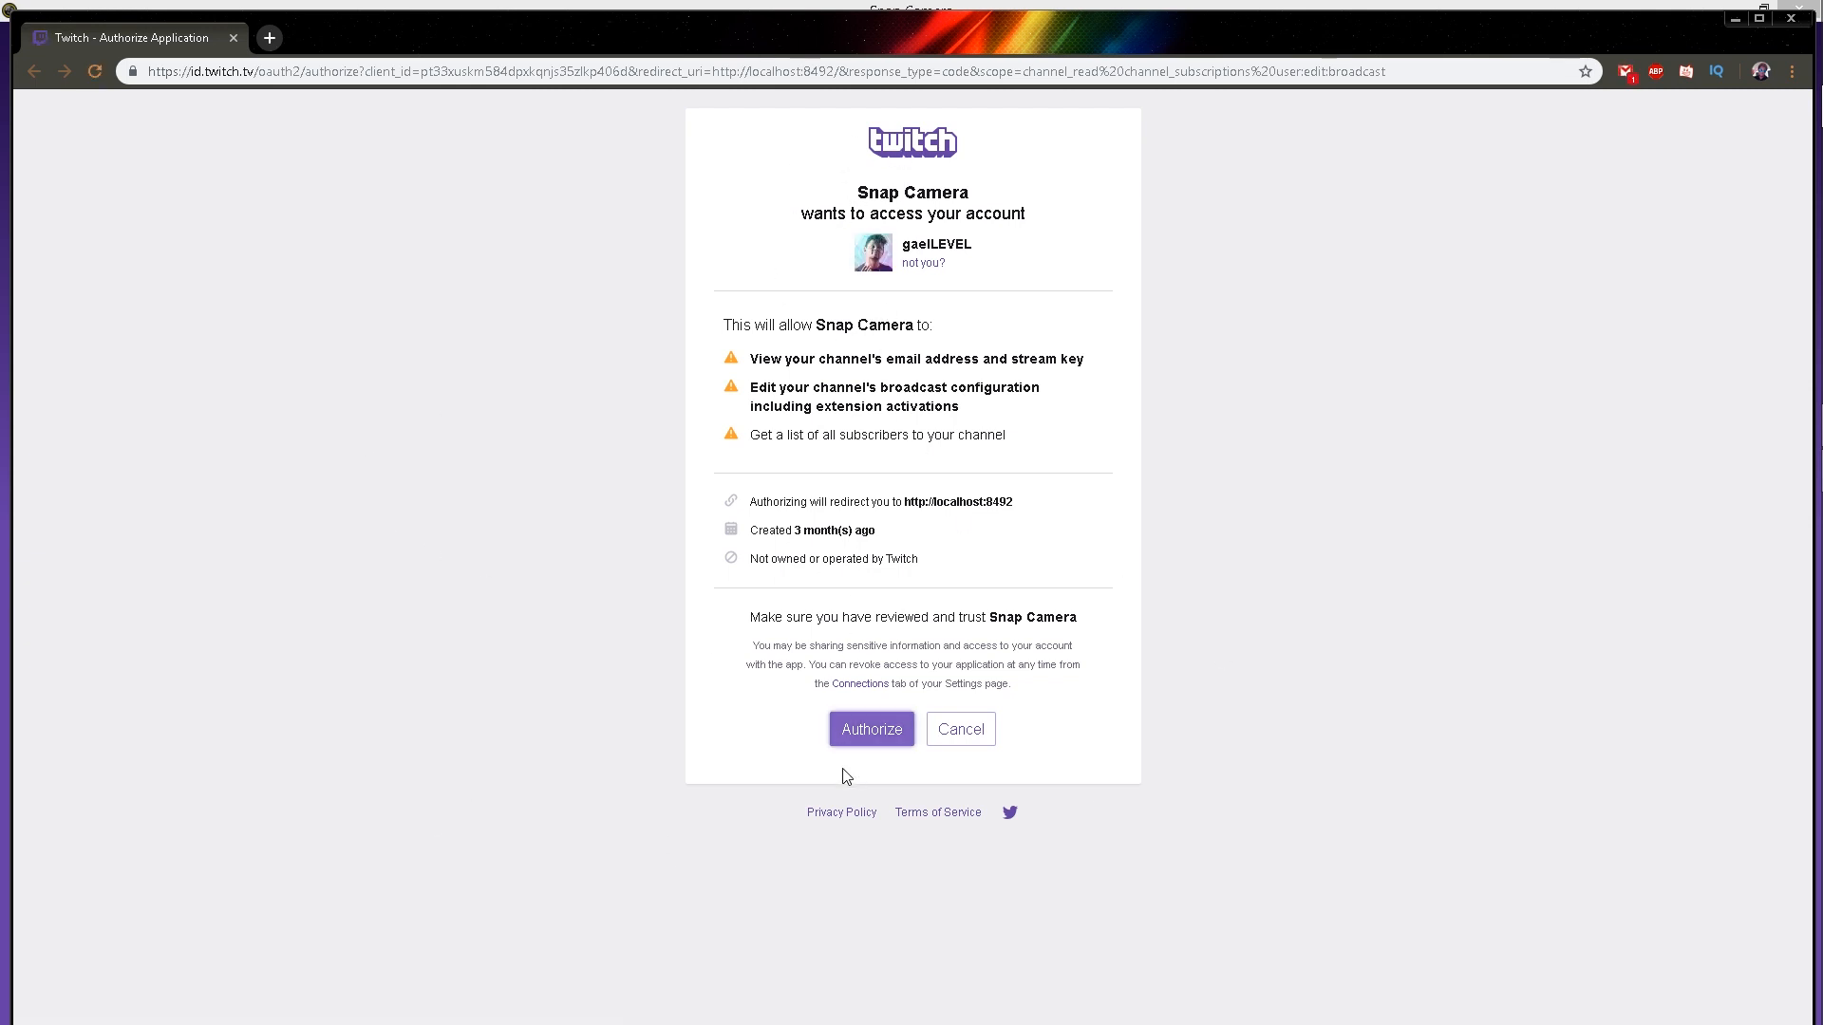
pyautogui.click(872, 730)
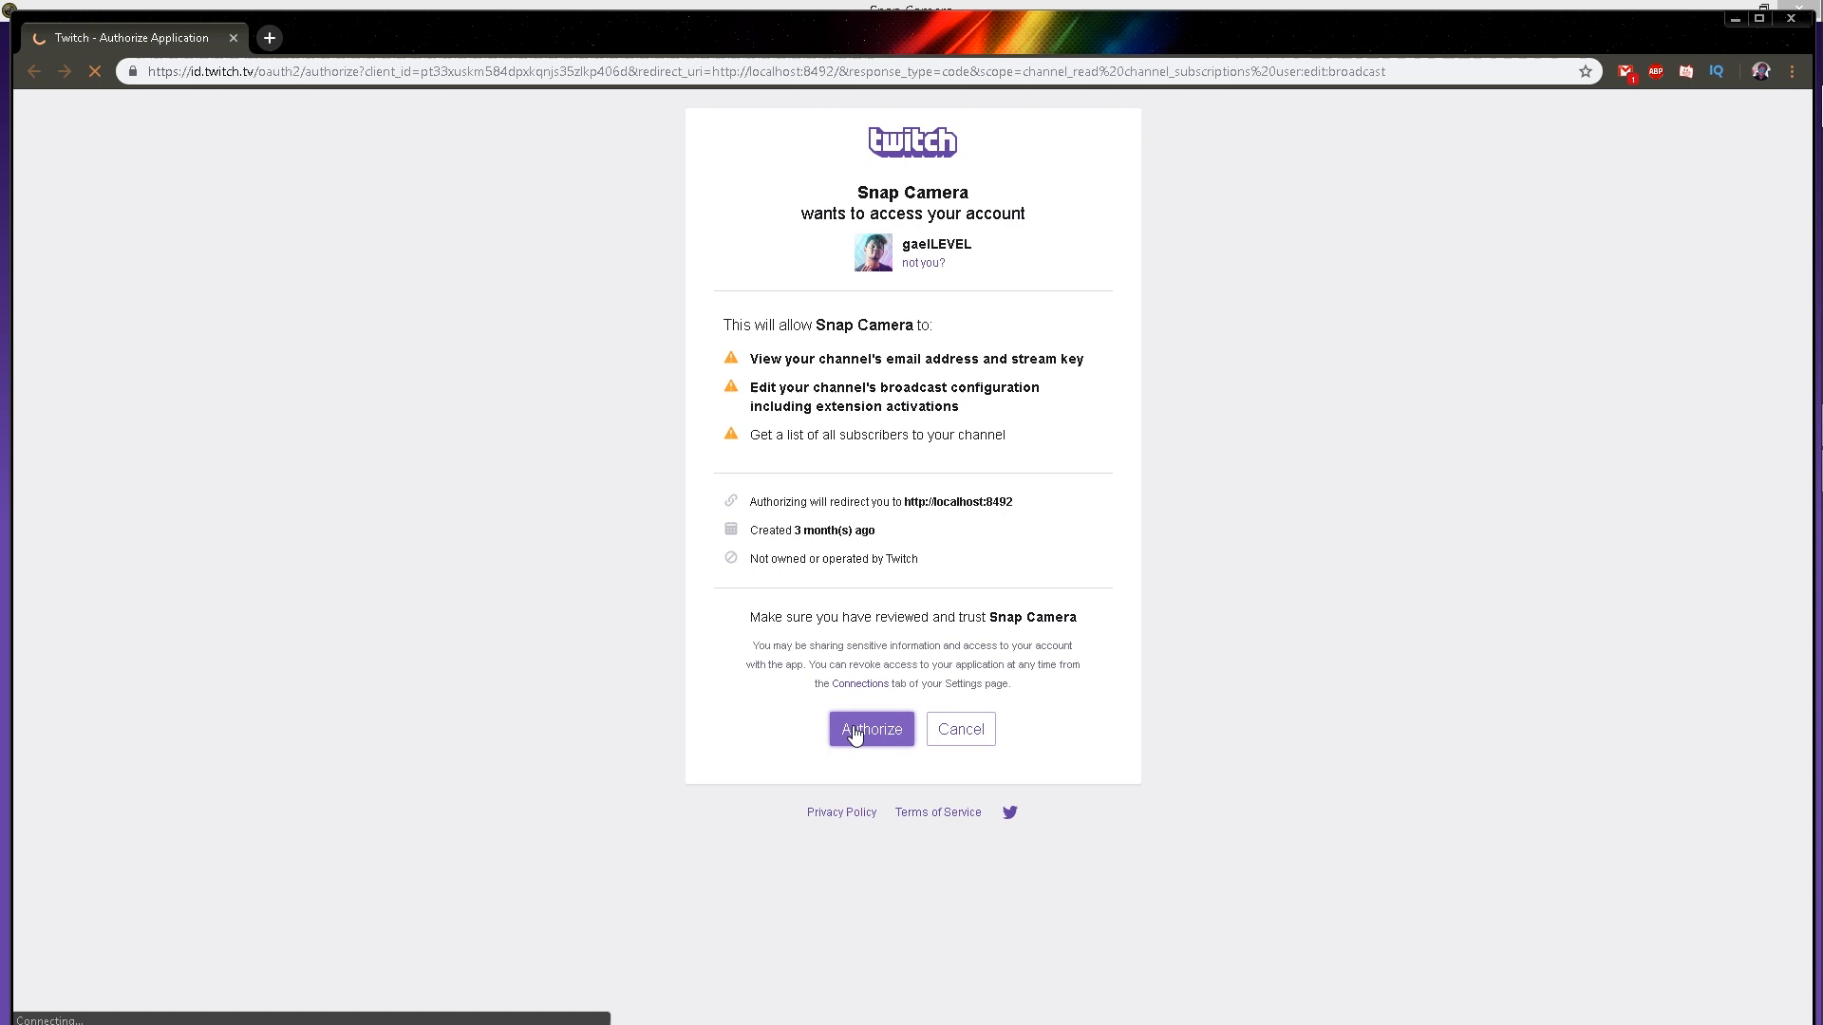
pyautogui.click(871, 729)
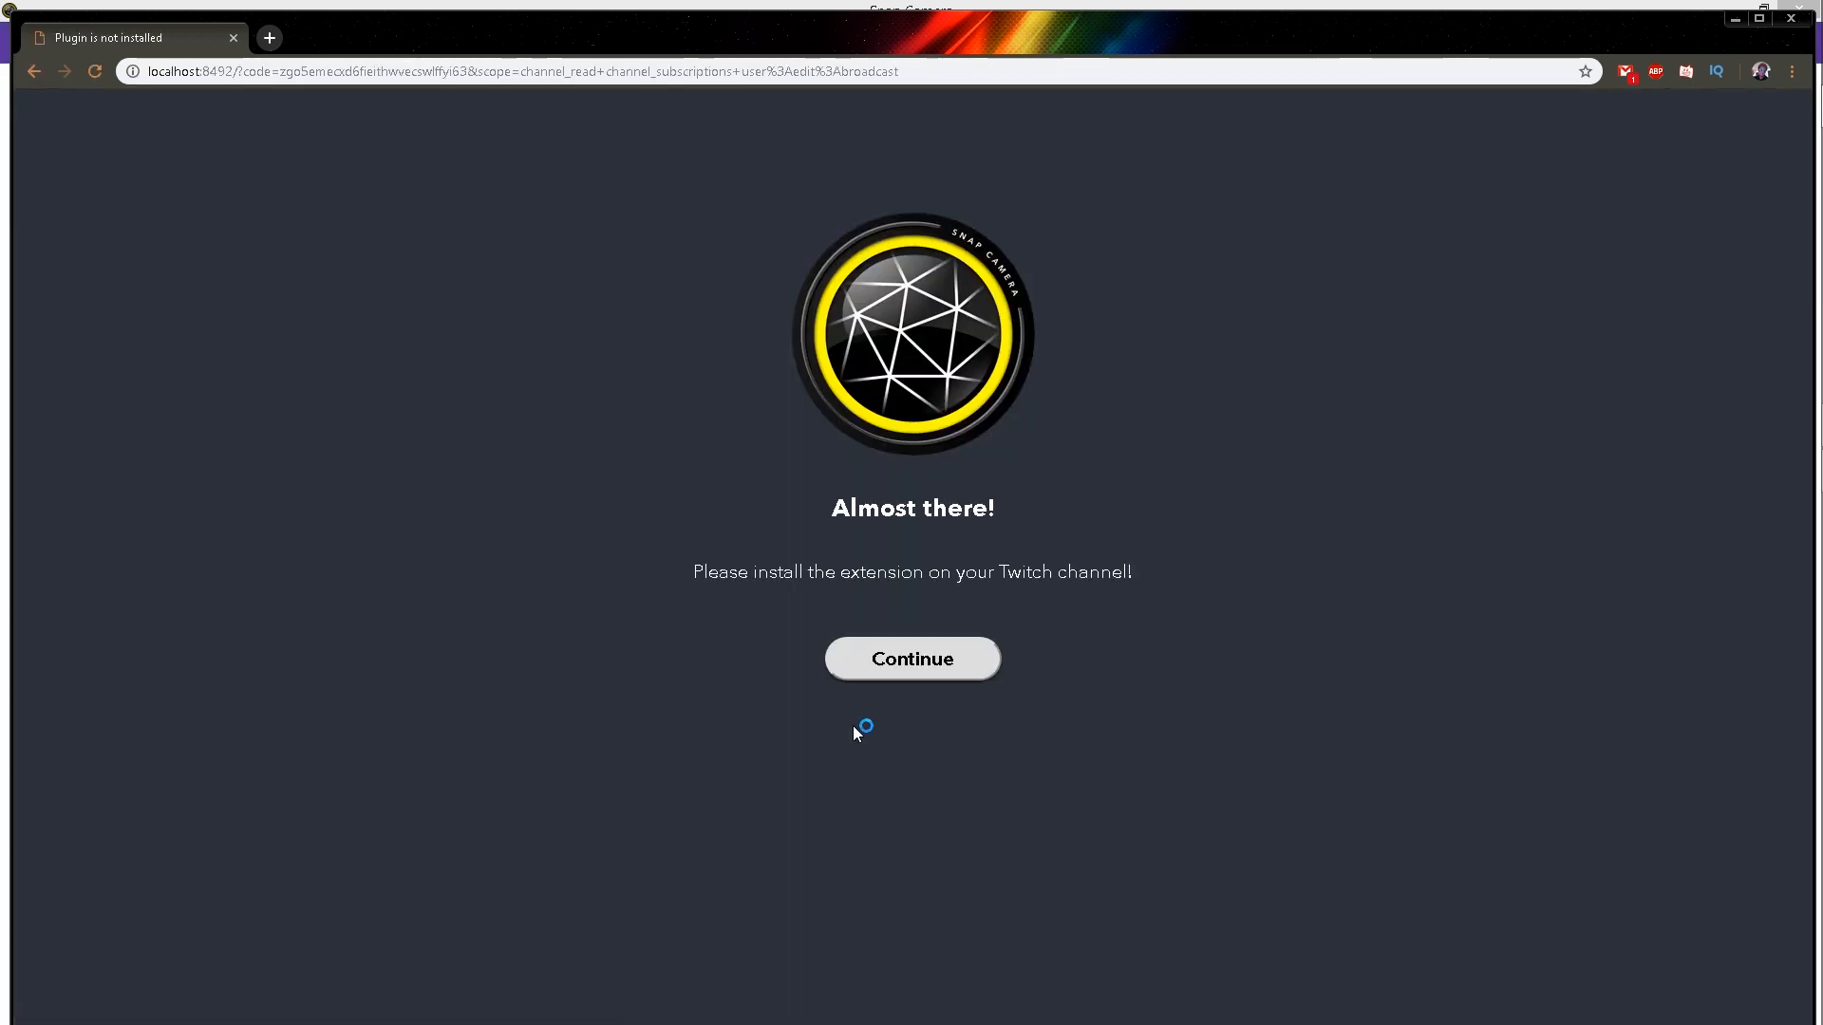
pyautogui.moveTo(866, 500)
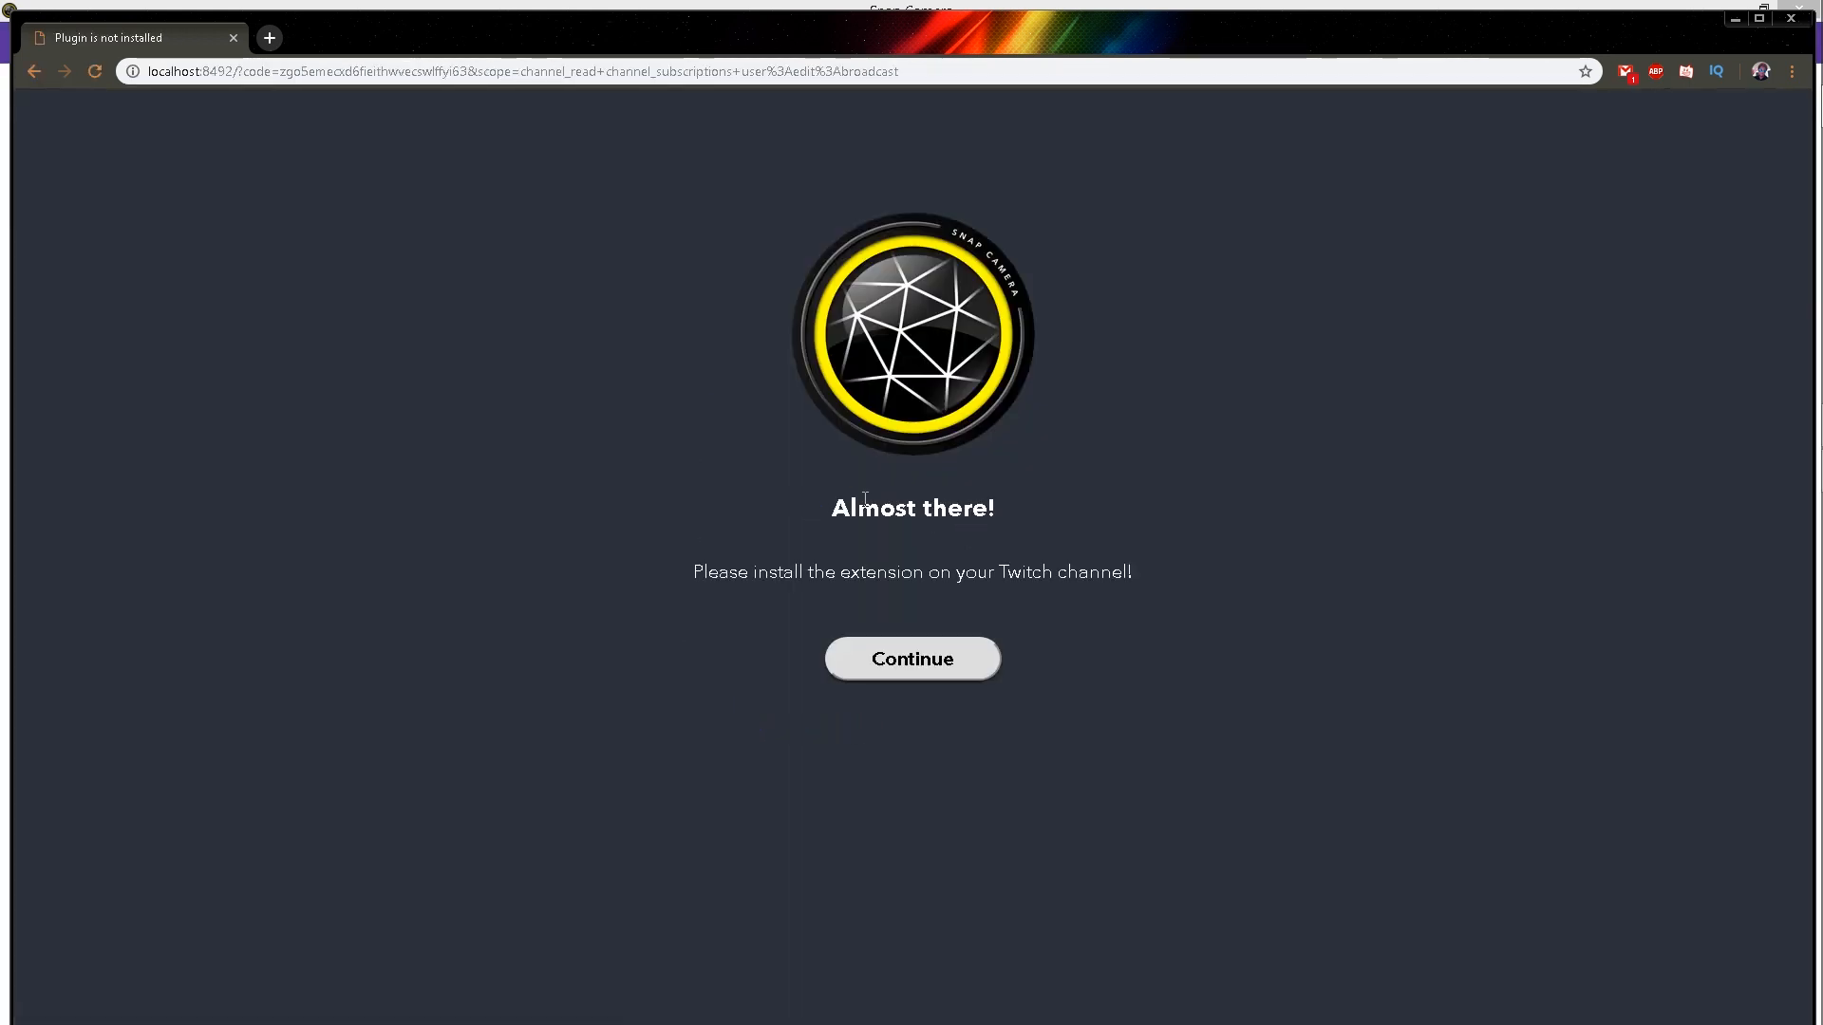
pyautogui.click(911, 659)
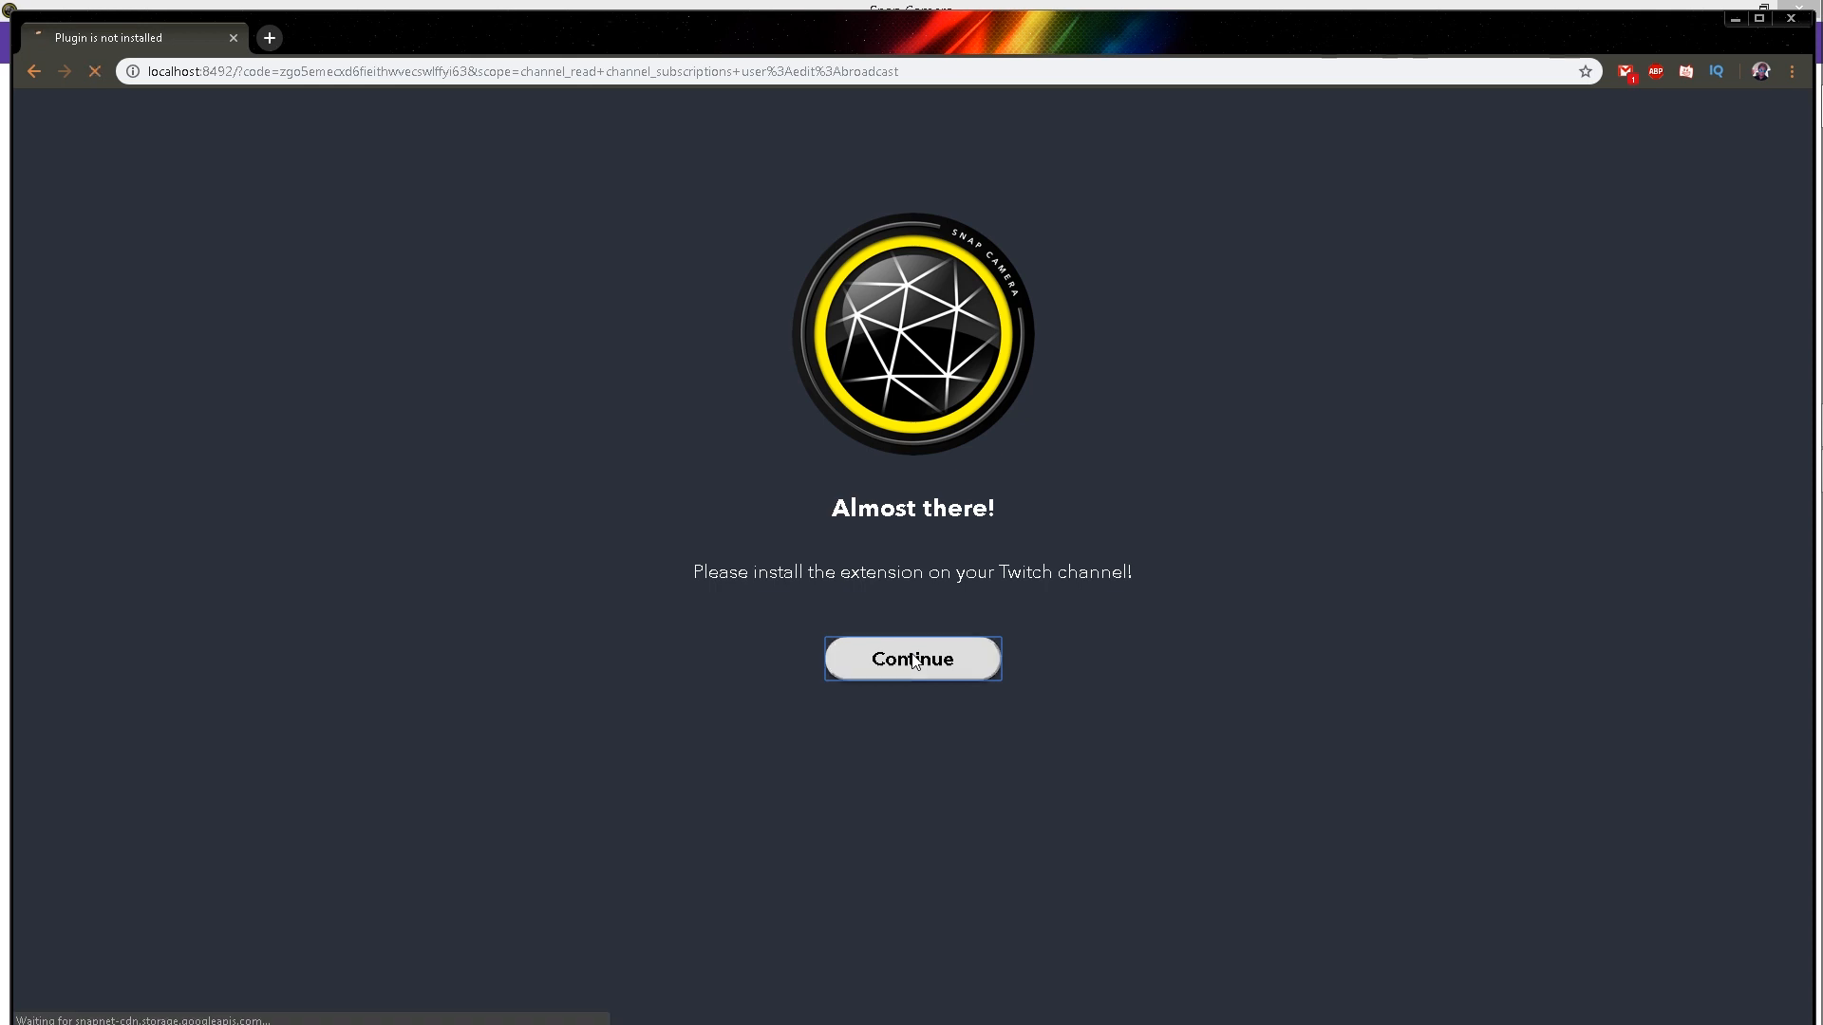
# Install the Snap Camera extension from its Twitch details page.
pyautogui.click(912, 659)
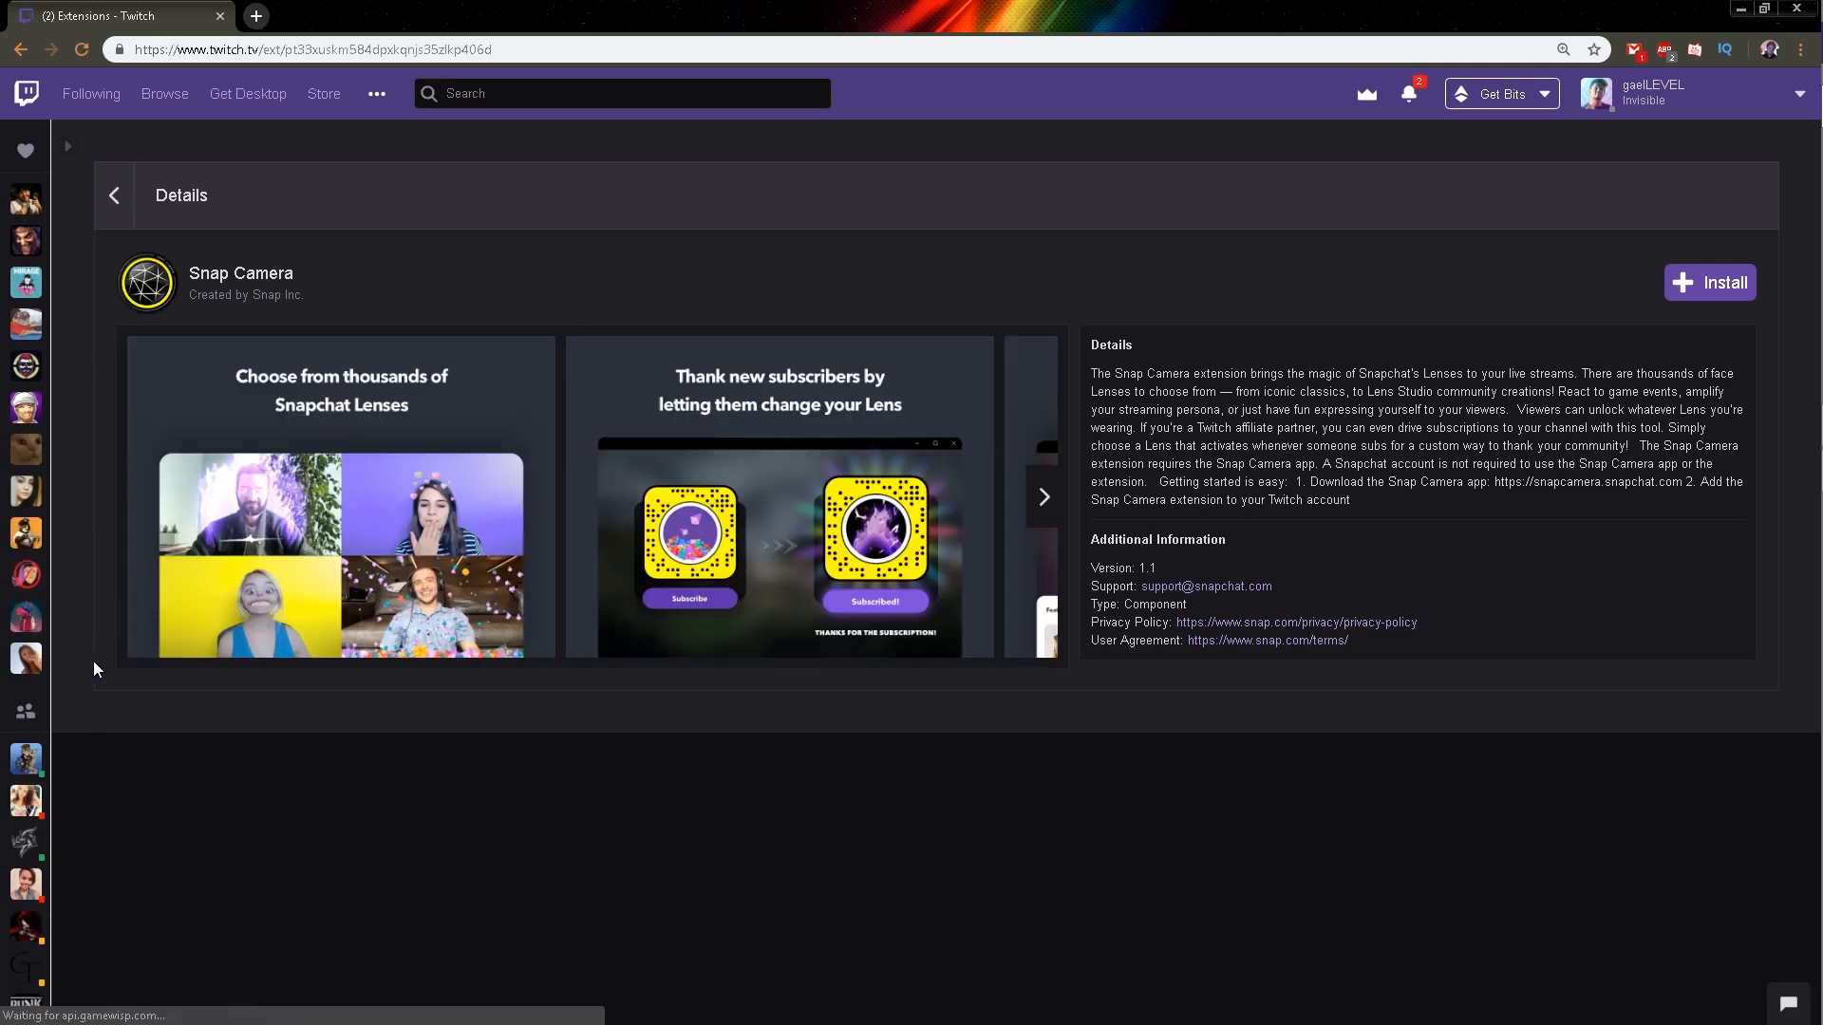
pyautogui.moveTo(594, 497)
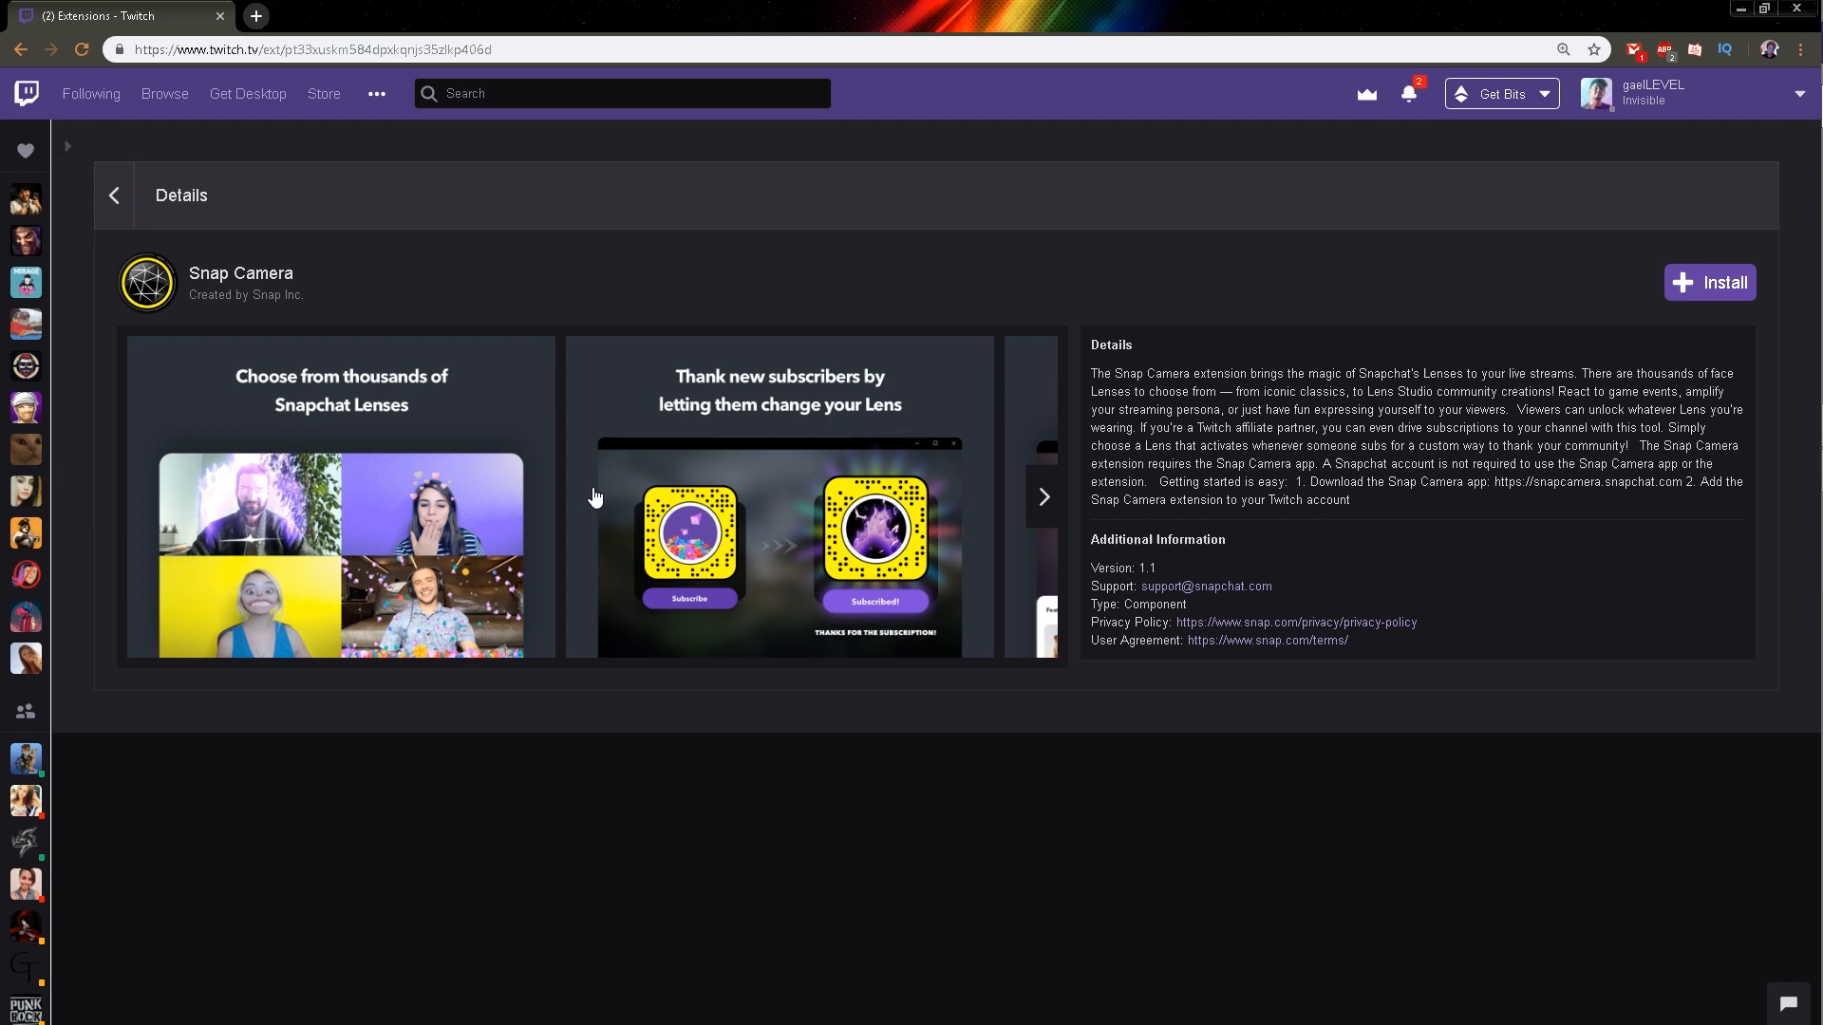
pyautogui.moveTo(773, 534)
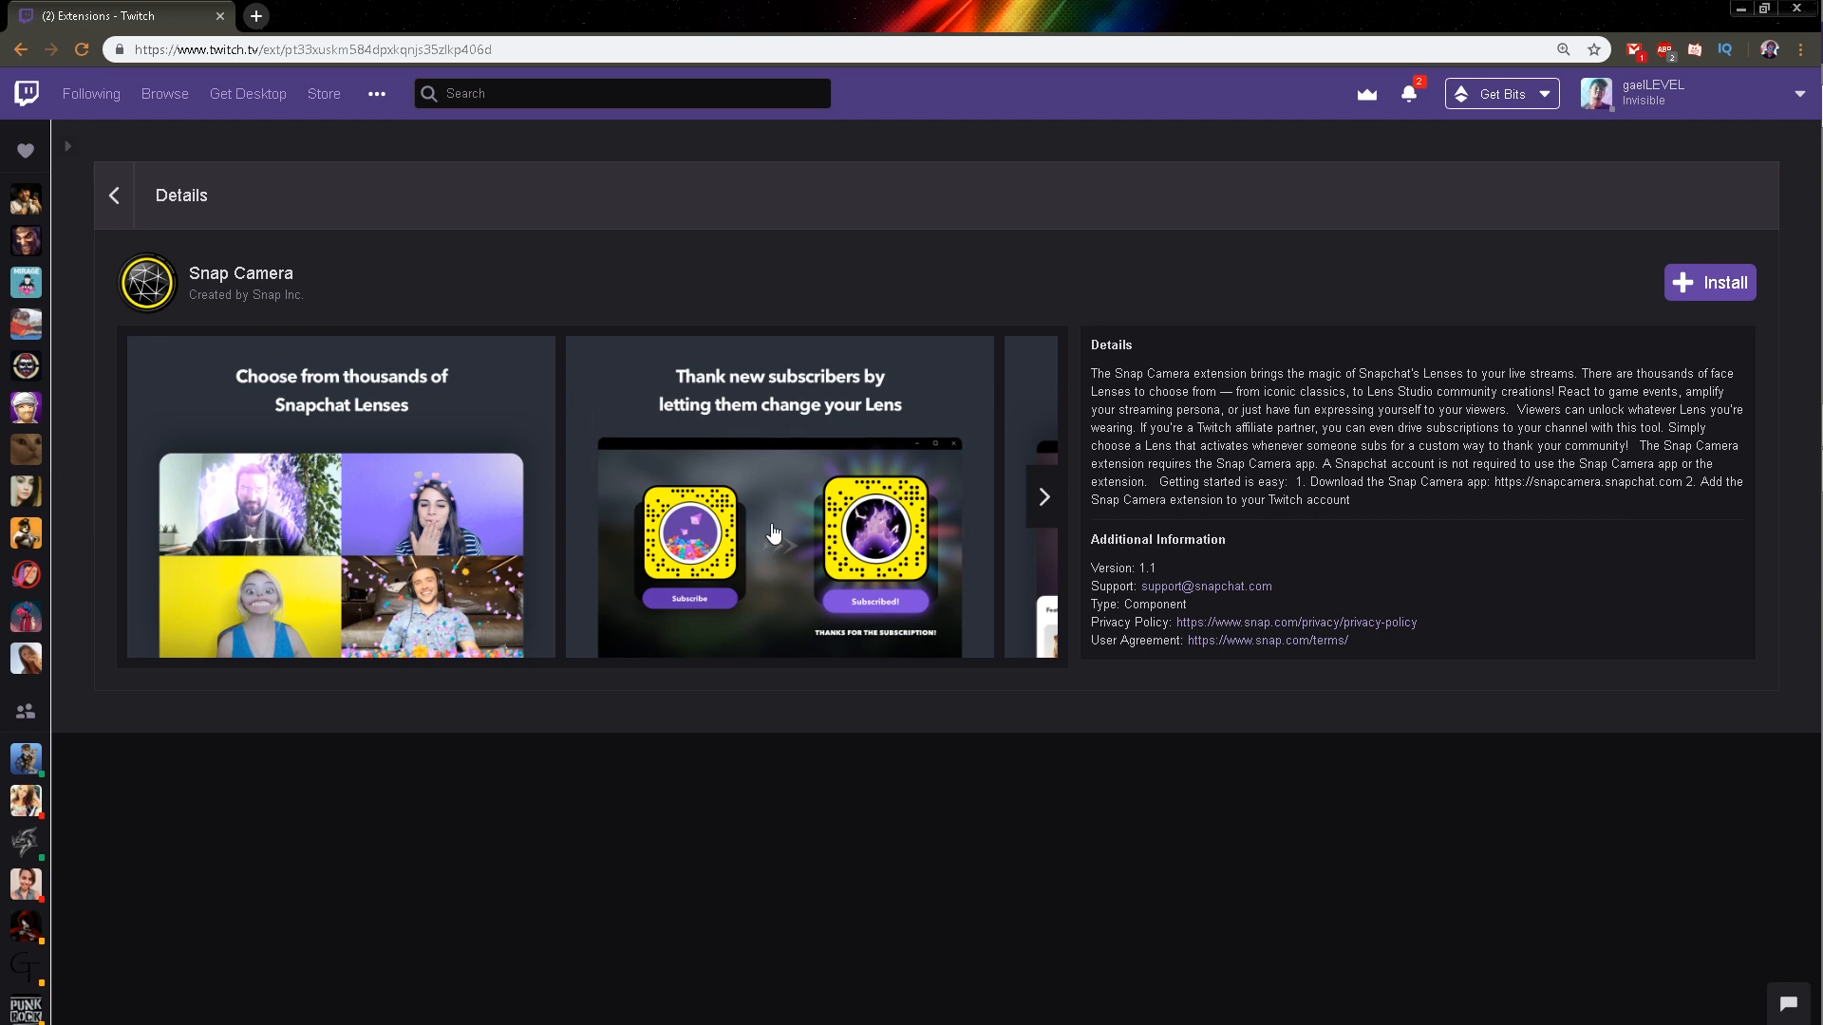
pyautogui.moveTo(769, 431)
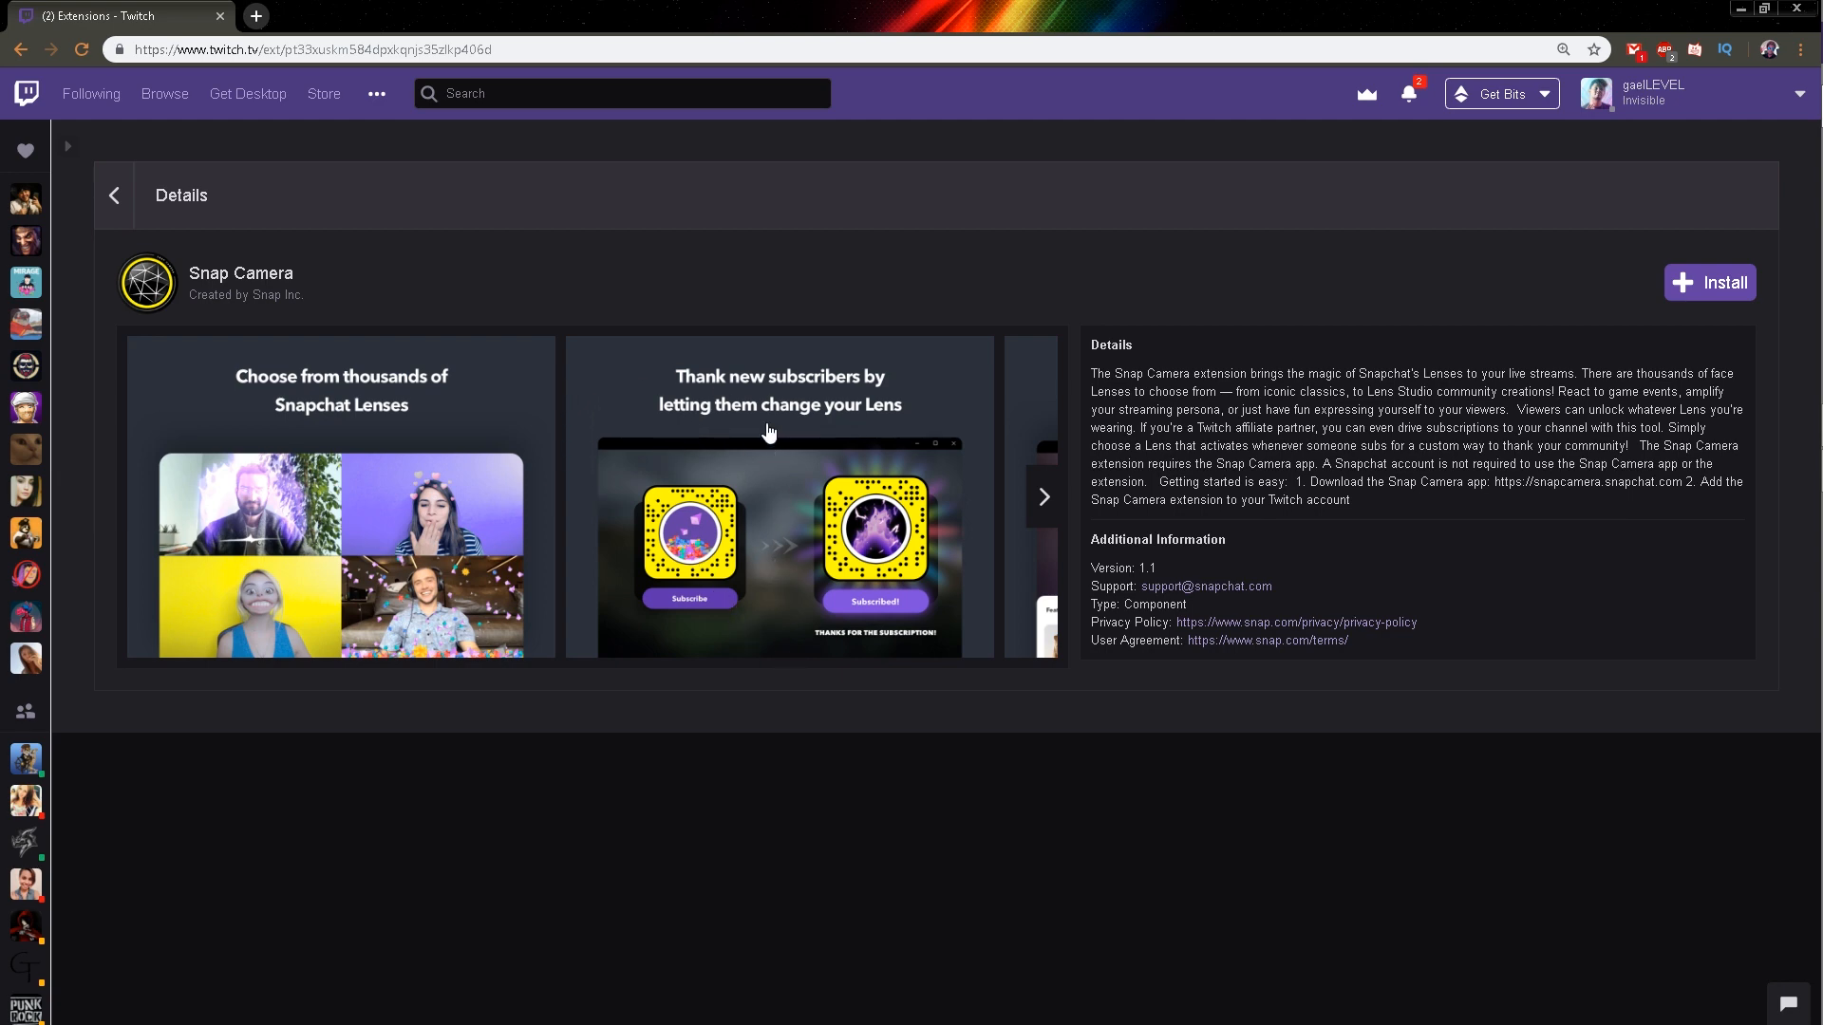
pyautogui.click(1709, 281)
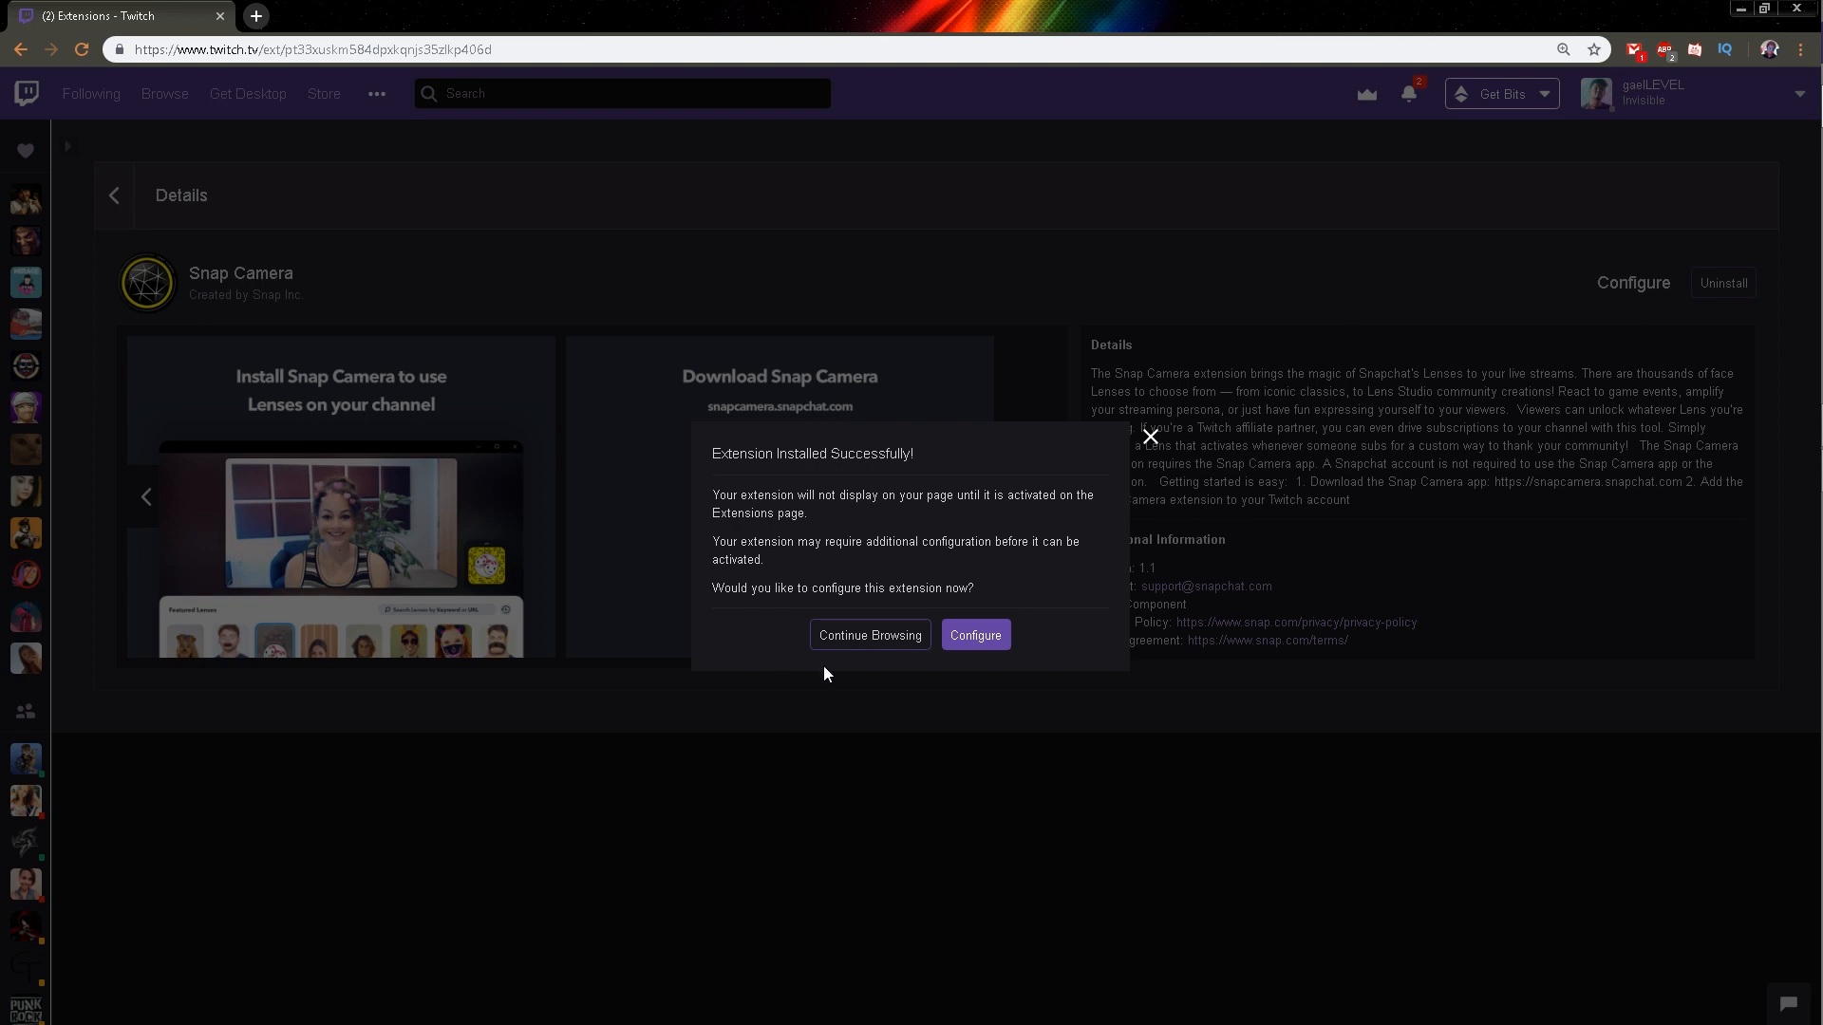
pyautogui.moveTo(701, 499)
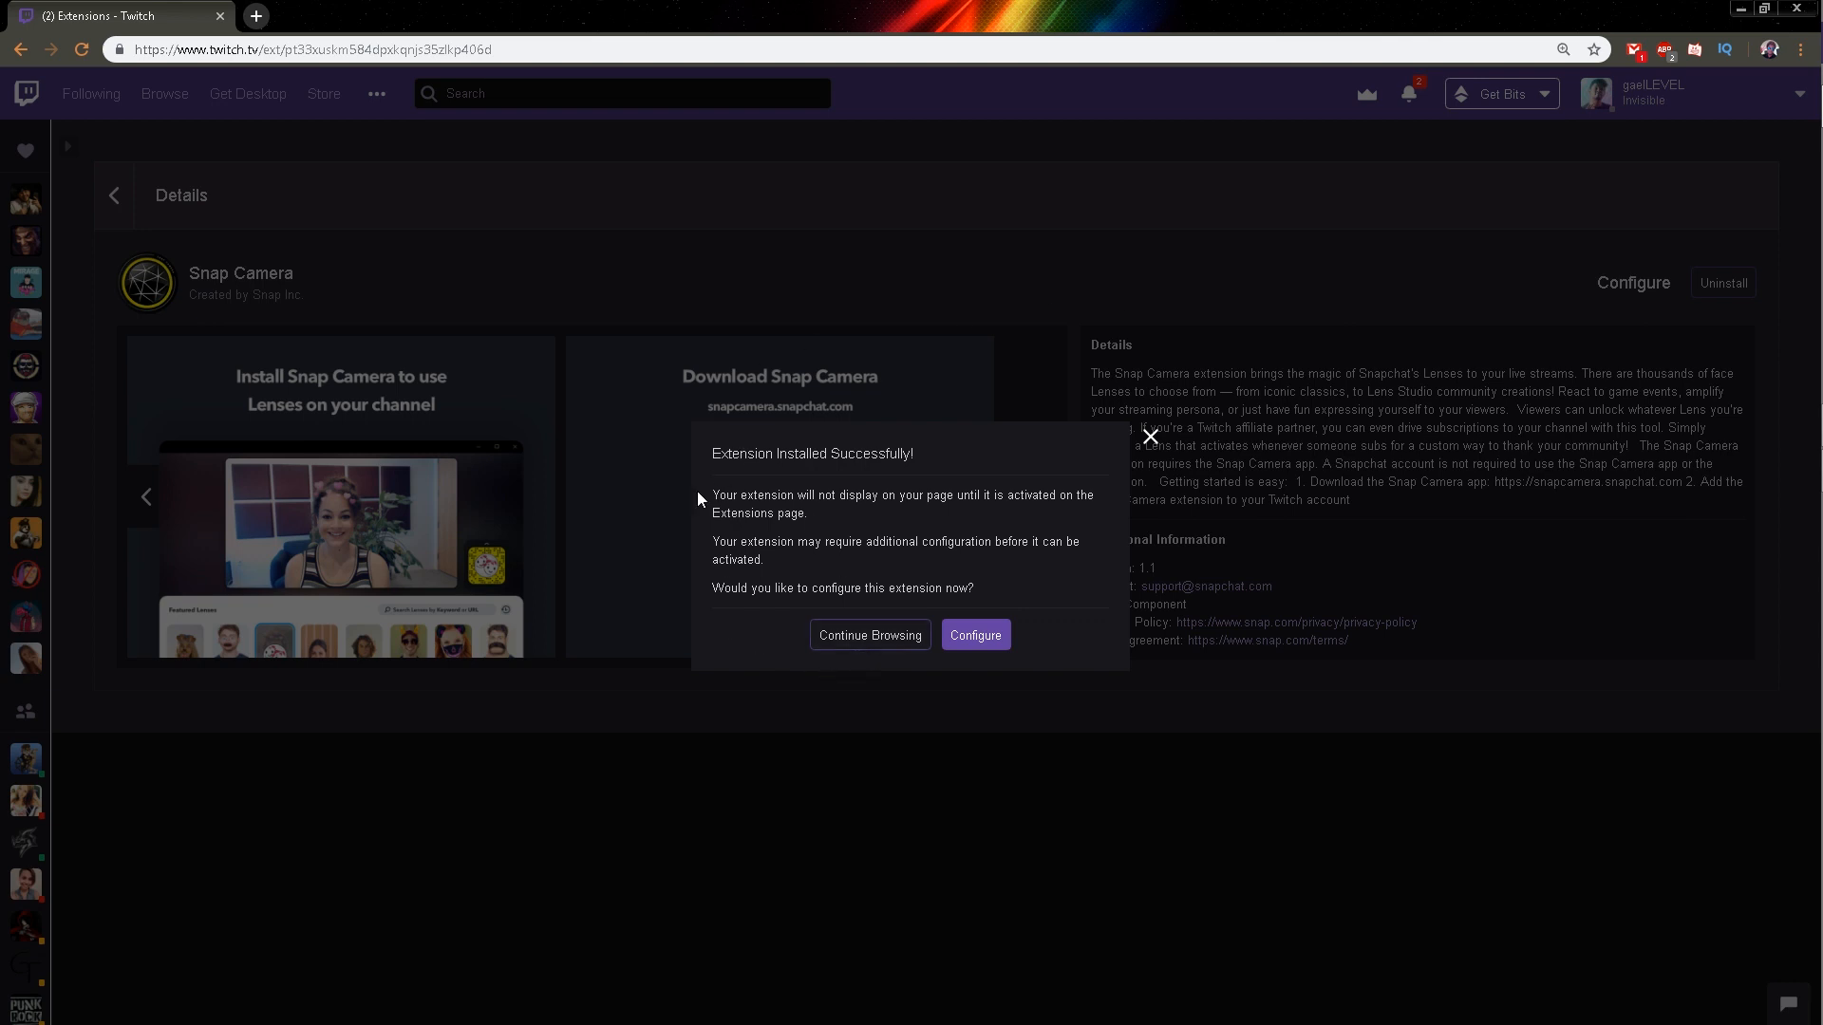
pyautogui.moveTo(869, 634)
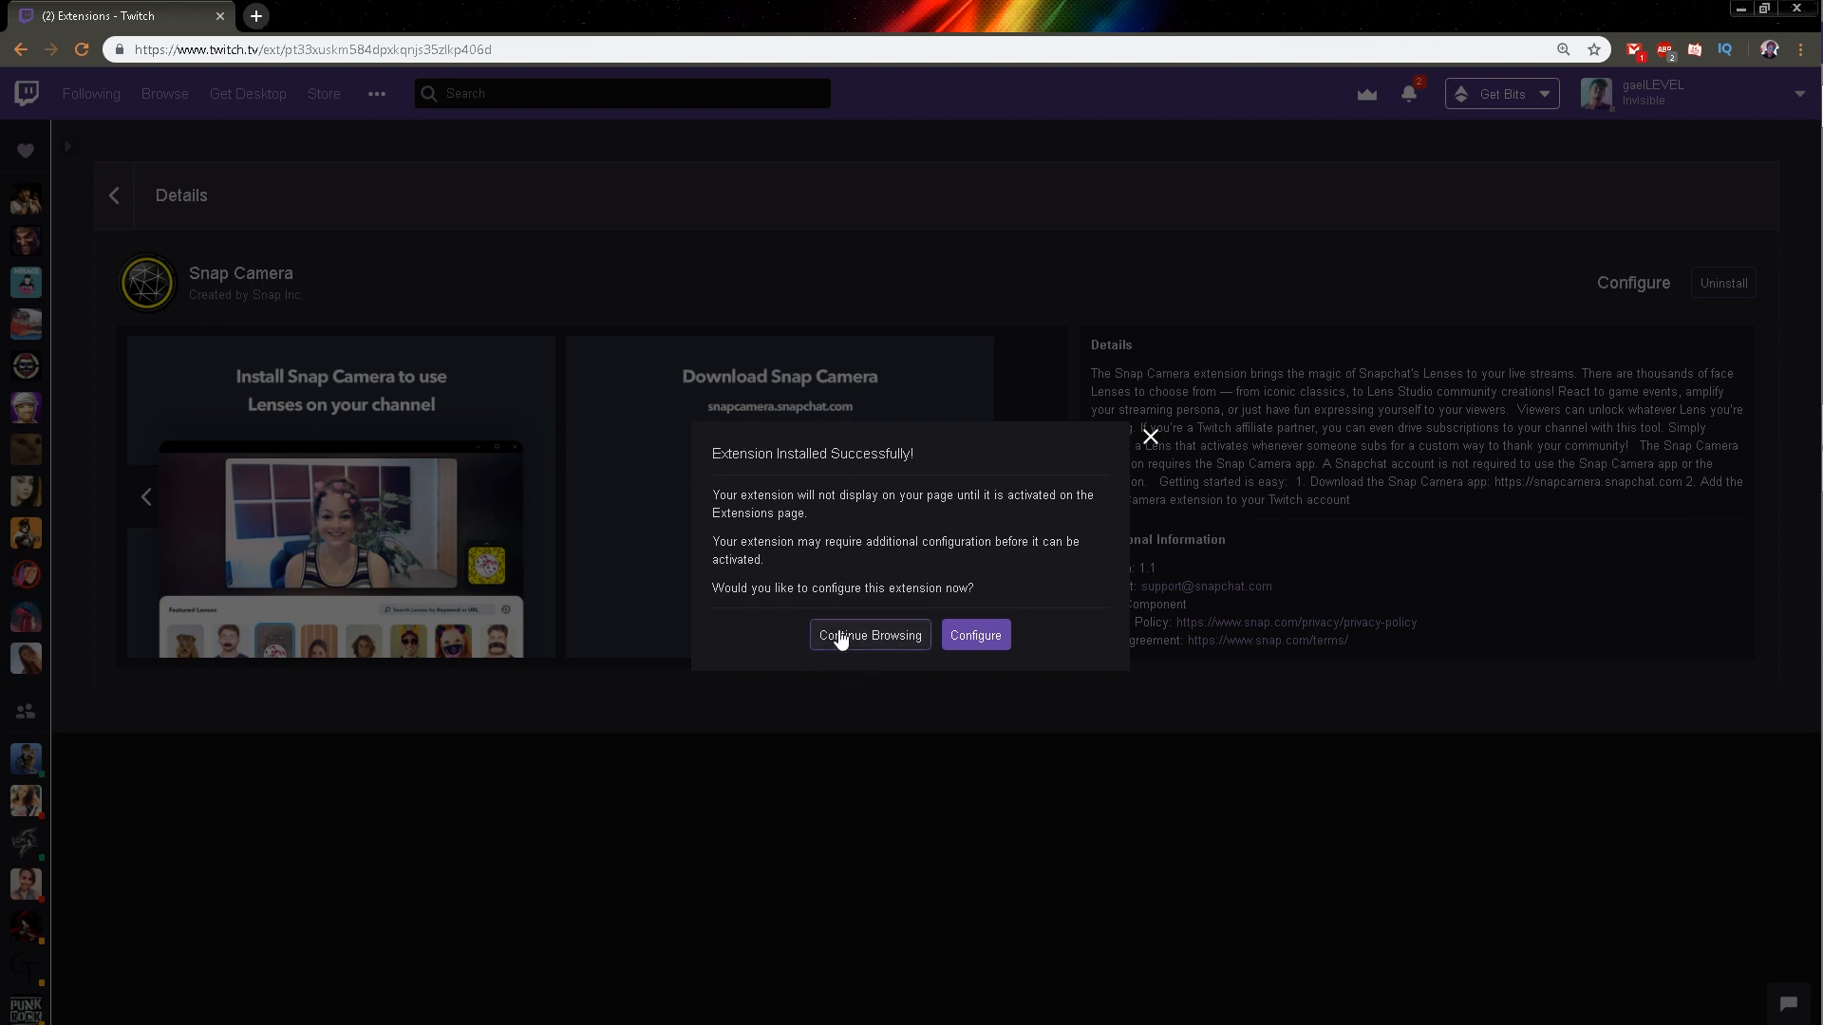
# Dismiss the install success dialog to reach the Snap Camera Configure panel.
pyautogui.click(975, 634)
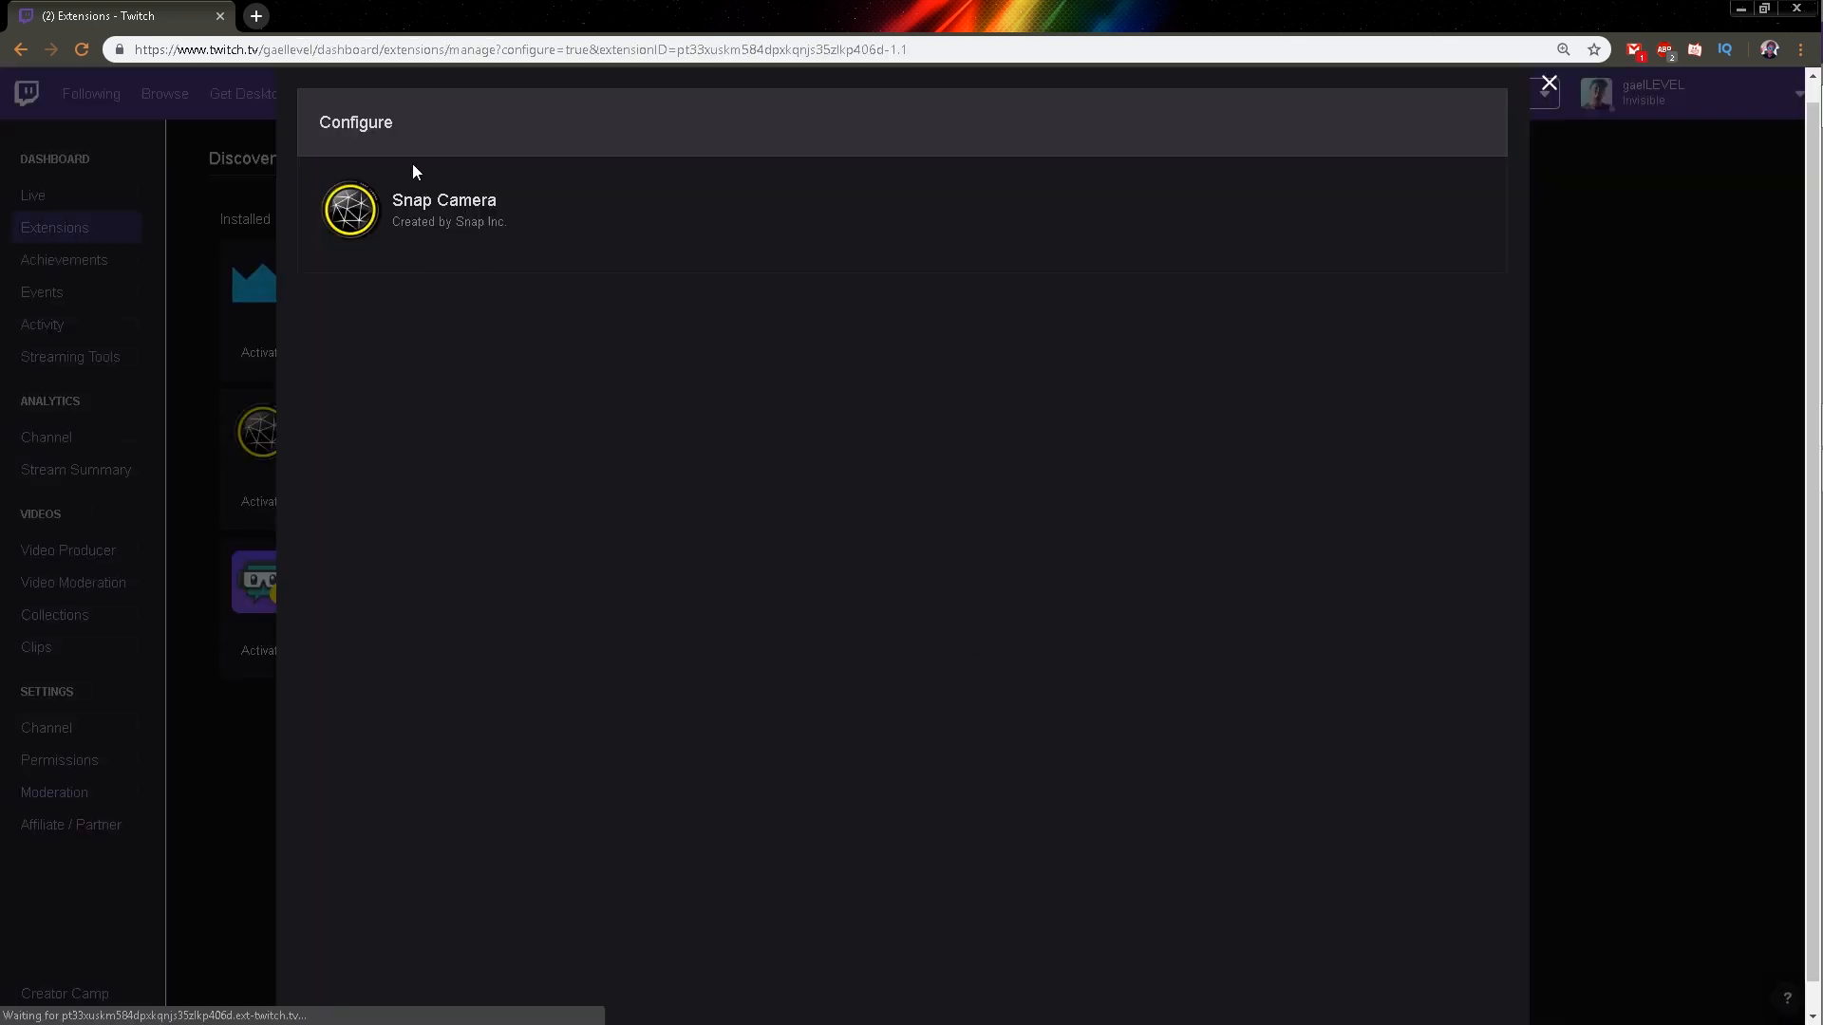
pyautogui.moveTo(592, 532)
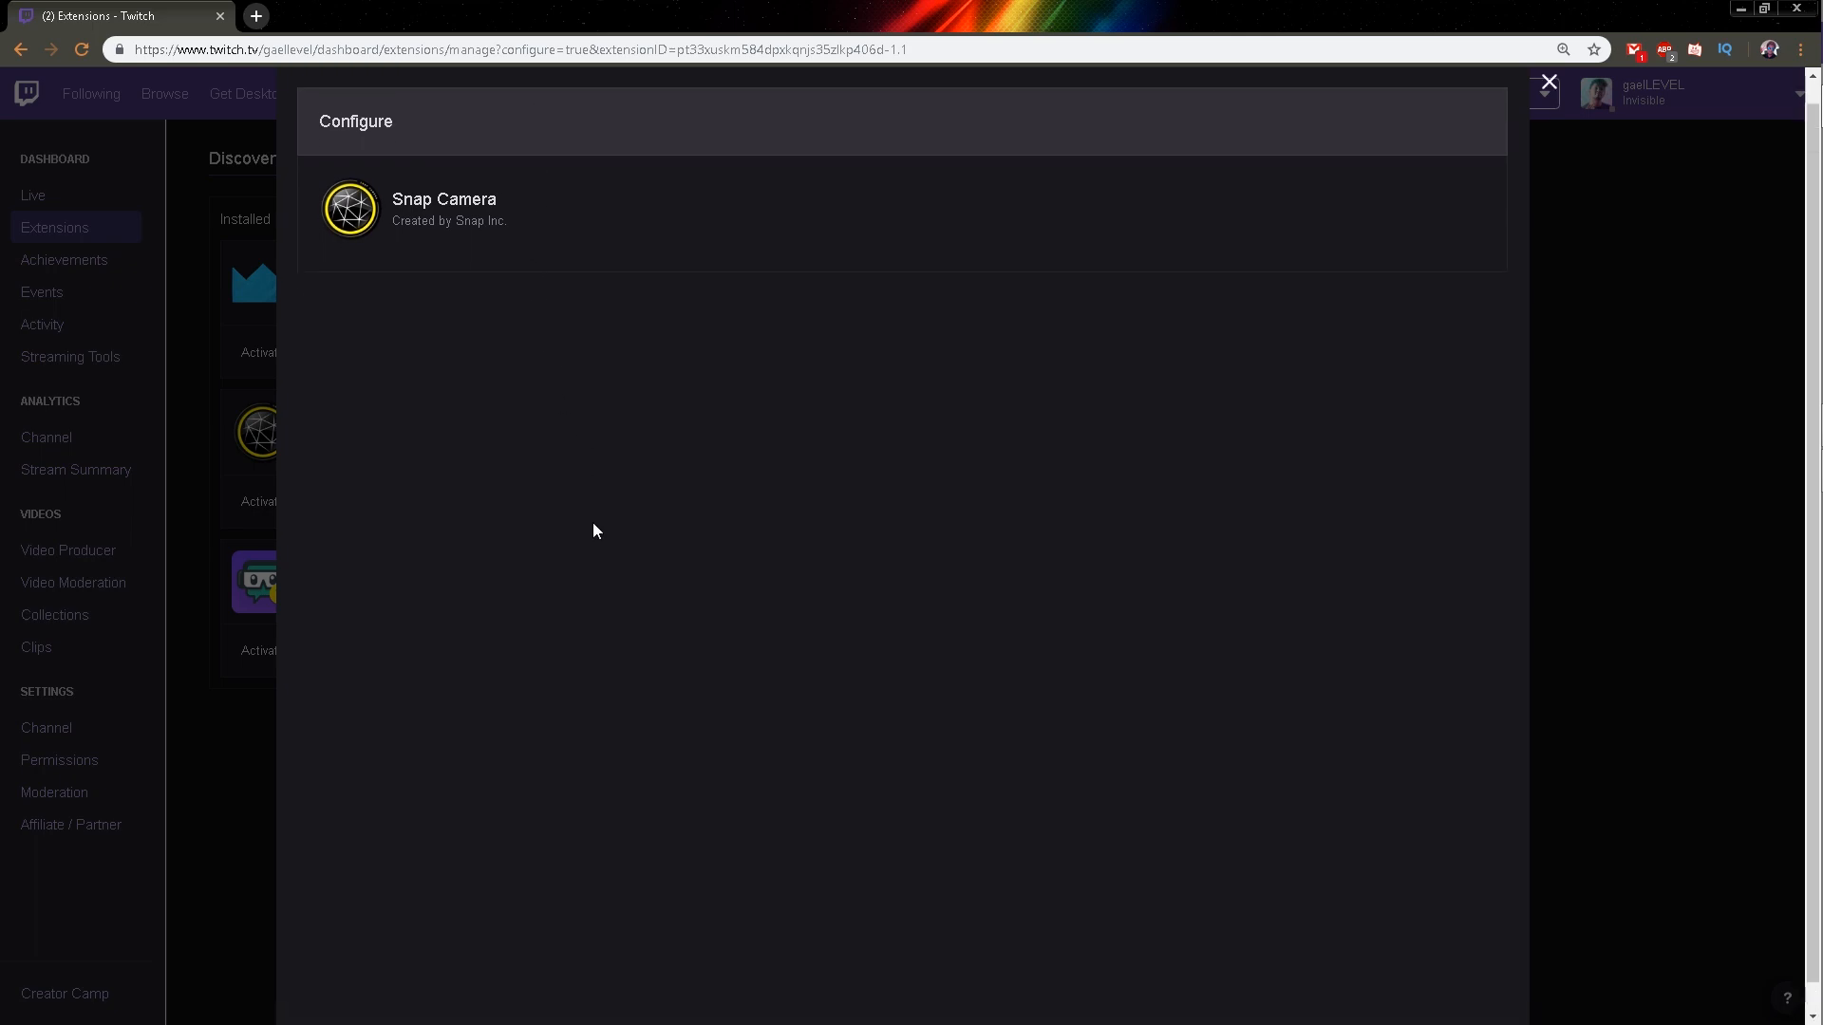
# Scroll through Configure Subscription Lenses in Twitch Extension Settings, then go back to the lenses.
pyautogui.click(444, 209)
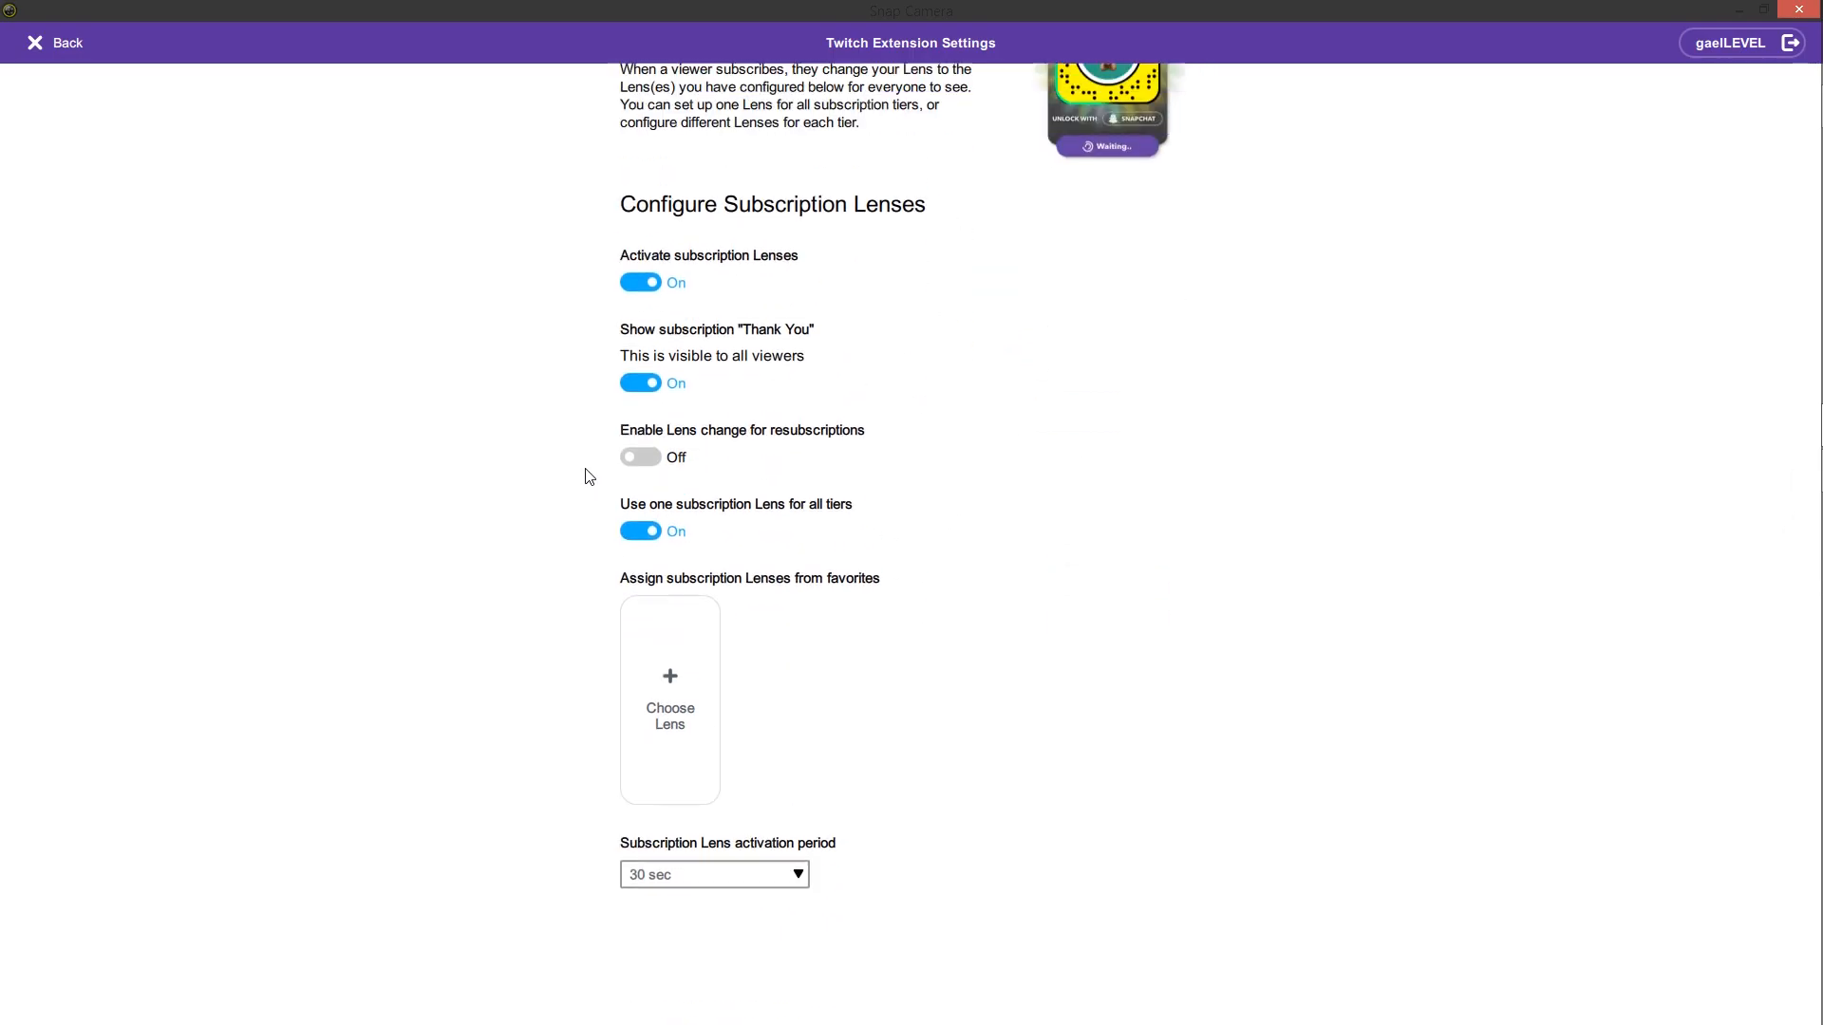
pyautogui.scroll(3)
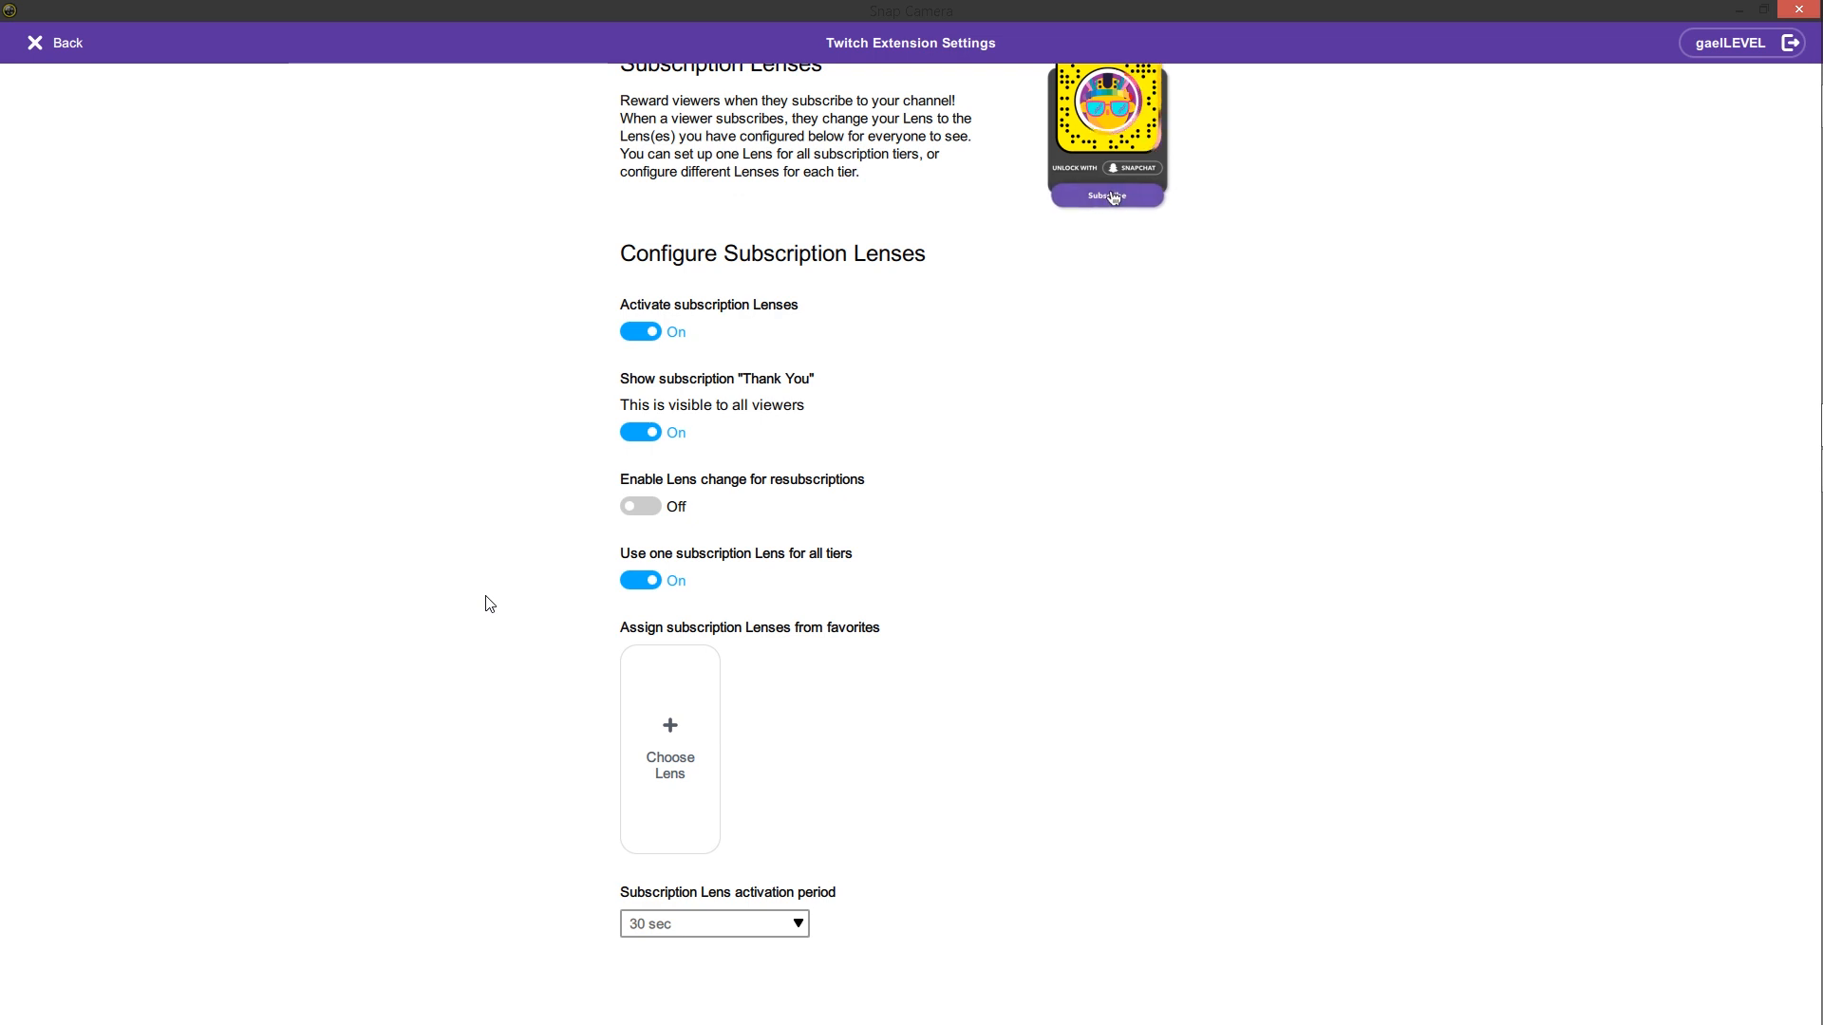
pyautogui.click(1105, 196)
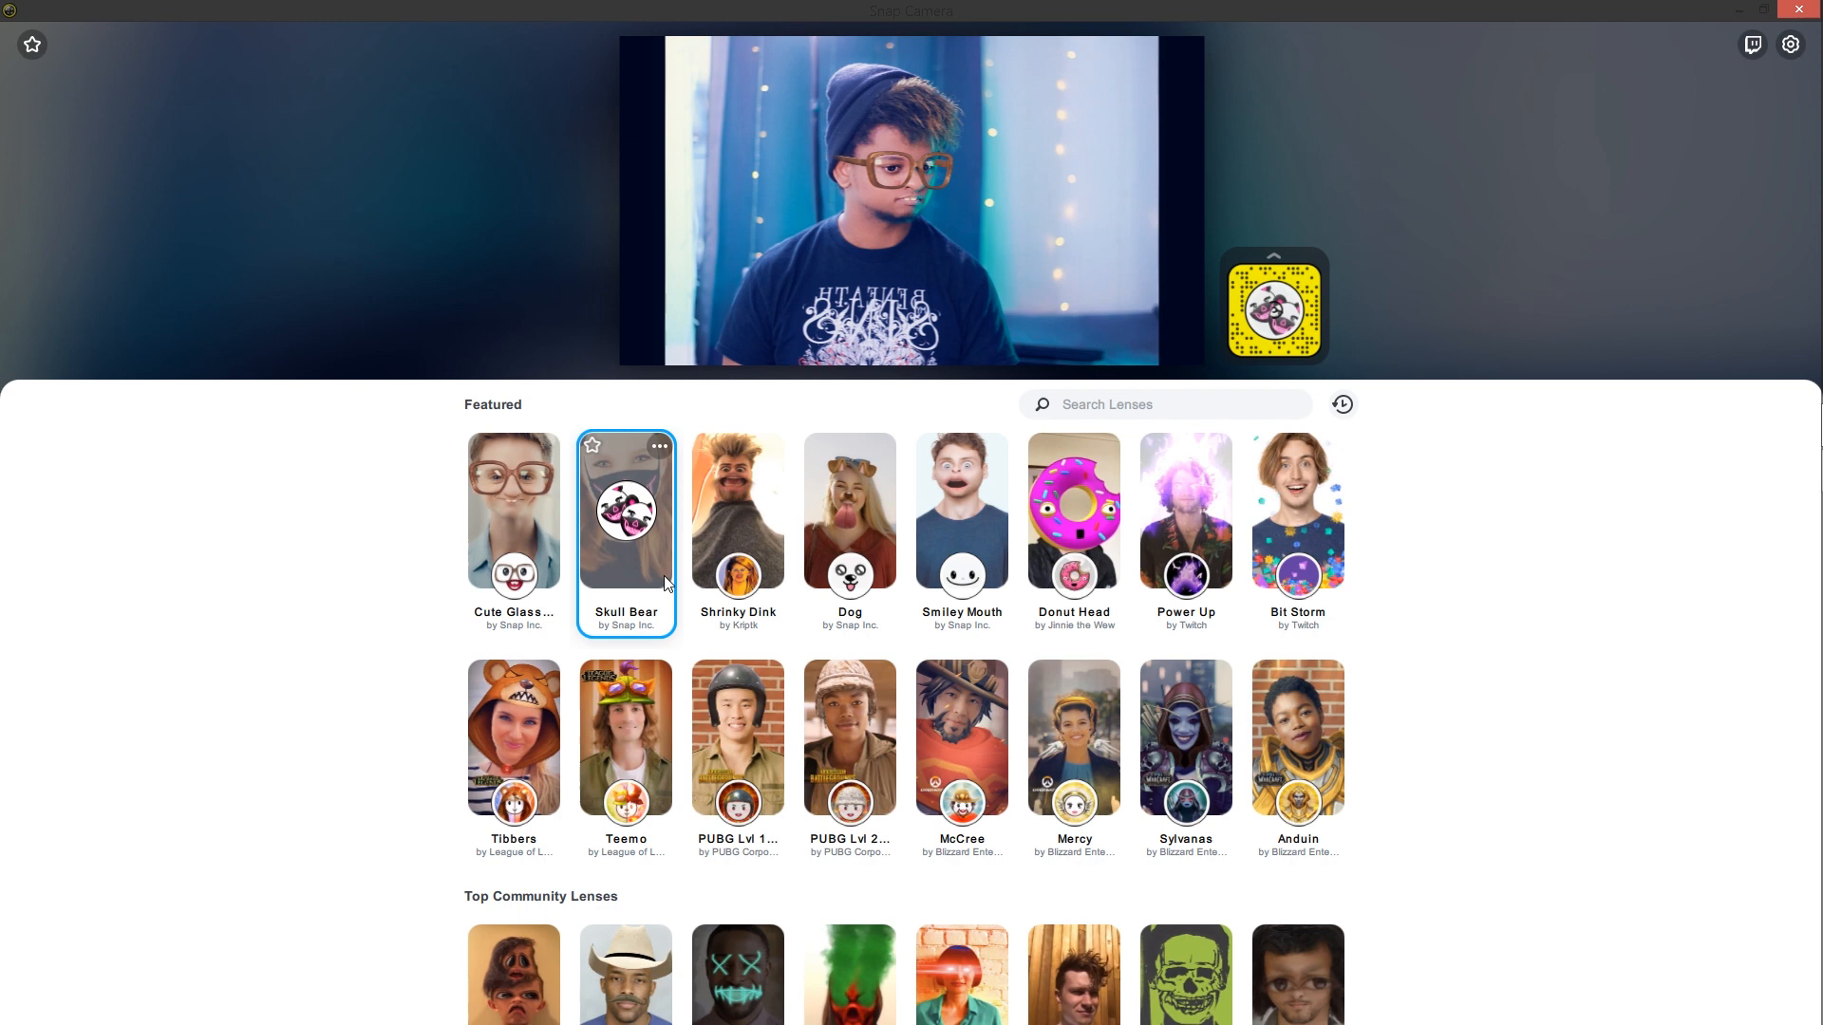
pyautogui.click(625, 529)
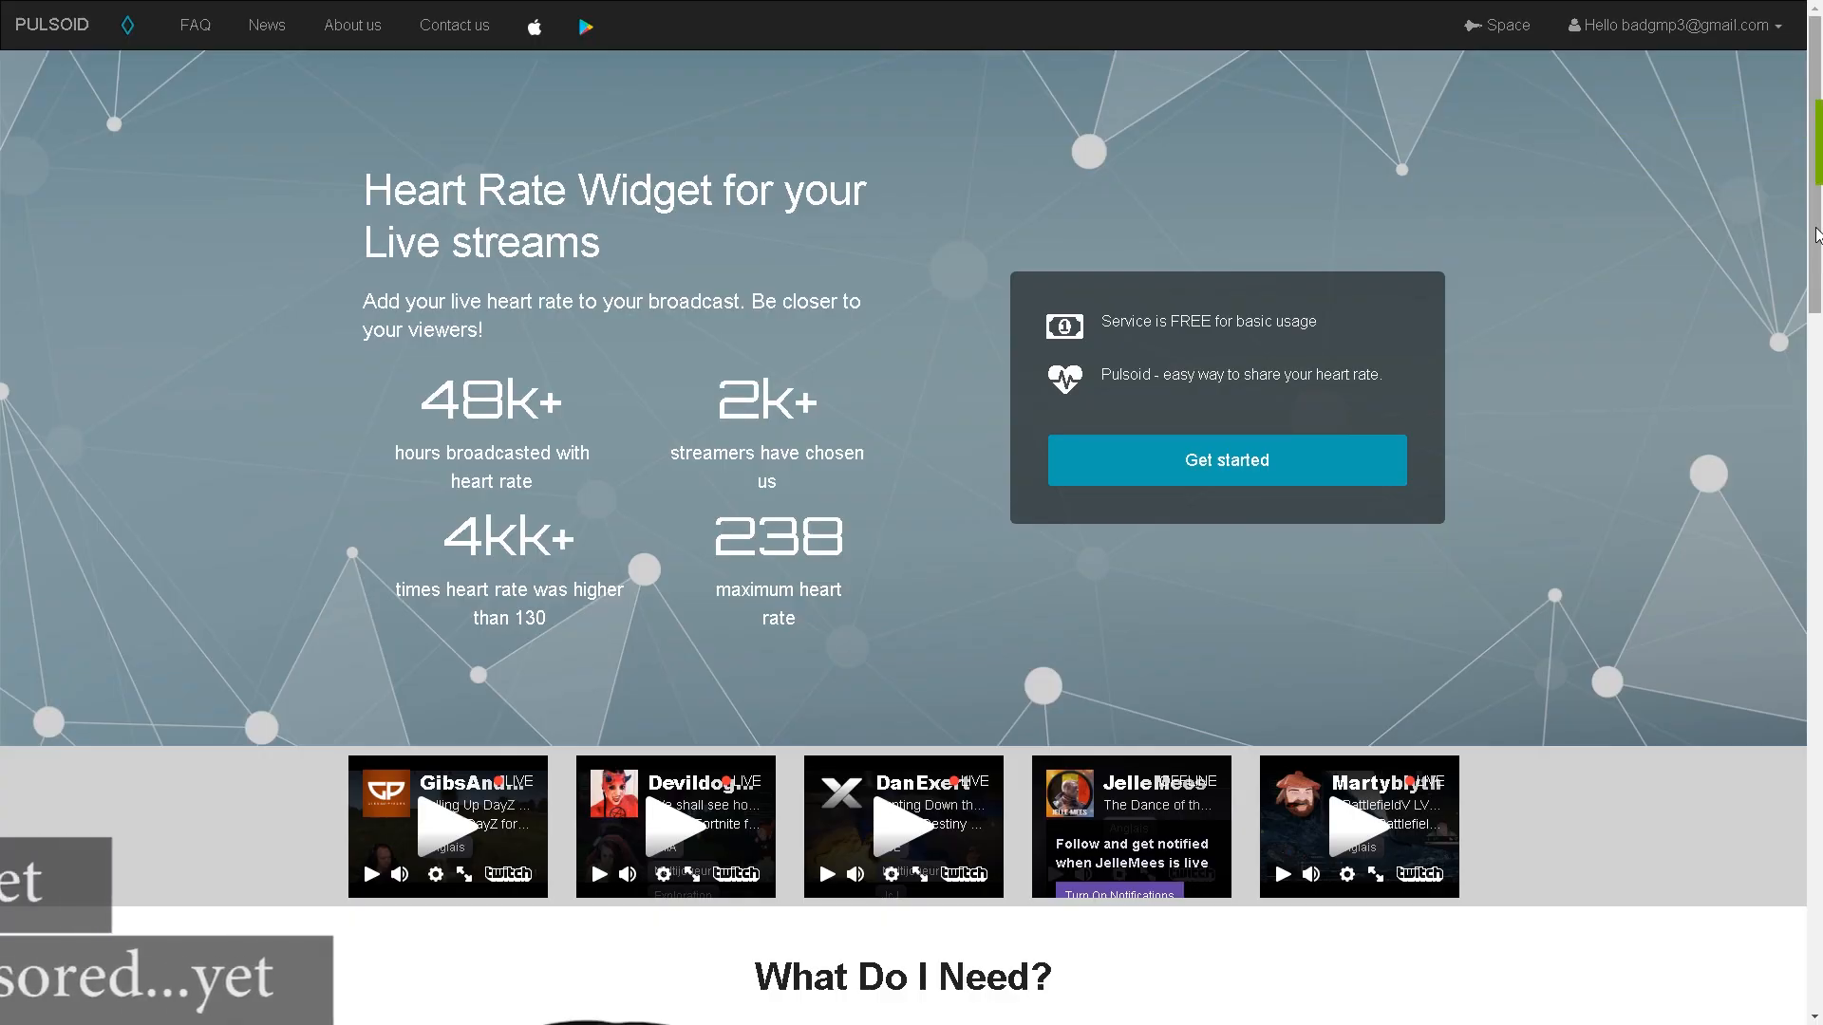
# Scroll the Pulsoid homepage past 'What Do I Need?' to the 'Widget in action' videos.
pyautogui.scroll(-3)
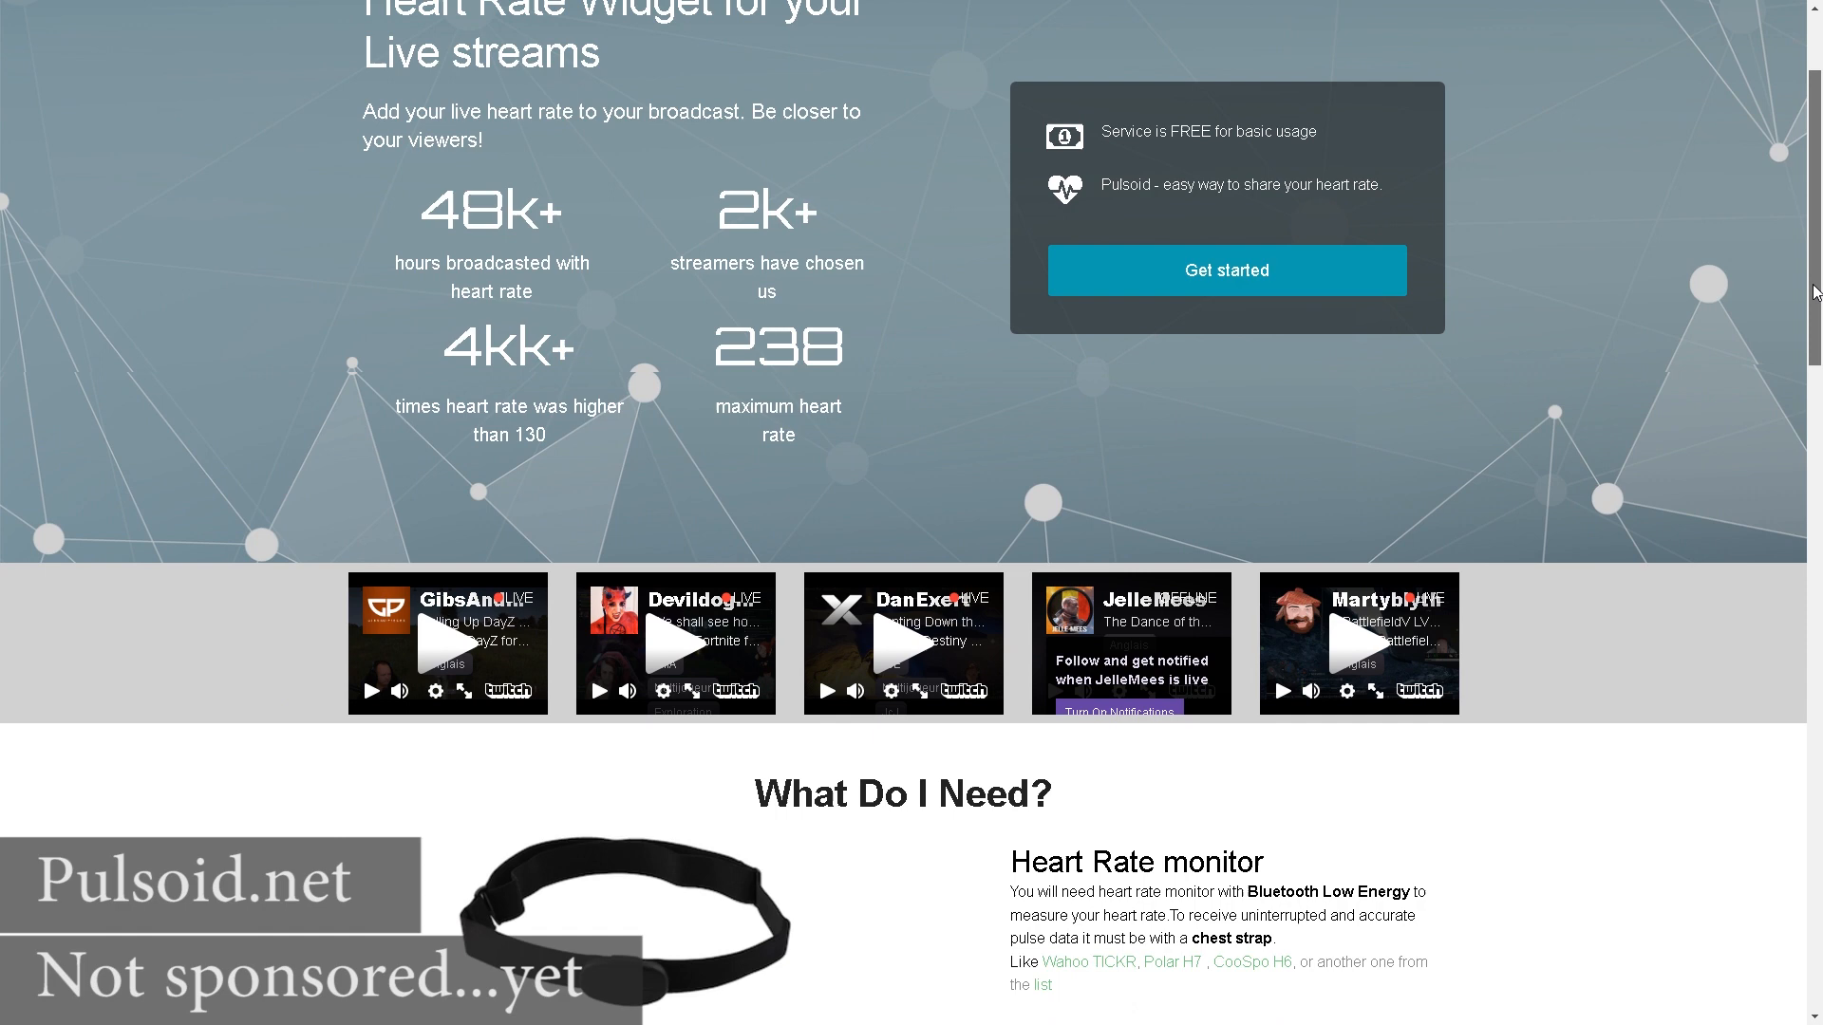
pyautogui.scroll(-3)
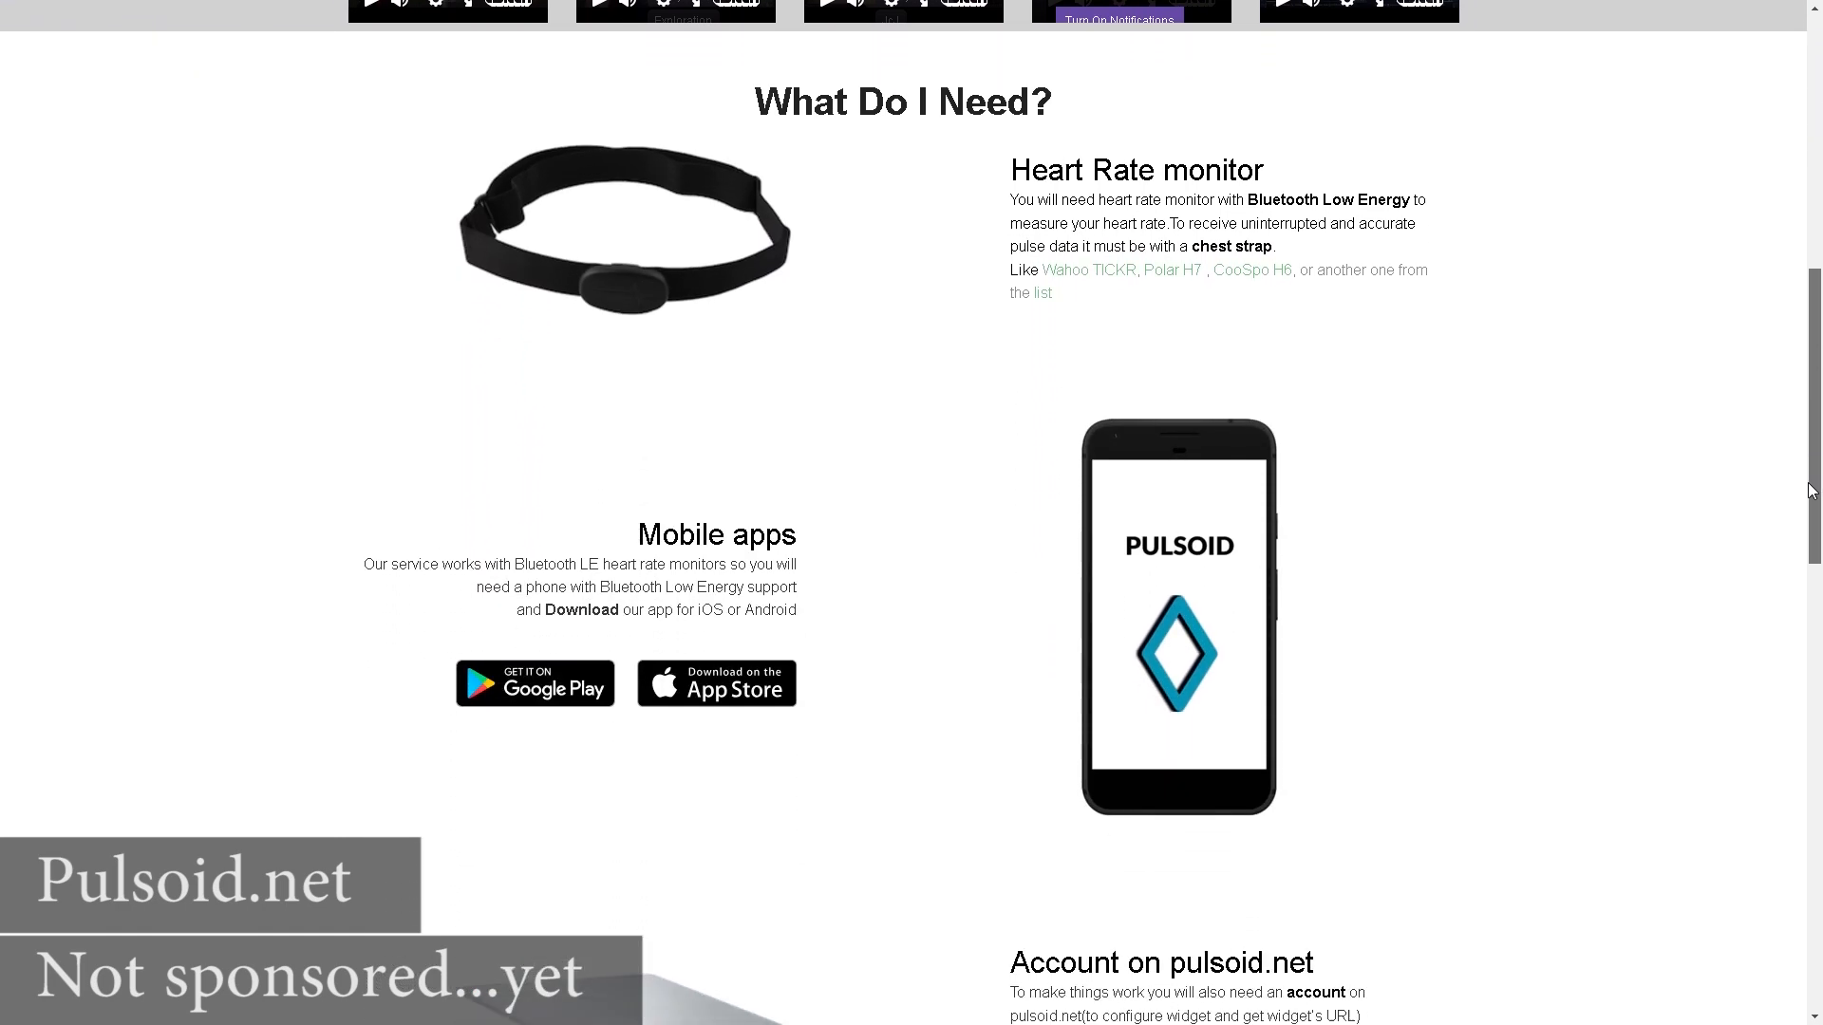
pyautogui.scroll(-3)
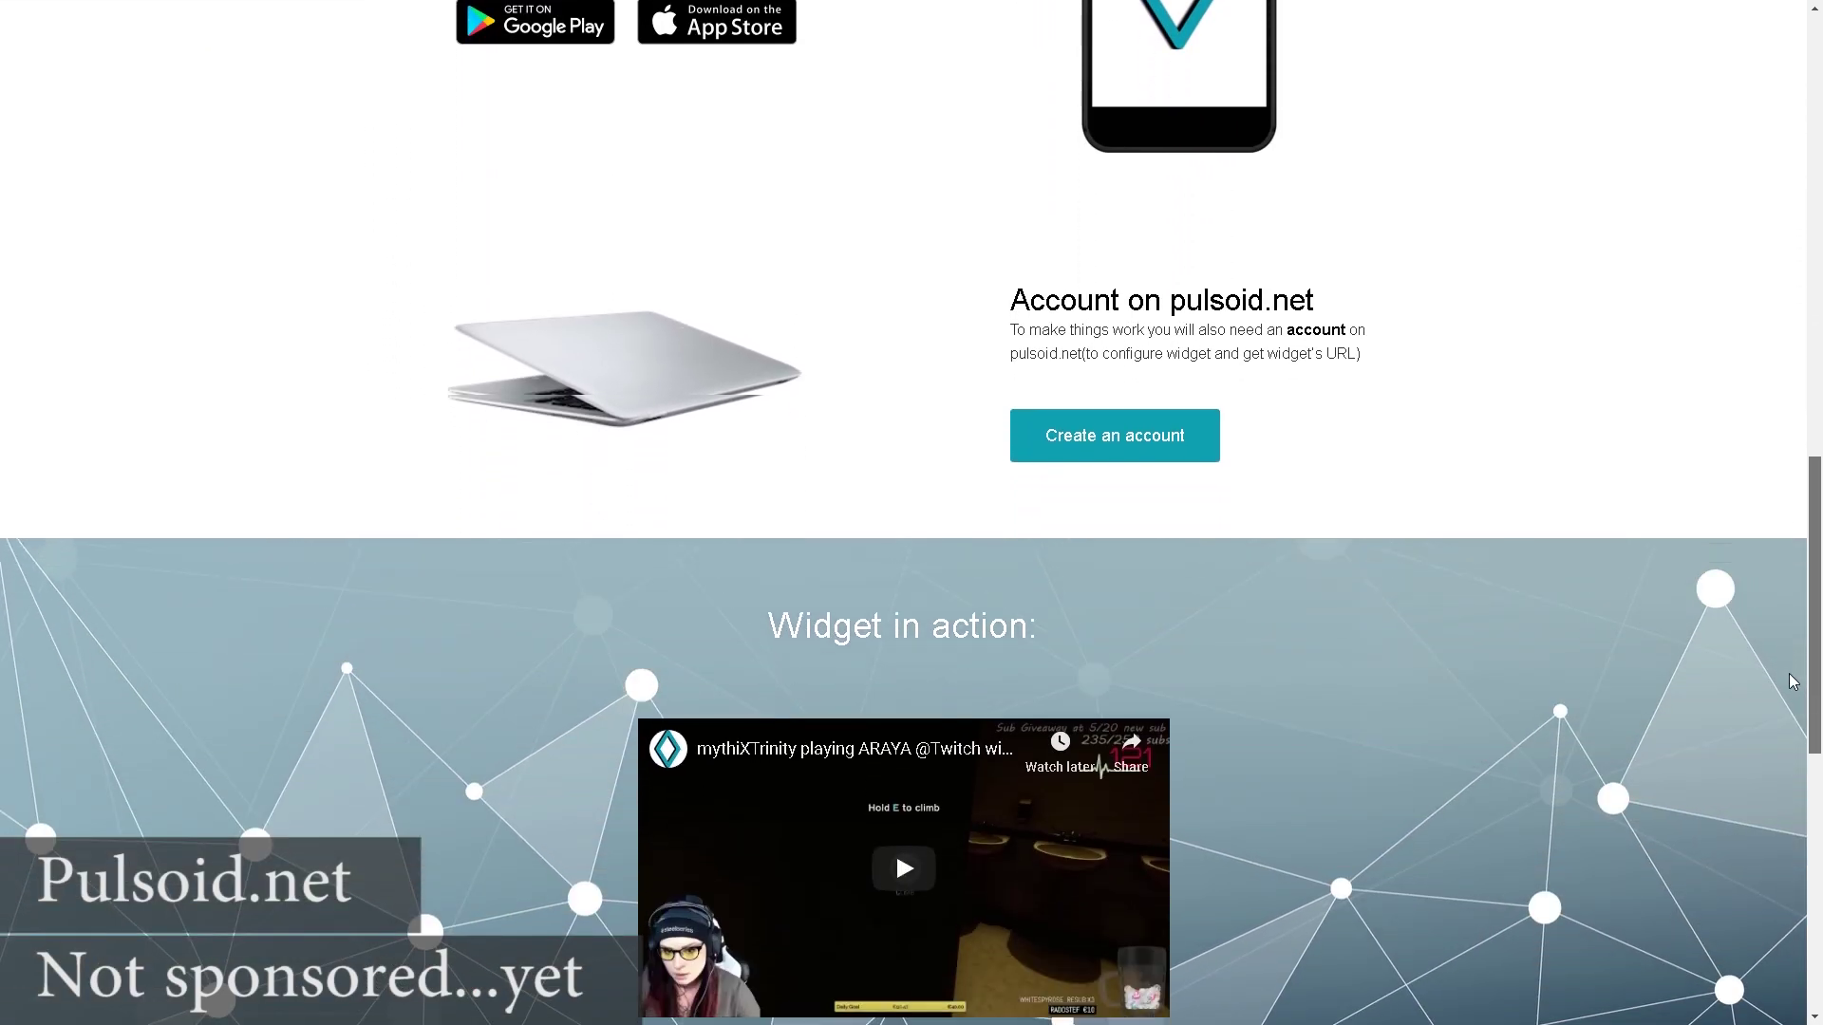
pyautogui.scroll(-3)
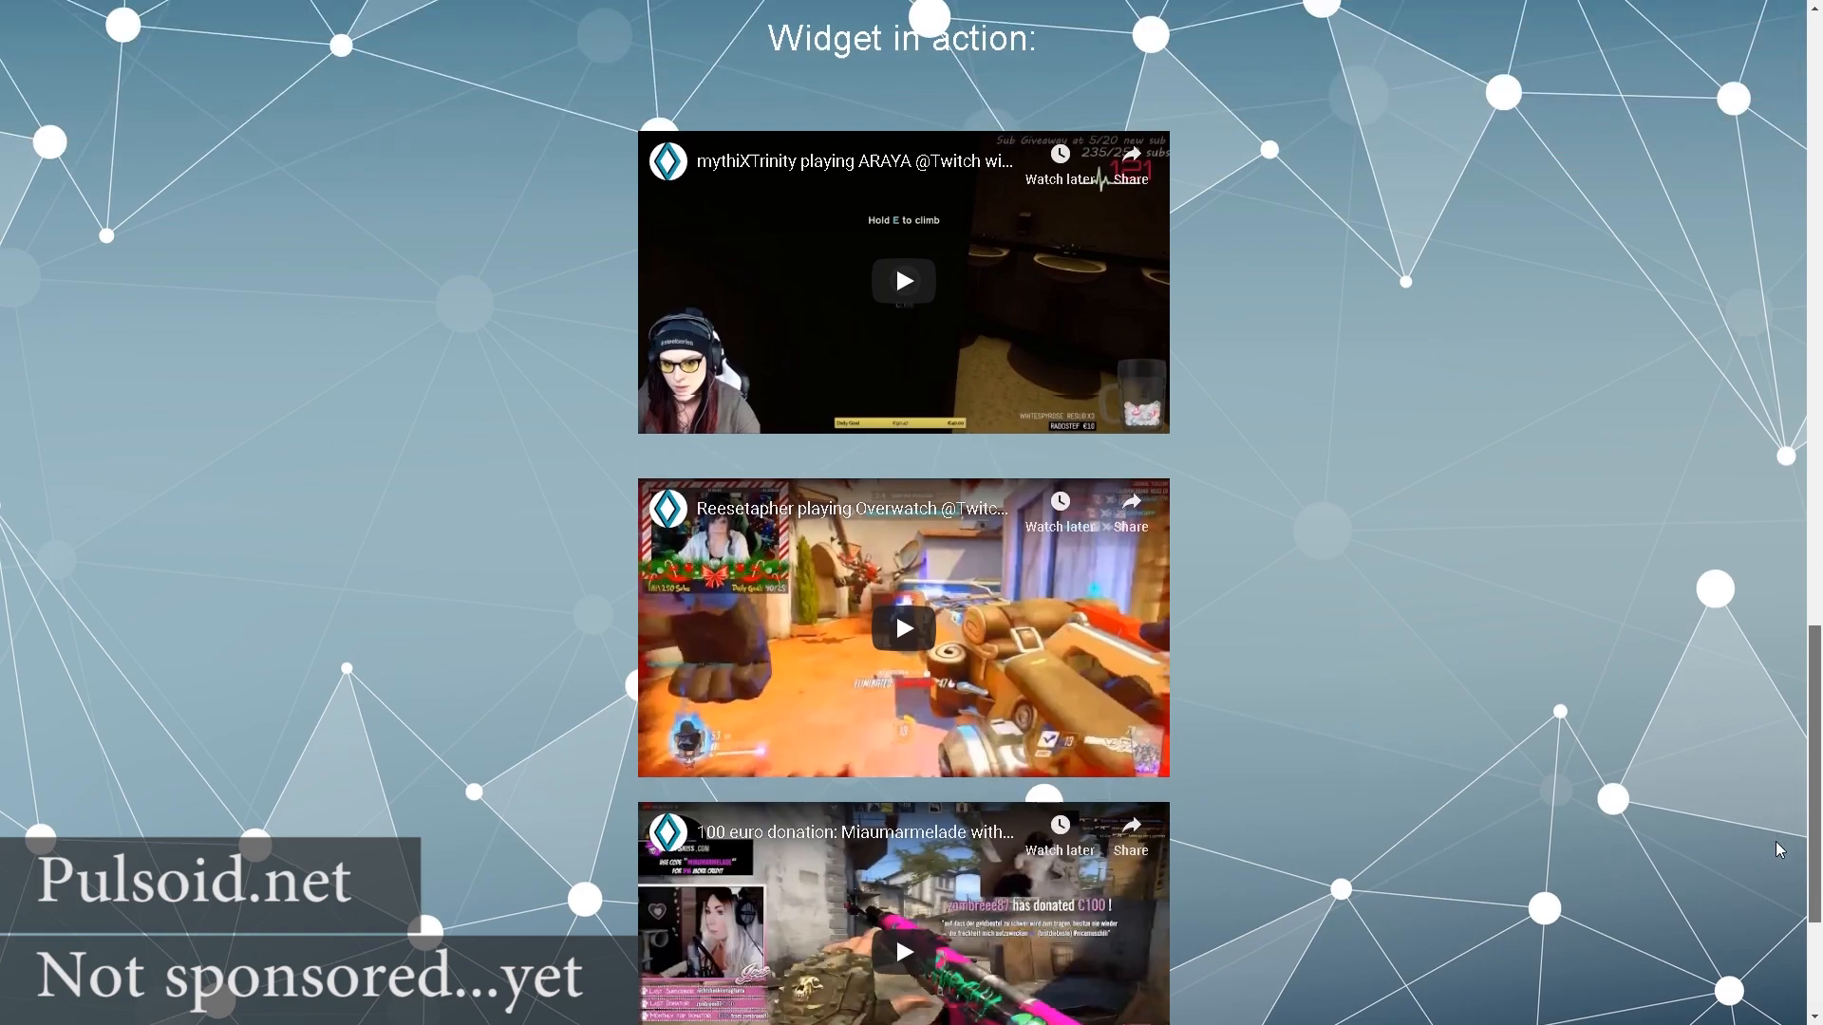